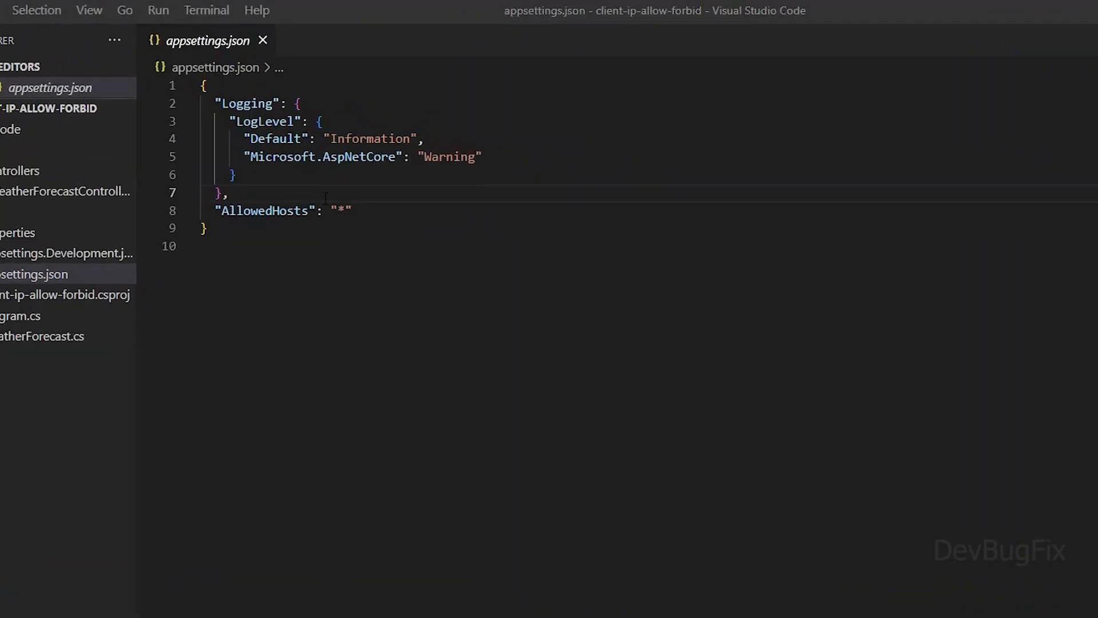
# Step: Add "IpList": "127.0.0.1;192.168.1.5;::1" to appsettings.json and save it
pyautogui.write('"IpList": "127.0.0.1;192.168.1.5;::1",')
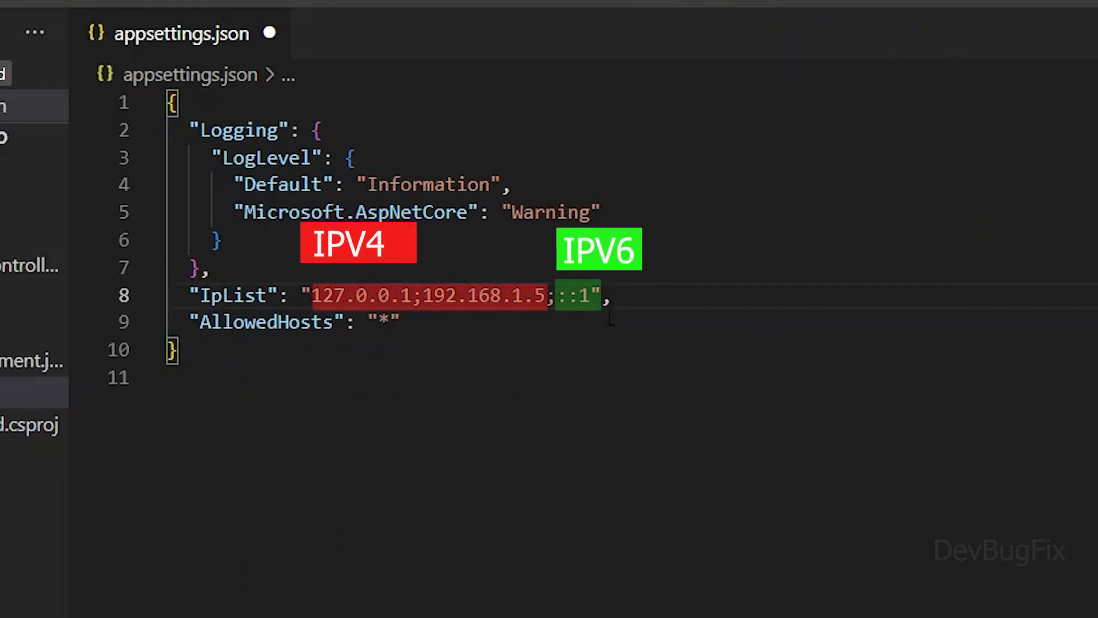
pyautogui.press('ctrl+s')
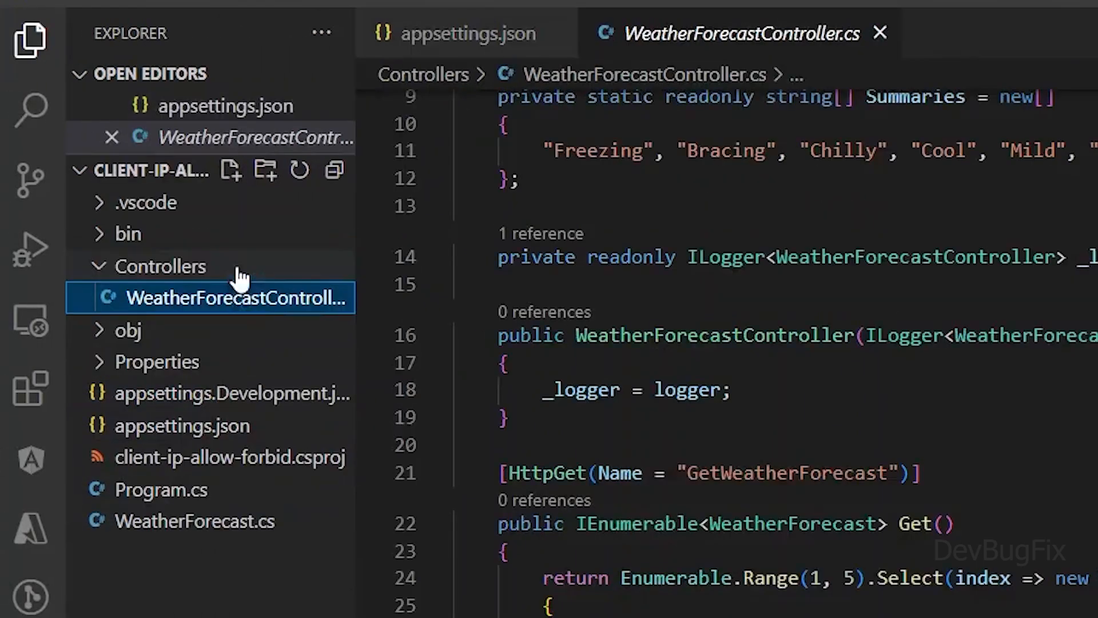
# Step: Declare a private readonly IConfiguration _configuration field and assign it from a constructor parameter
pyautogui.write('private rea')
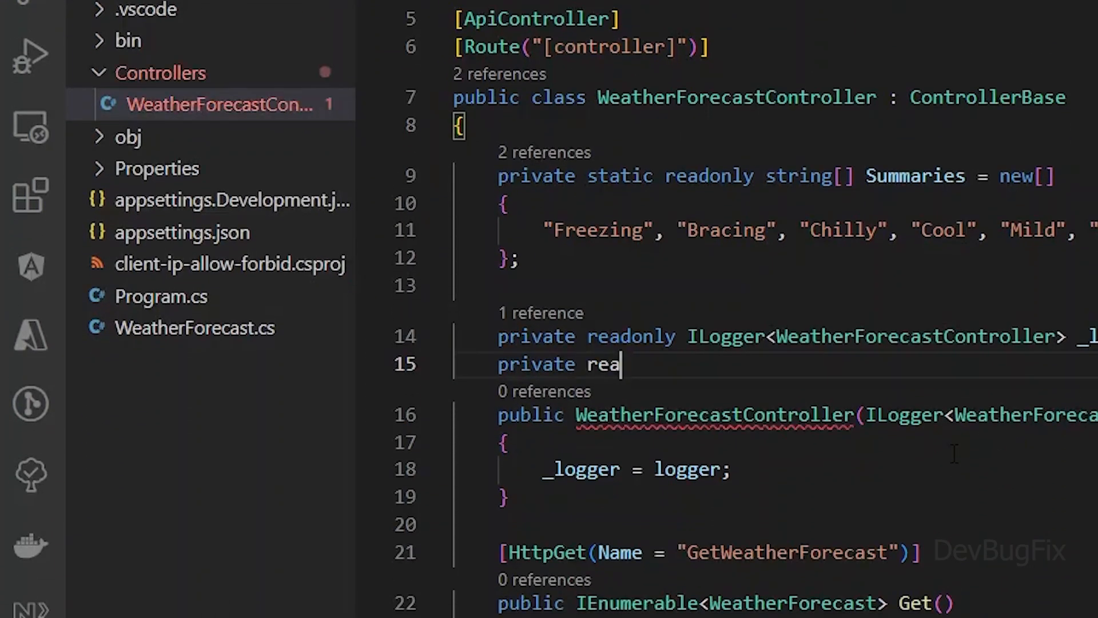
pyautogui.write('donly IConfiguration _configuration;')
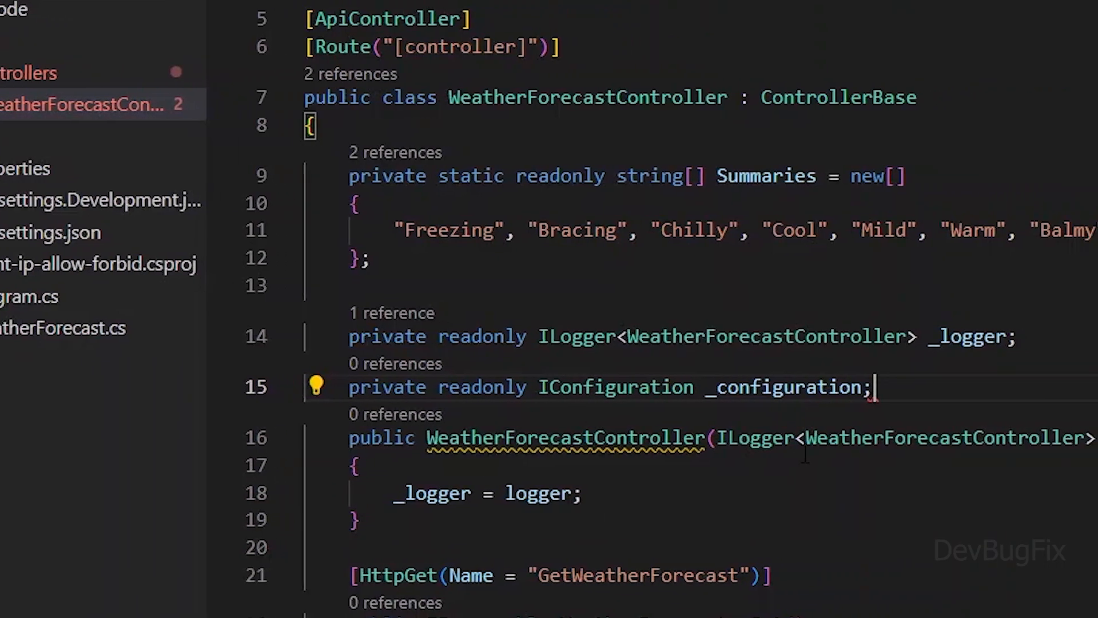
pyautogui.write(',I)')
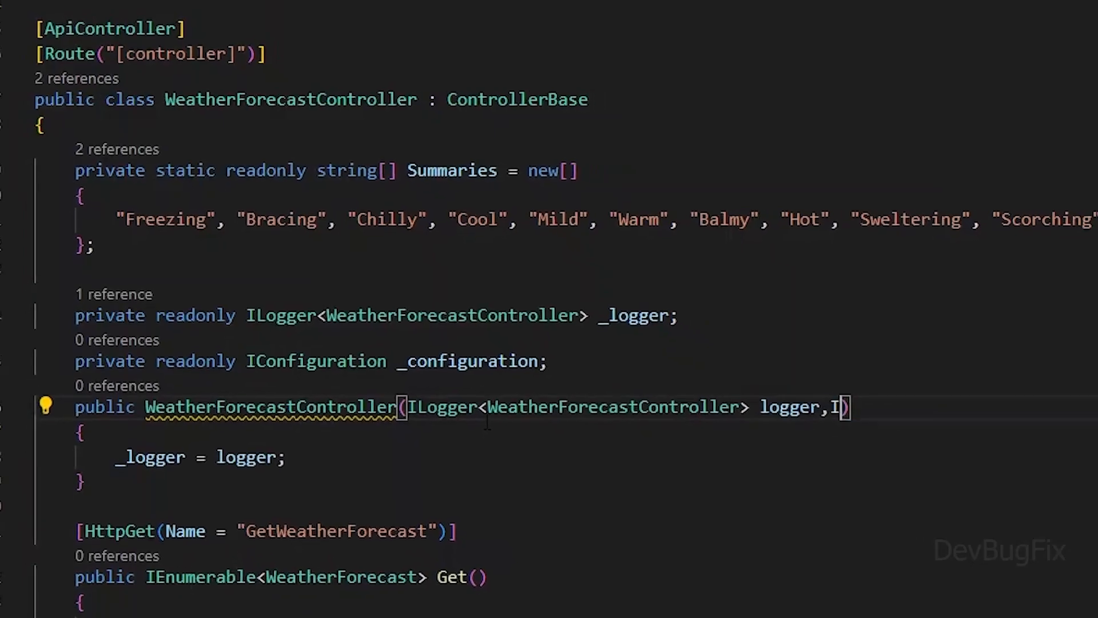
pyautogui.write('Configuration configuration')
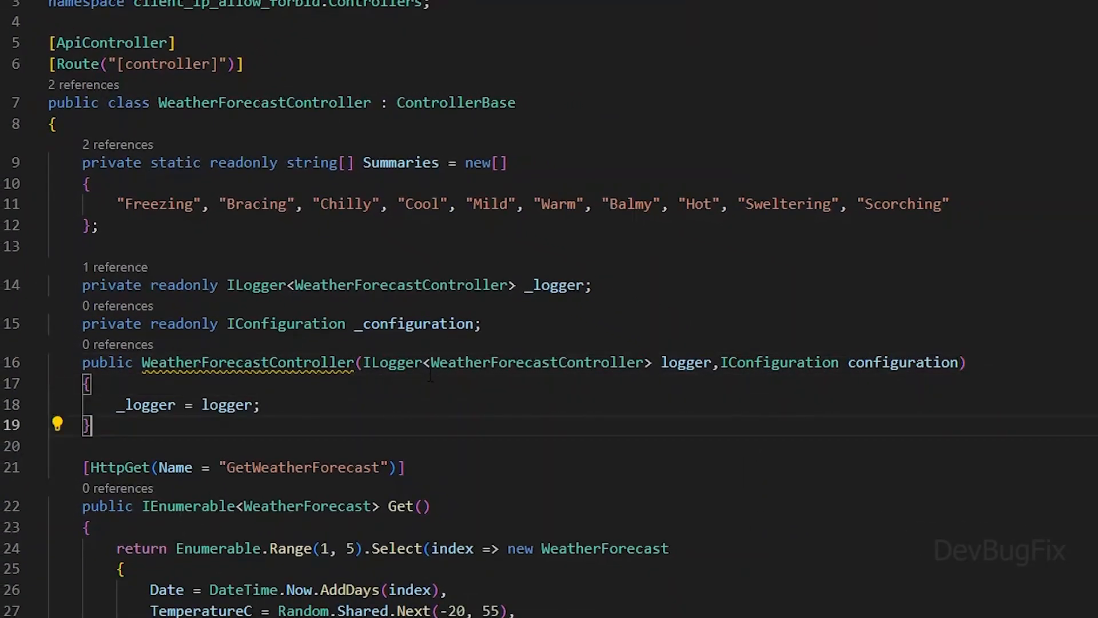
pyautogui.write('_configuration=configuration;')
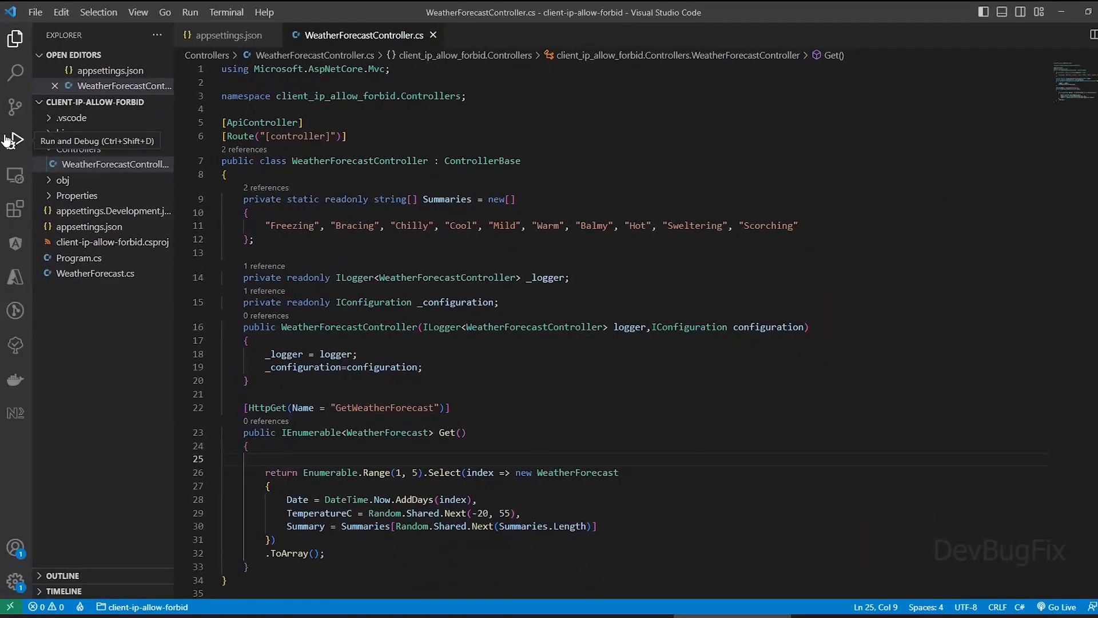
# Step: Debug the app and execute GET /WeatherForecast in Swagger at localhost:7001/swagger, getting a 200 response
pyautogui.click(15, 138)
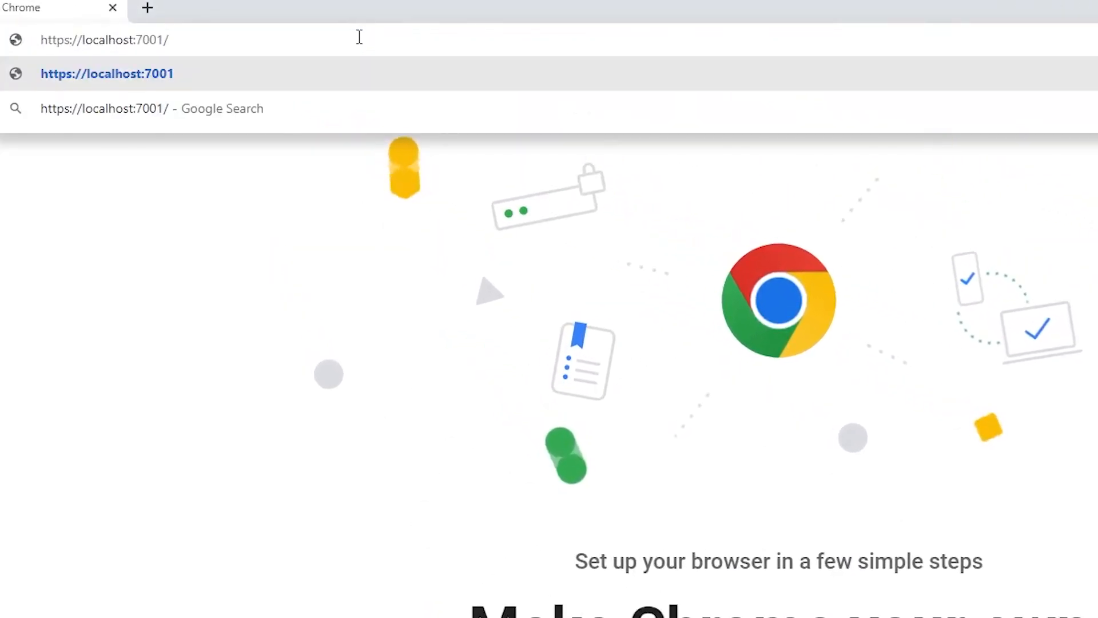
pyautogui.write('swagger/index.html')
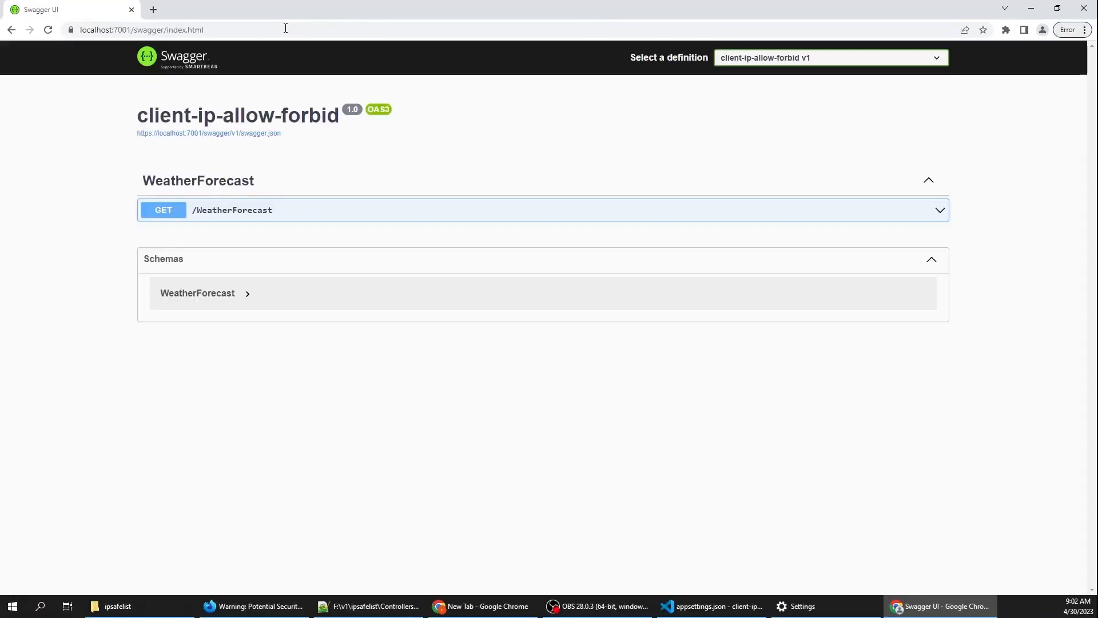
pyautogui.click(232, 209)
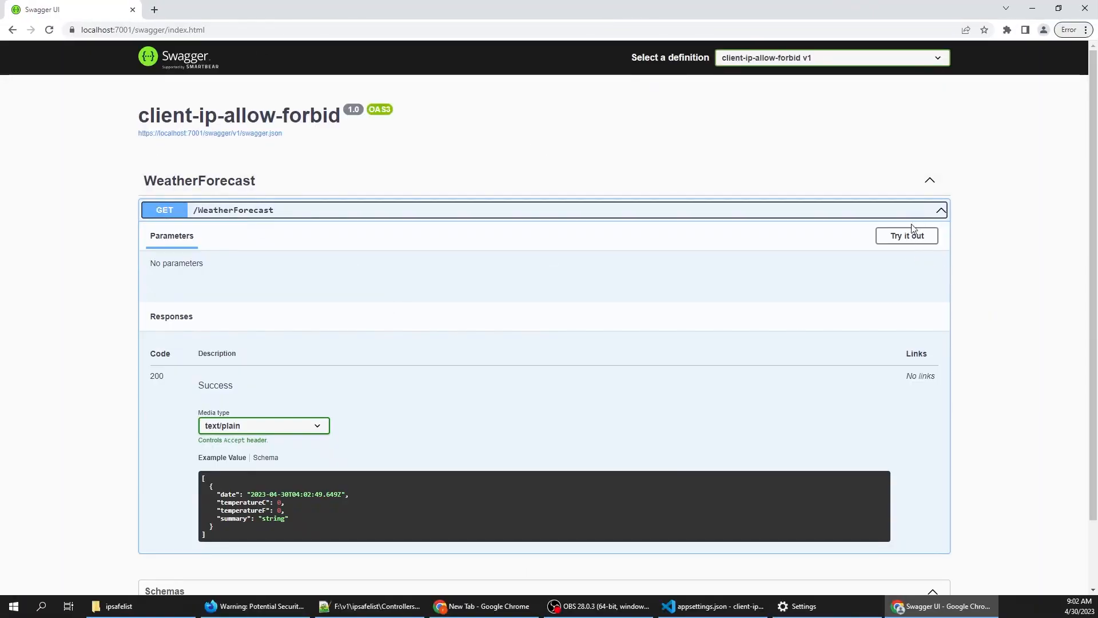
pyautogui.click(905, 234)
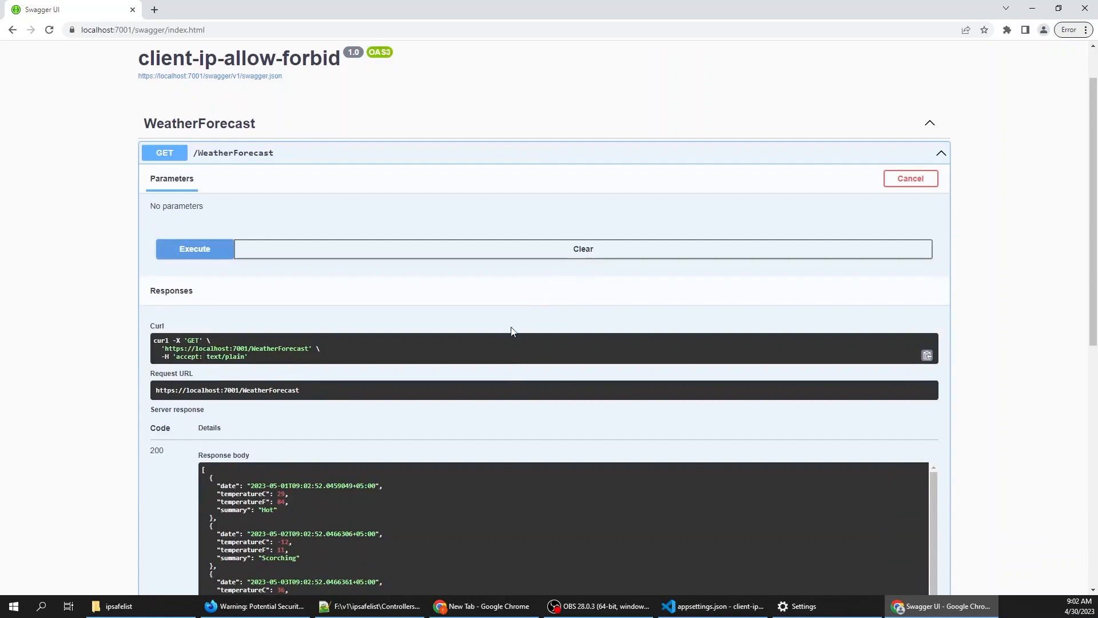
pyautogui.click(713, 606)
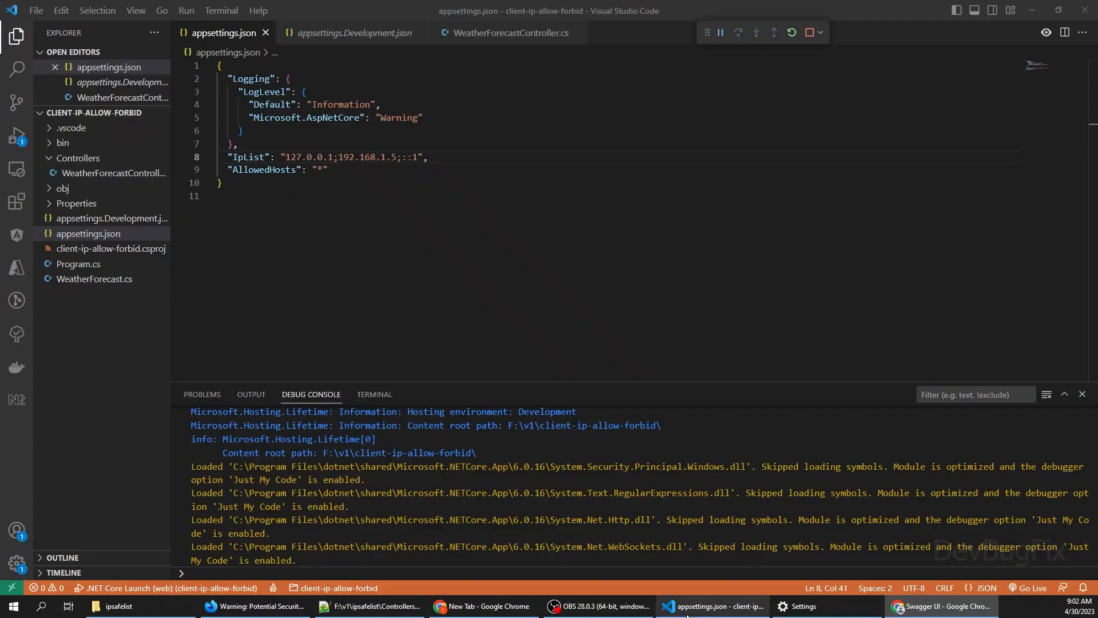
# Step: Read var remoteIp from HttpContext.Connection.RemoteIpAddress at the top of Get
pyautogui.click(509, 32)
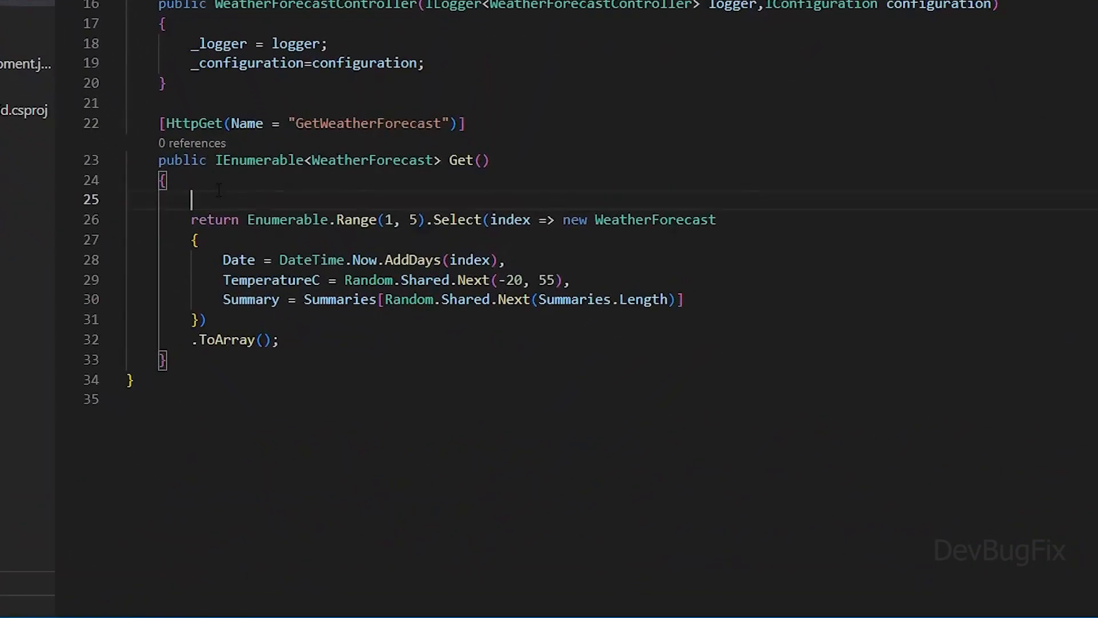
pyautogui.write('var r')
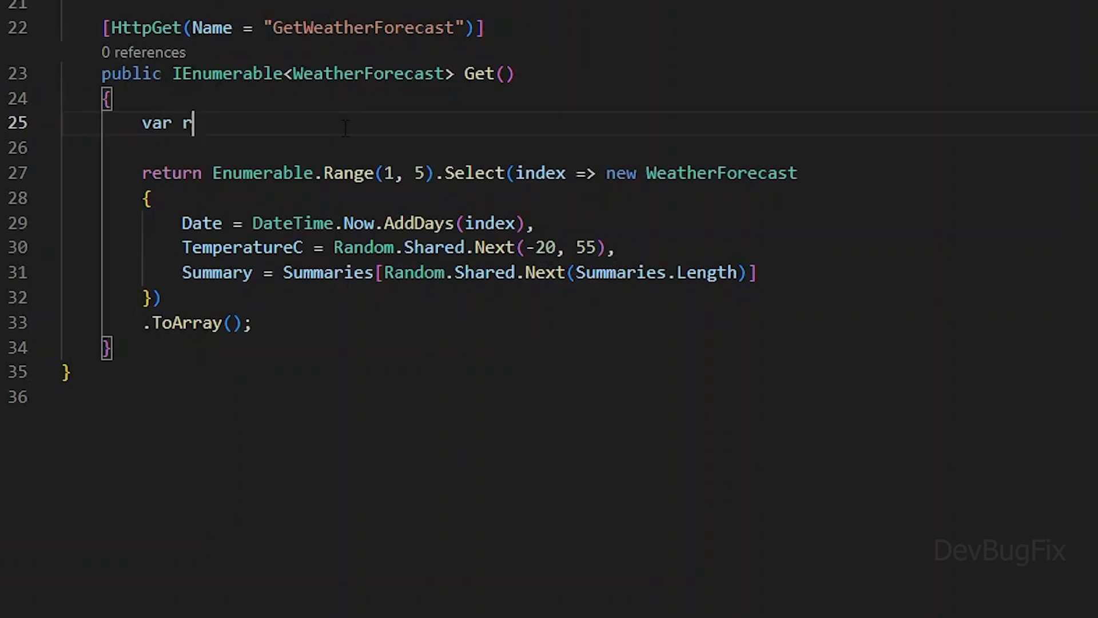
pyautogui.write('emoteIp=Http')
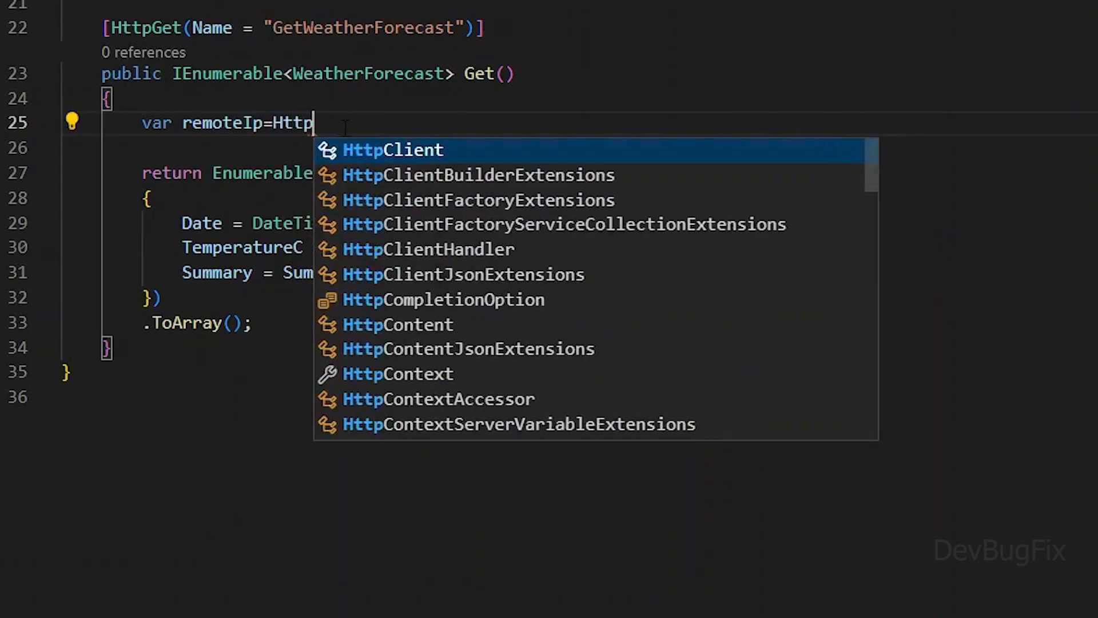
pyautogui.write('Context.')
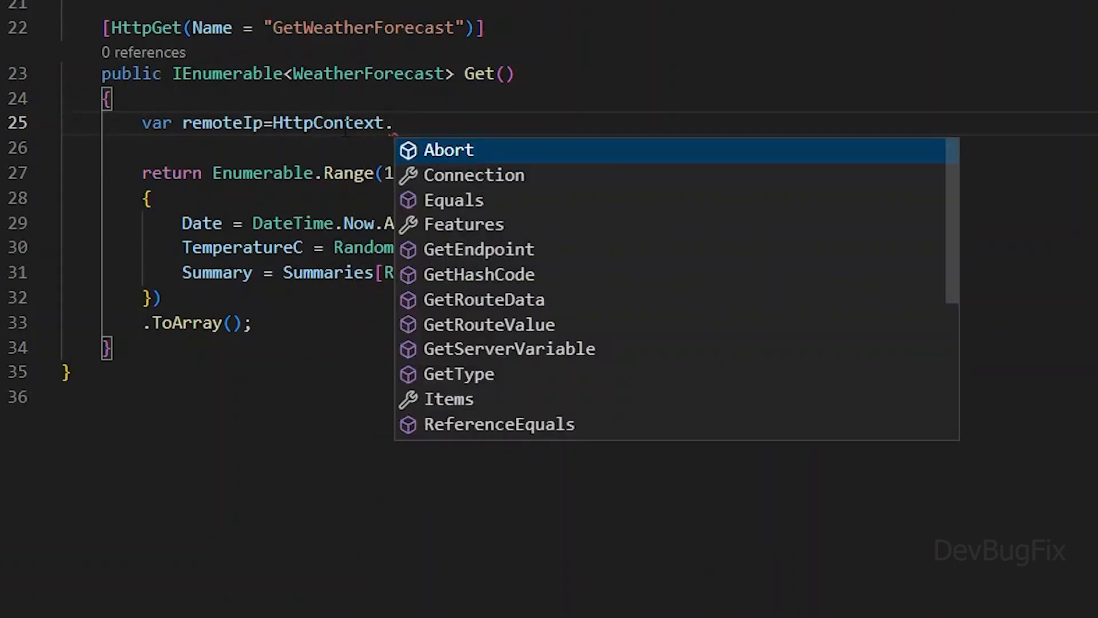
pyautogui.write('Connection.re')
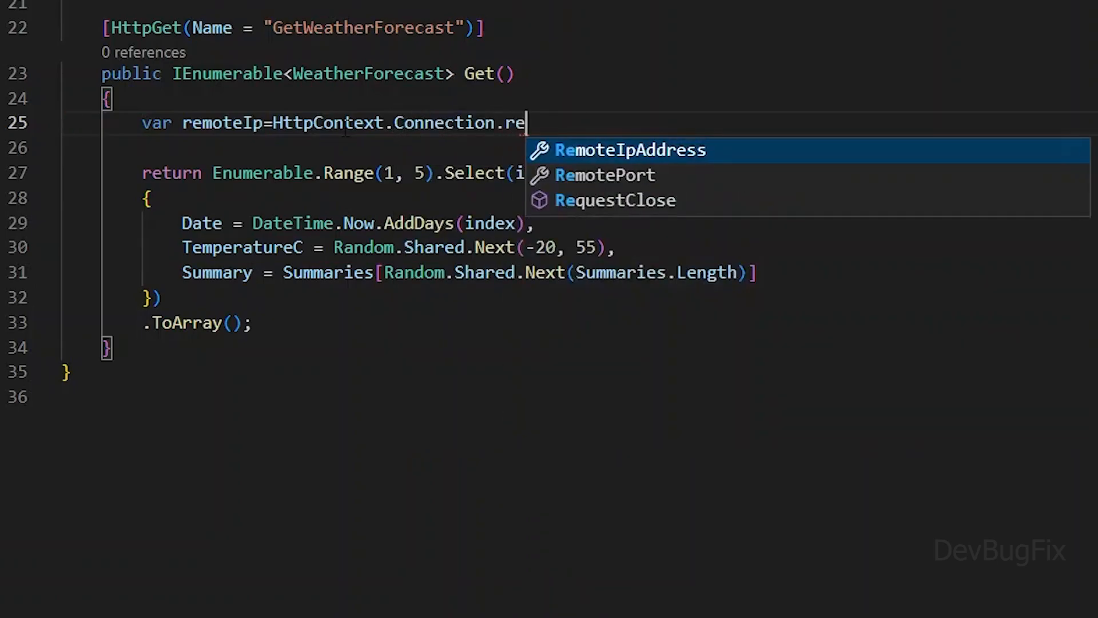
pyautogui.press('Tab')
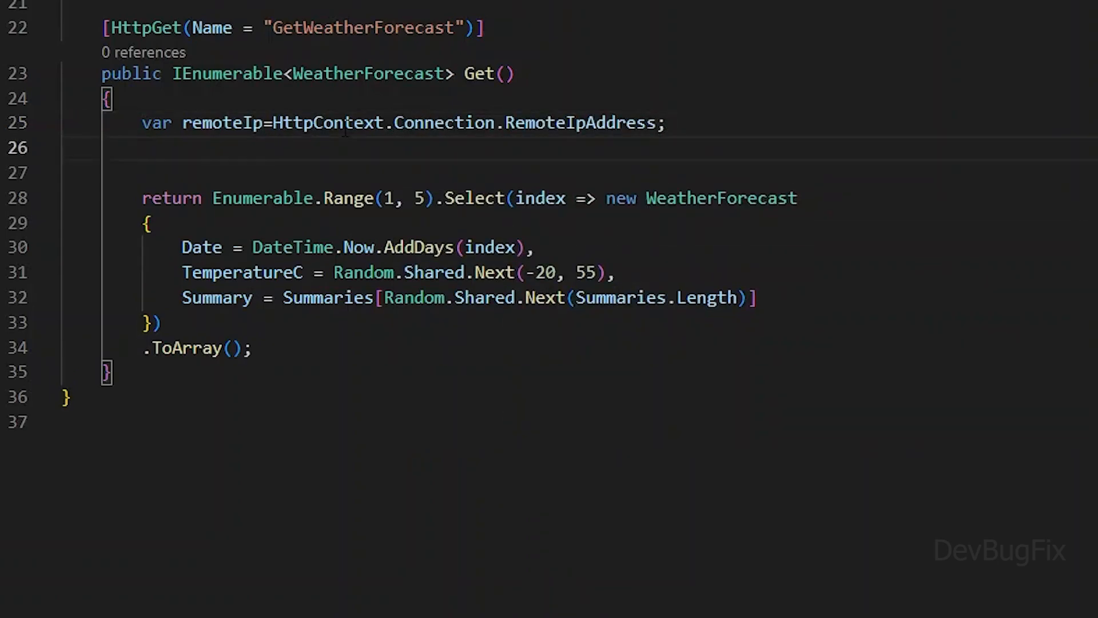
# Step: Convert remoteIp with MapToIPv4() when it is non-null and IsIPv4MappedToIPv6
pyautogui.write('if(remoteIp!=')
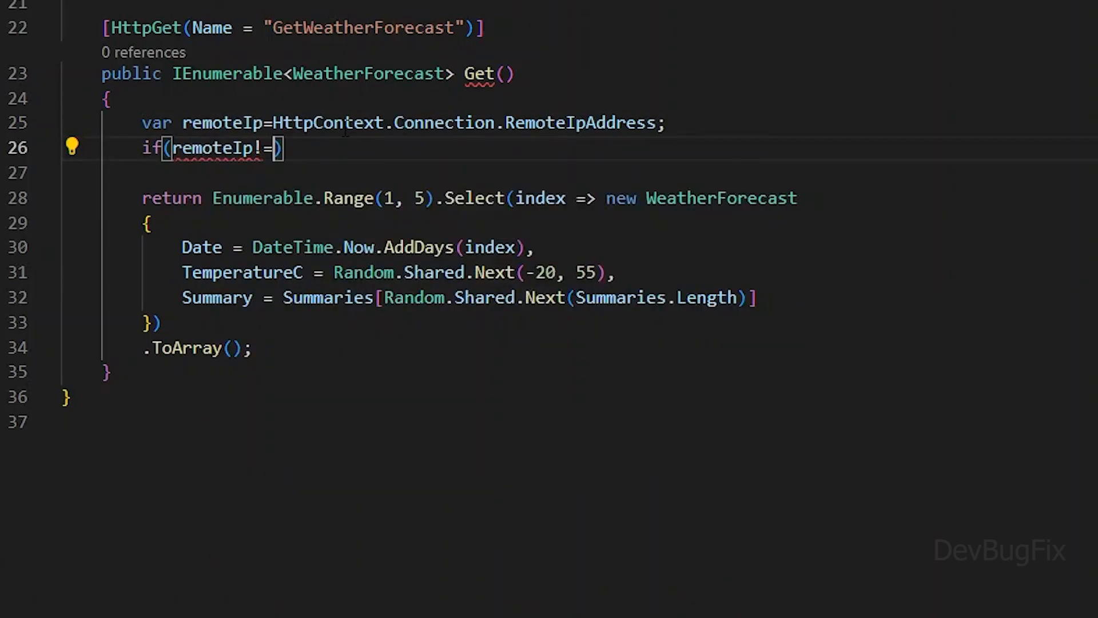
pyautogui.write('null && remoteIp')
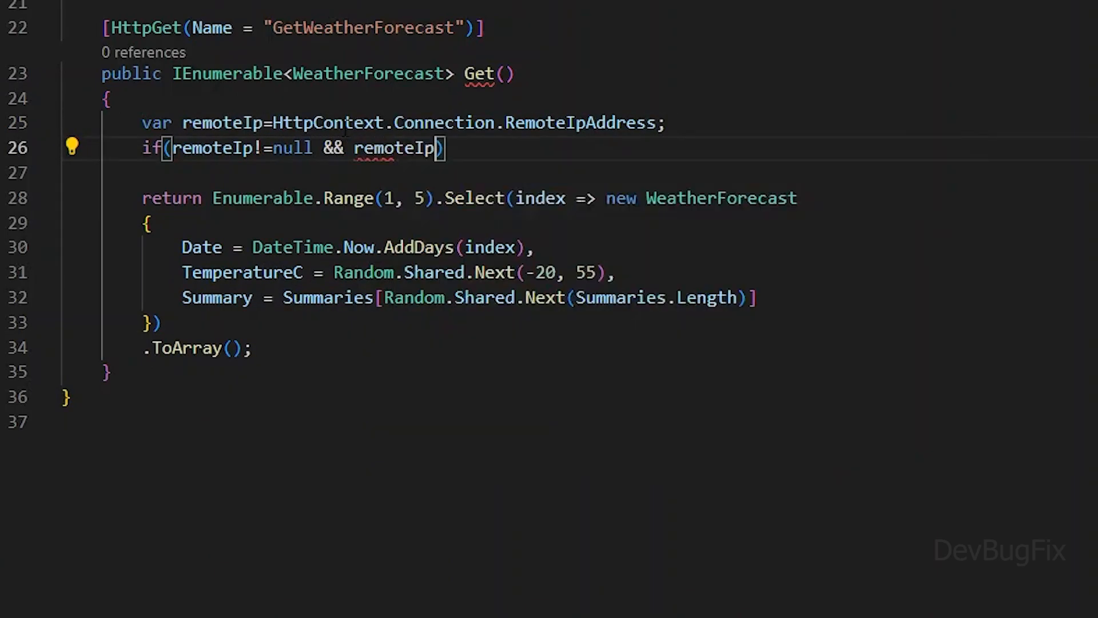
pyautogui.write('.IsIPv4MappedToIPv6')
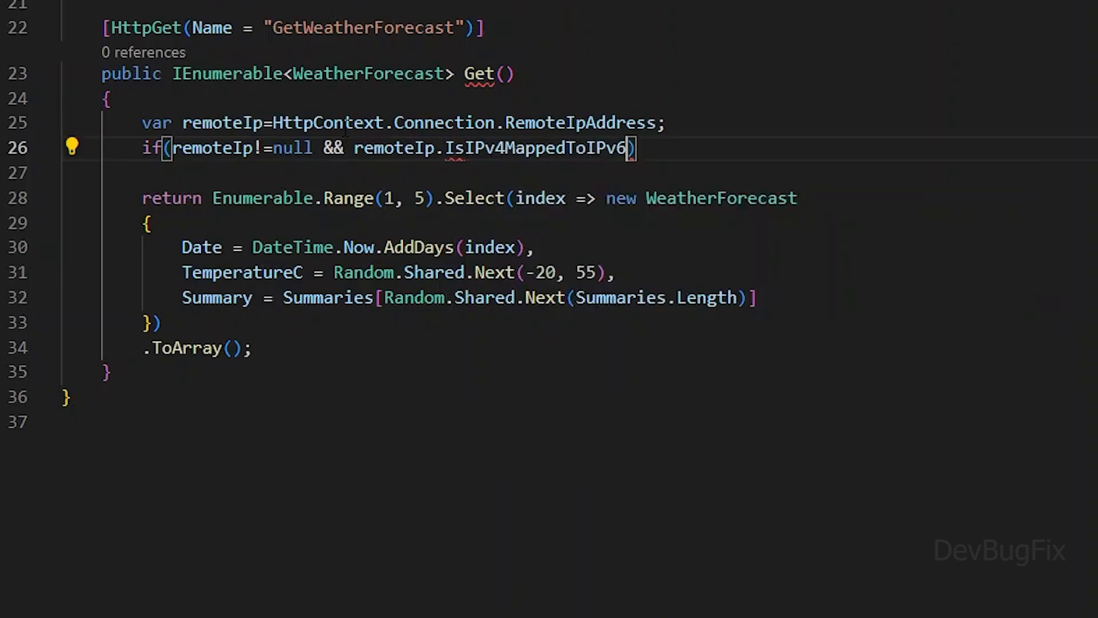
pyautogui.write('remoteIp=remoteIp.MapToIPv4();')
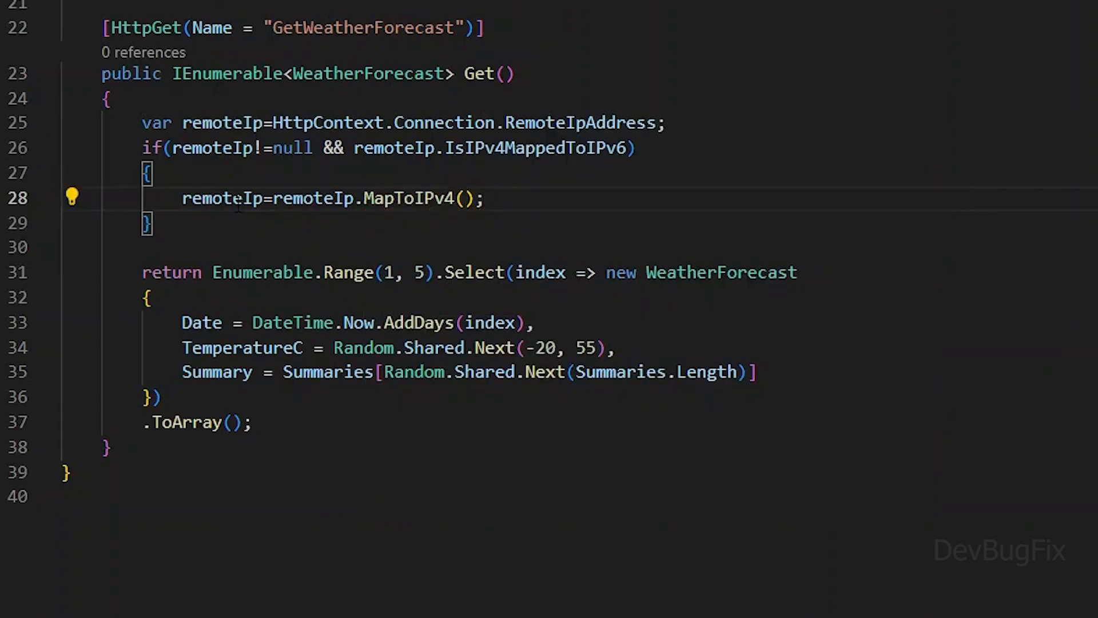
pyautogui.write('var i')
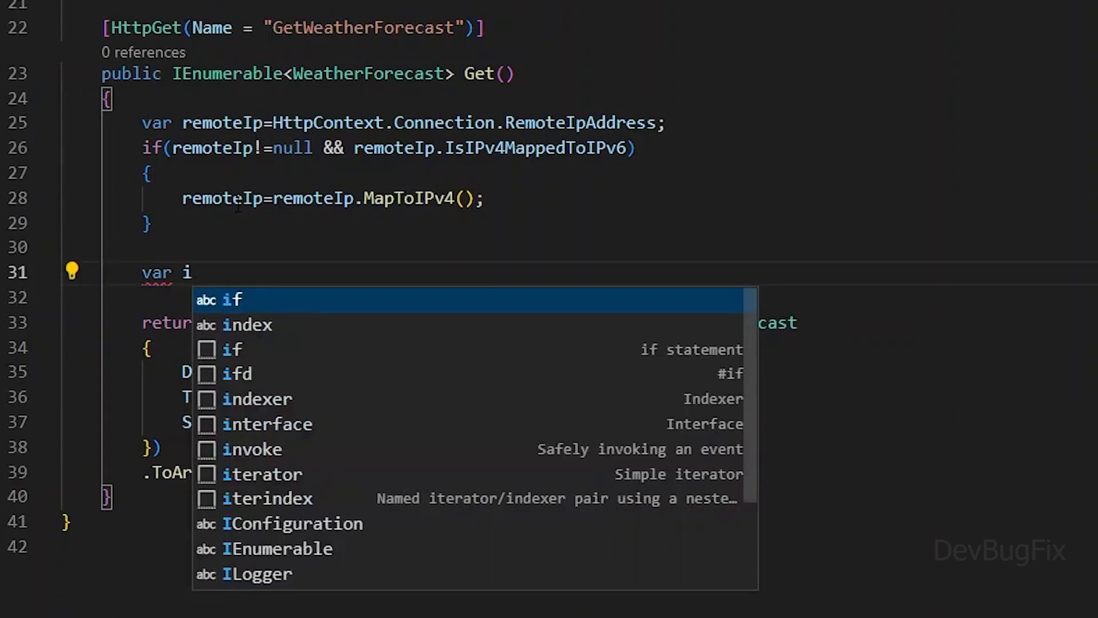
# Step: Build var ipList by splitting the IpList configuration value into a list
pyautogui.write('pList=_configuration.GetValue<string>("IpList')
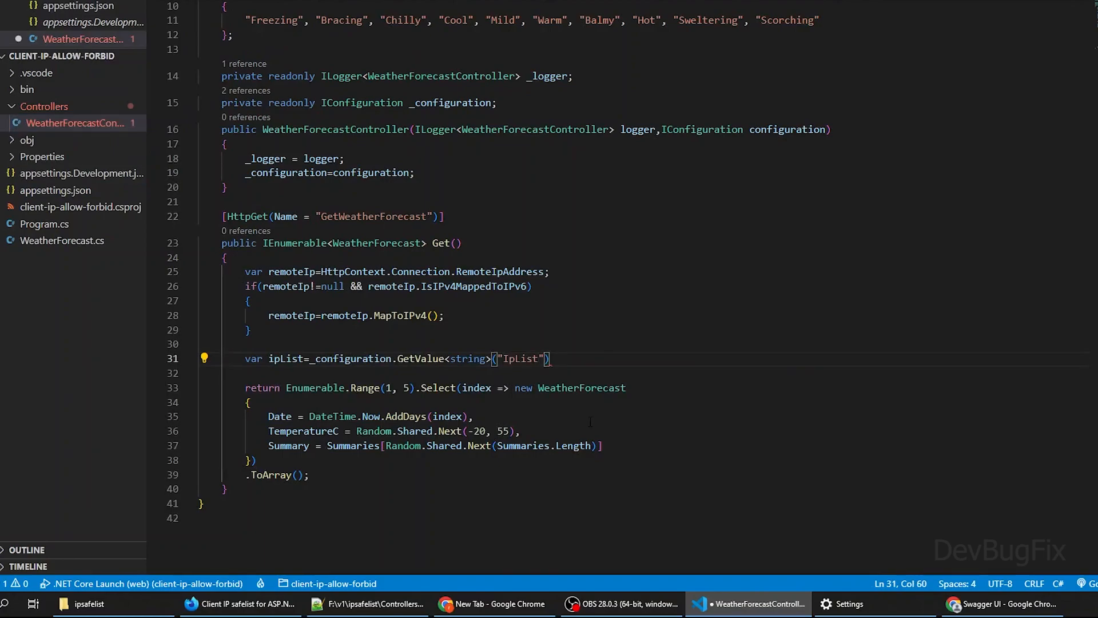
pyautogui.write('.sp')
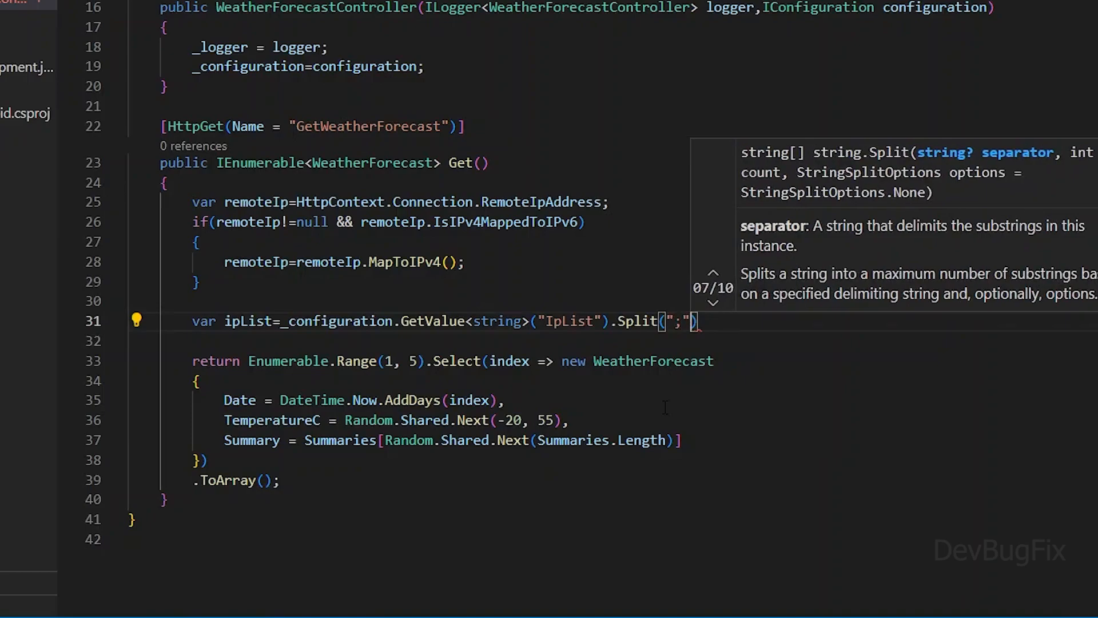
pyautogui.write('.ToList();')
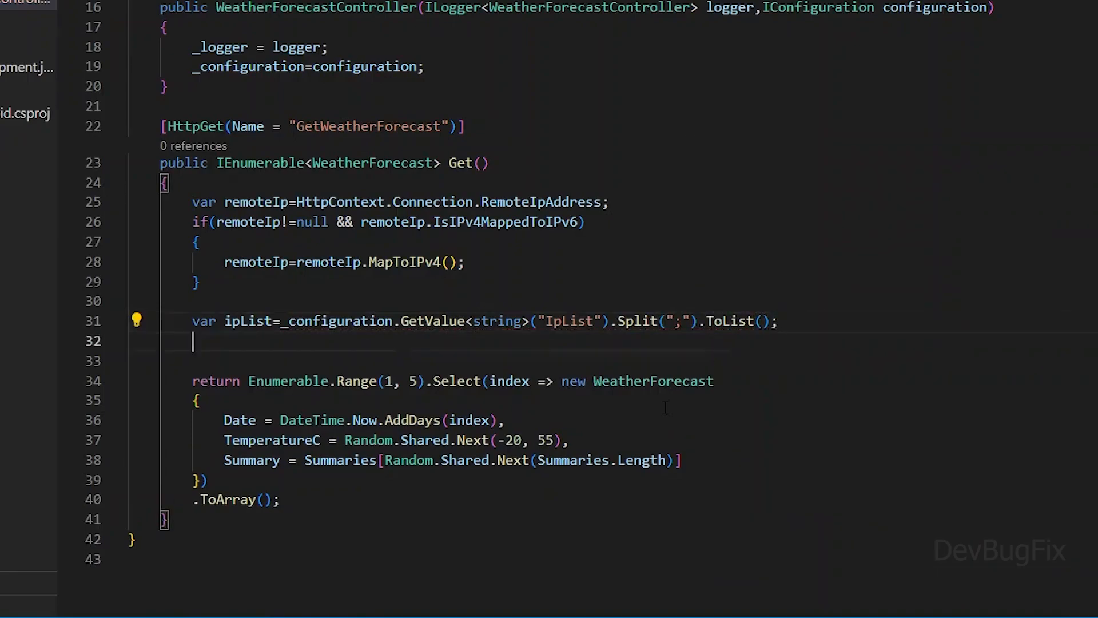
# Step: Compute var exist=ipList.Exists(ip=>remoteIp.Equals(IPAddress.Parse(ip)))
pyautogui.write('var')
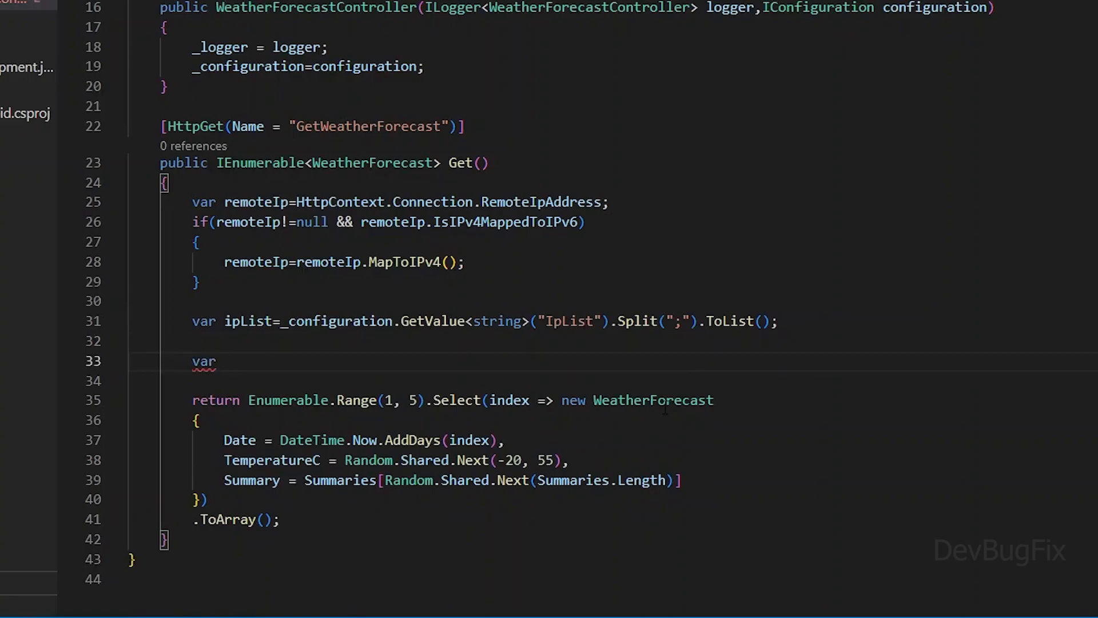
pyautogui.write('exist=ipList.e')
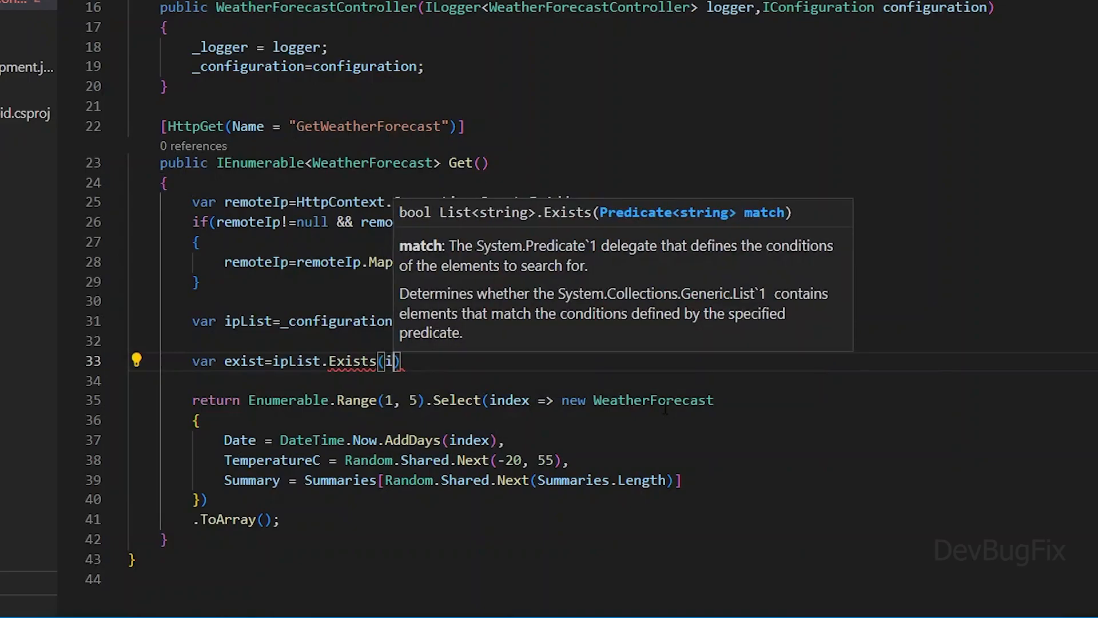
pyautogui.write('ip=>remoteIp.Equals(I')
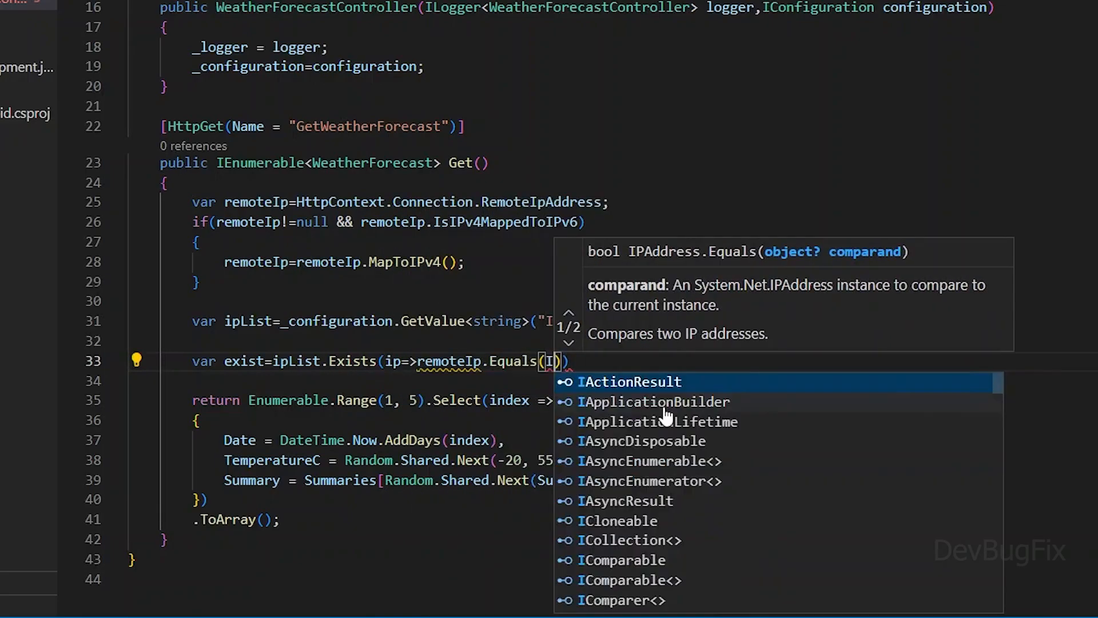
pyautogui.write('PAddress')
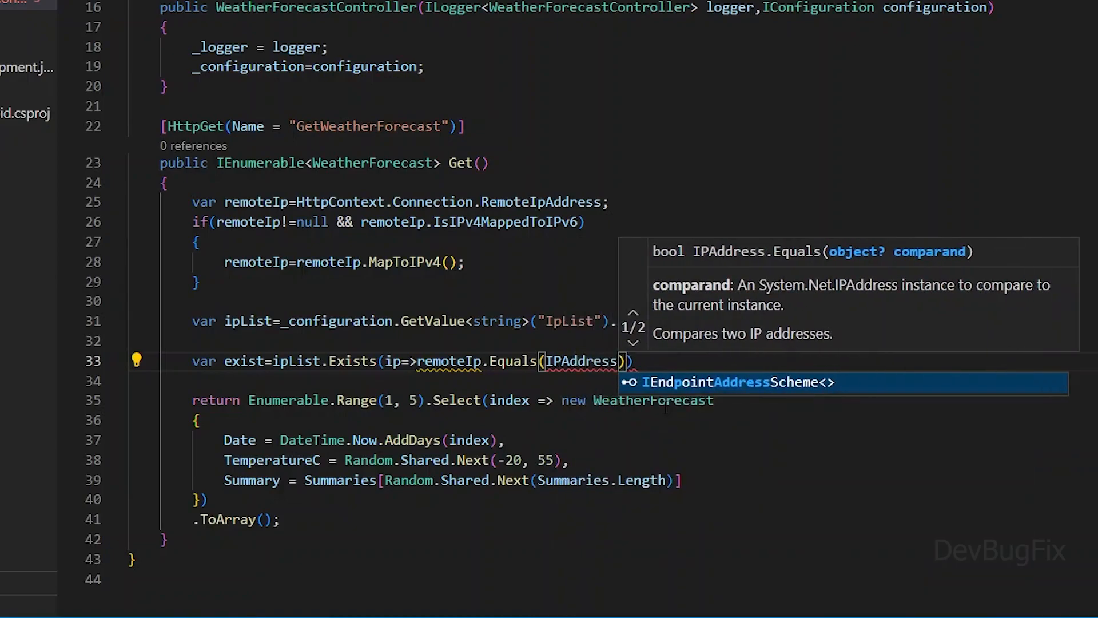
pyautogui.click(138, 361)
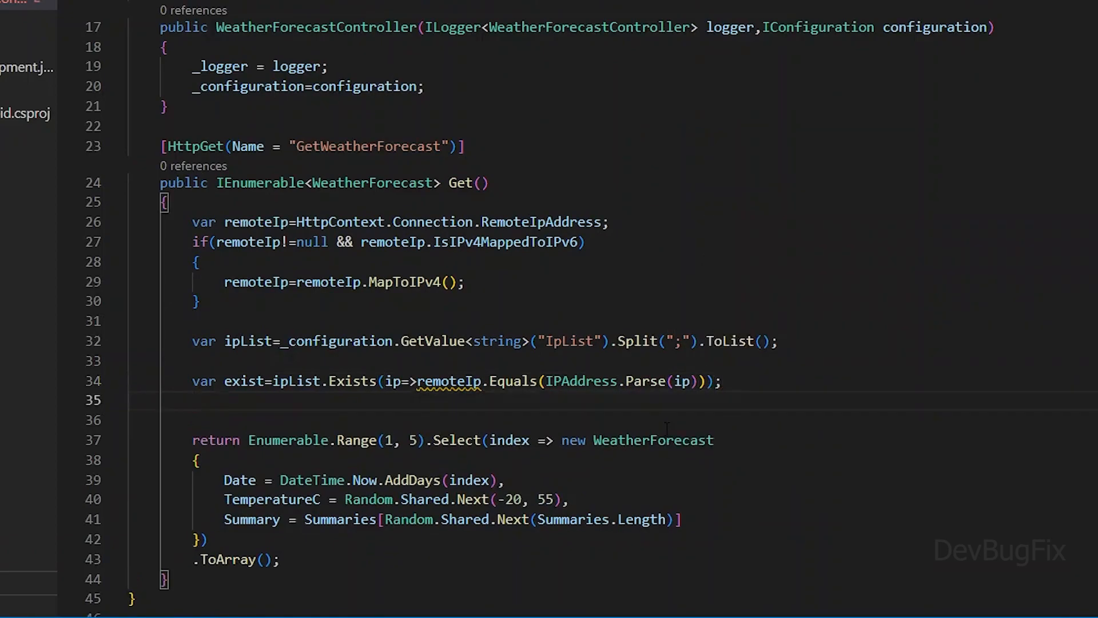
# Step: Return StatusCode(403) when exist, switch Get to IActionResult and wrap the forecast in Ok(...)
pyautogui.write('if(exist')
pyautogui.click(642, 419)
pyautogui.write('return StatusCode(403);')
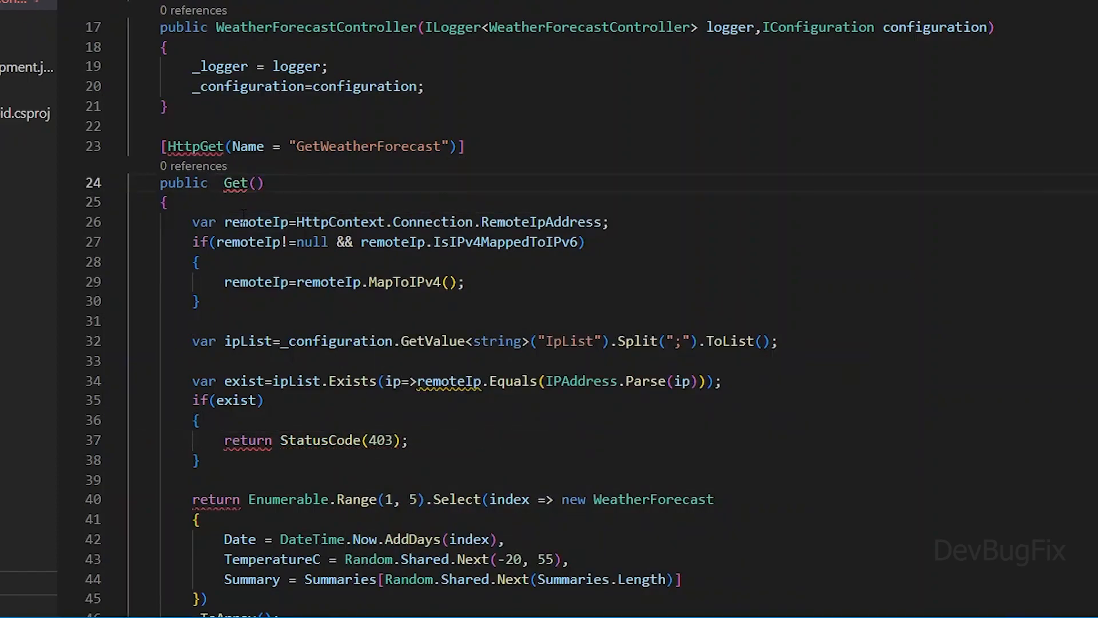
pyautogui.write('IActionResult')
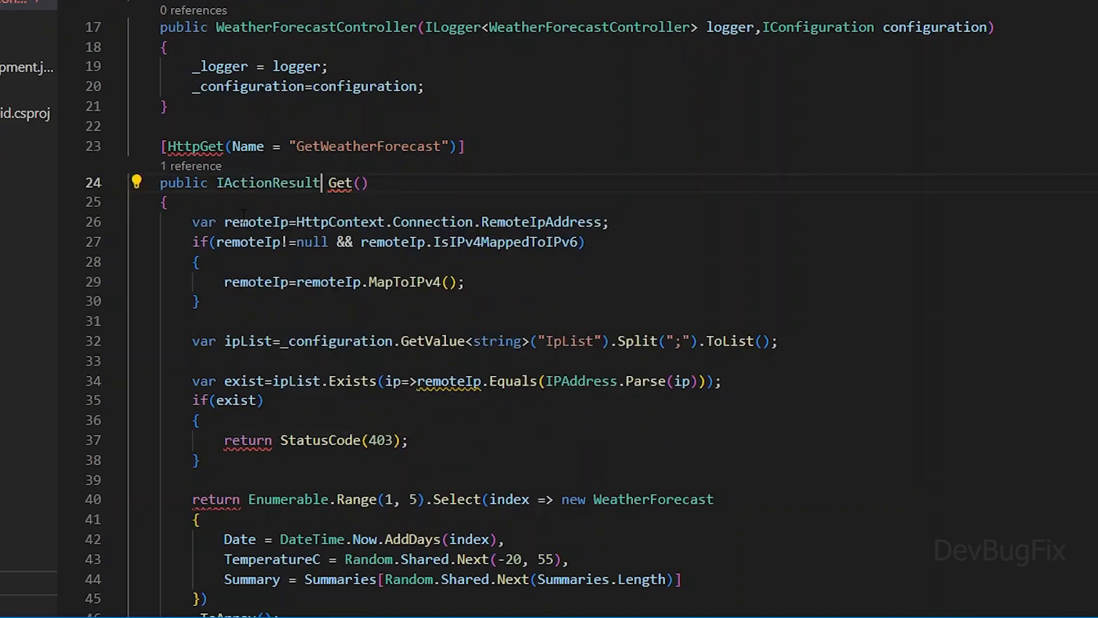
pyautogui.scroll(-3)
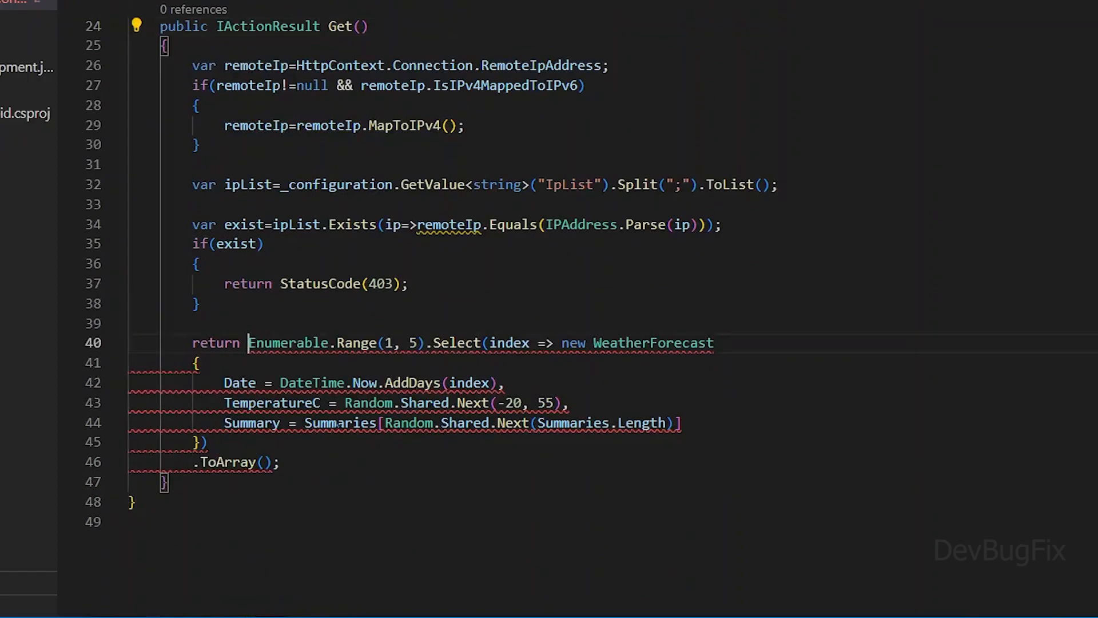
pyautogui.write('ok')
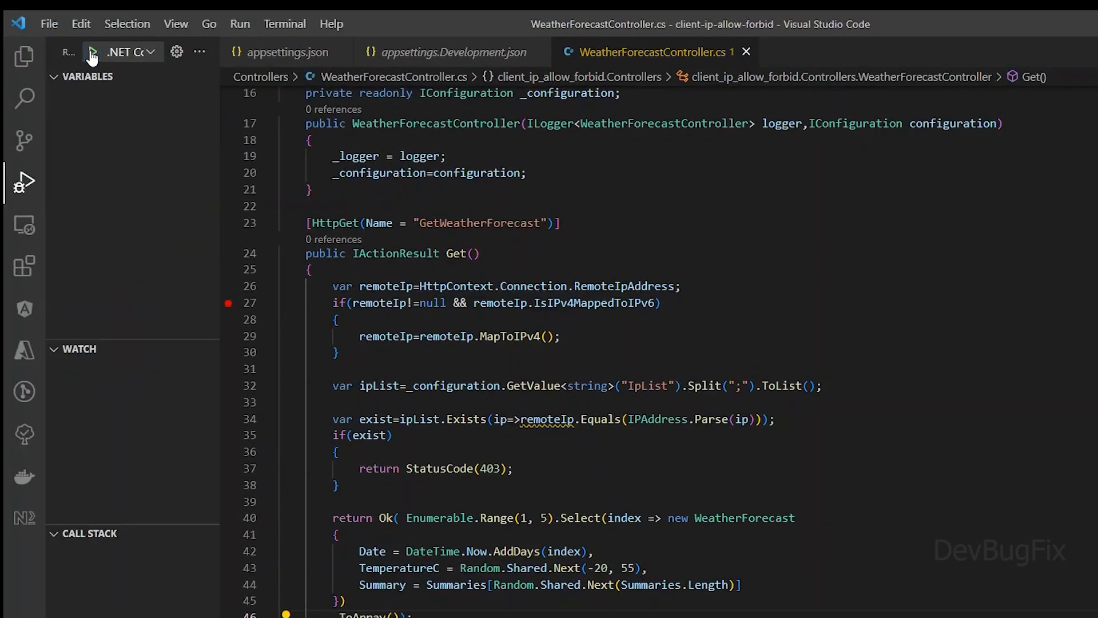
# Step: Debug a request from the line-27 breakpoint into the 403 branch with exist true, then resume it
pyautogui.click(93, 51)
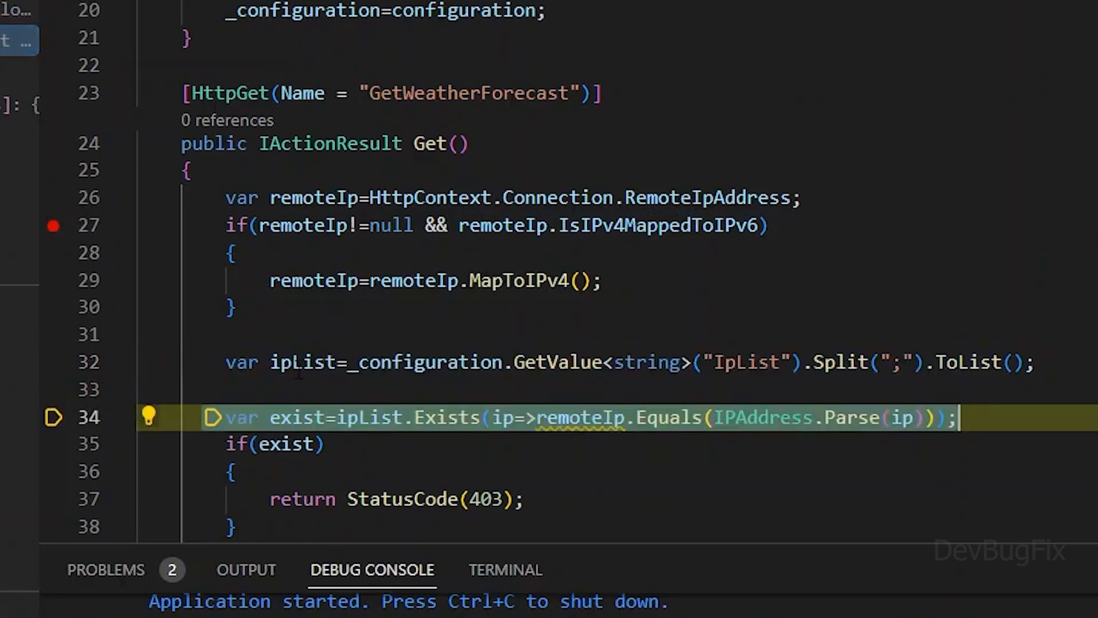
pyautogui.moveTo(301, 363)
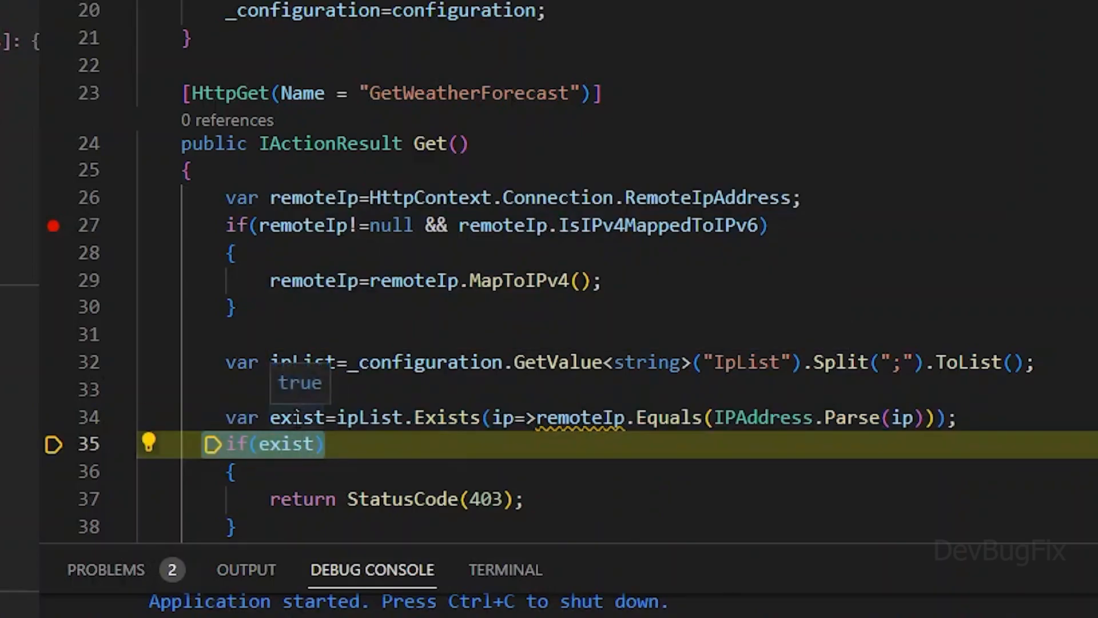
pyautogui.scroll(-3)
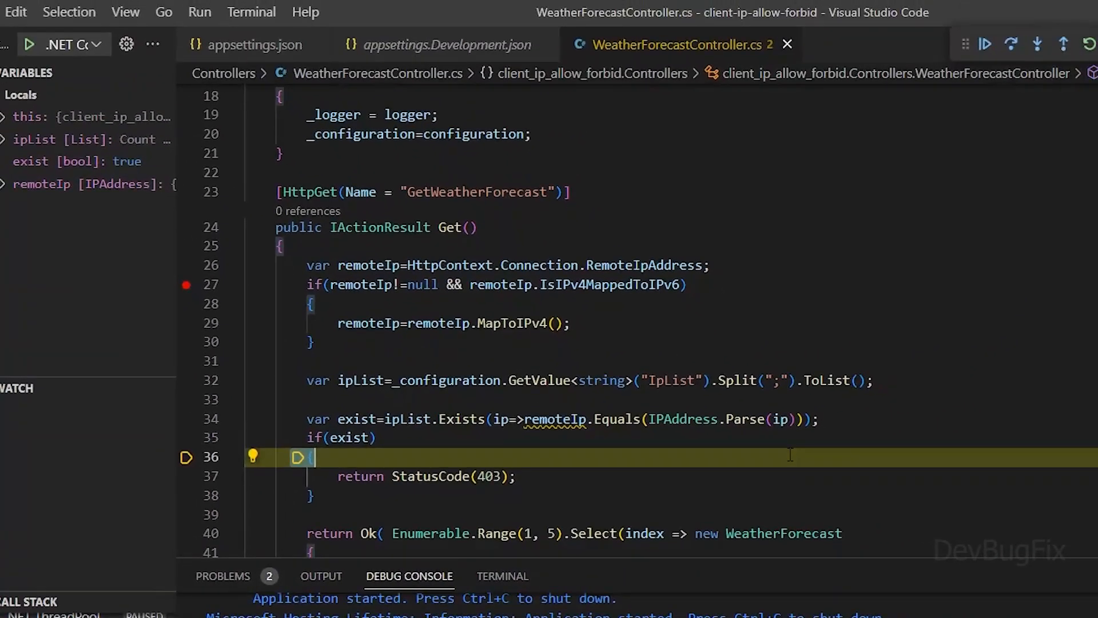
pyautogui.click(985, 45)
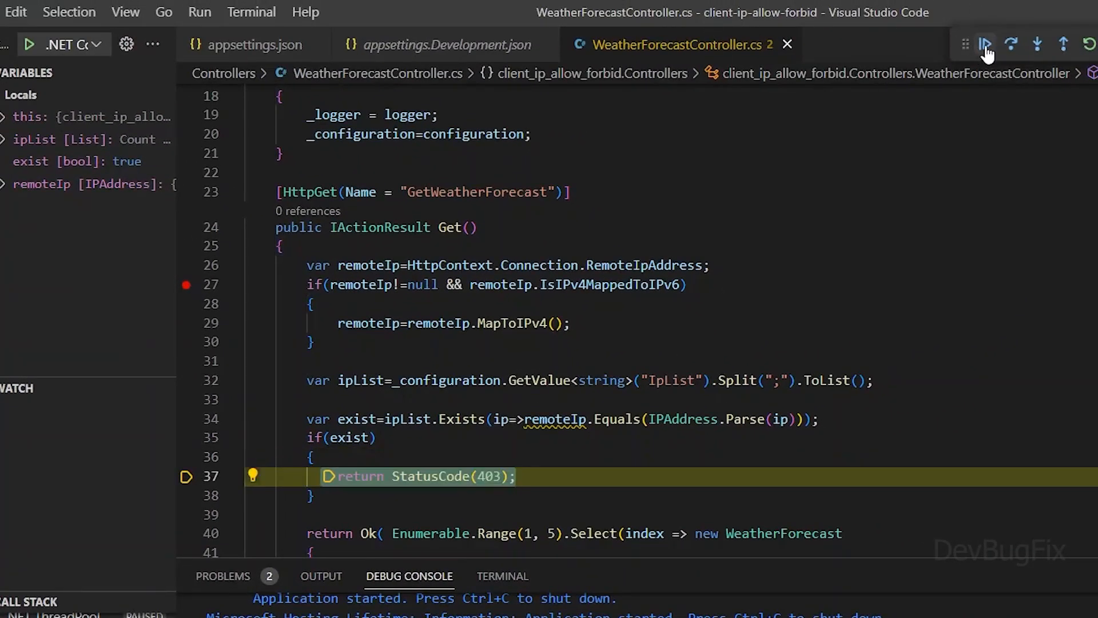
pyautogui.click(984, 44)
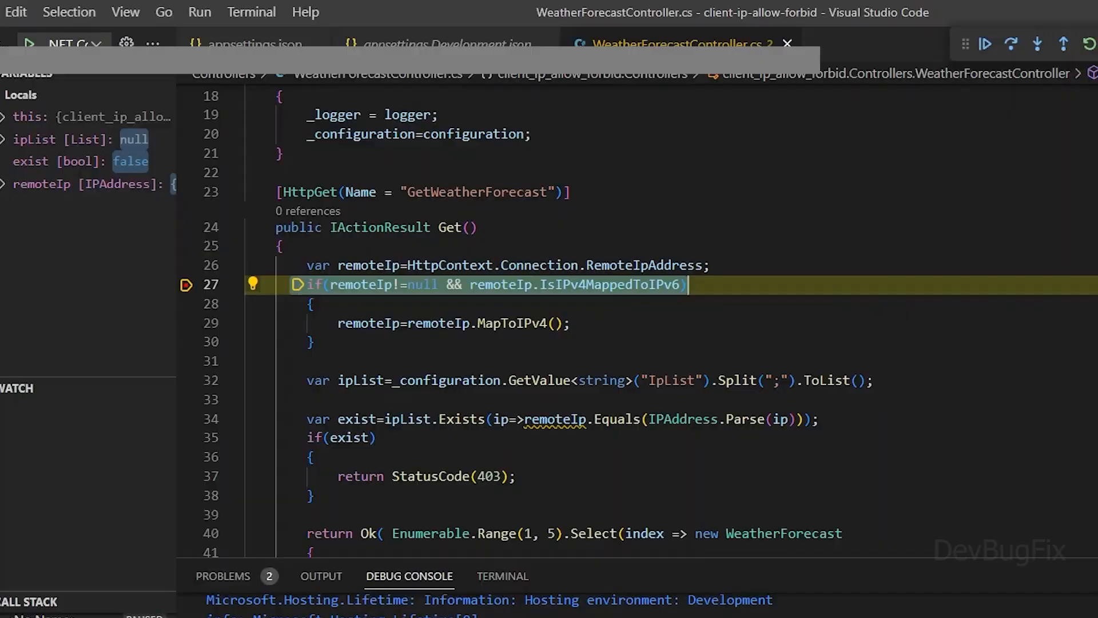
pyautogui.moveTo(368, 264)
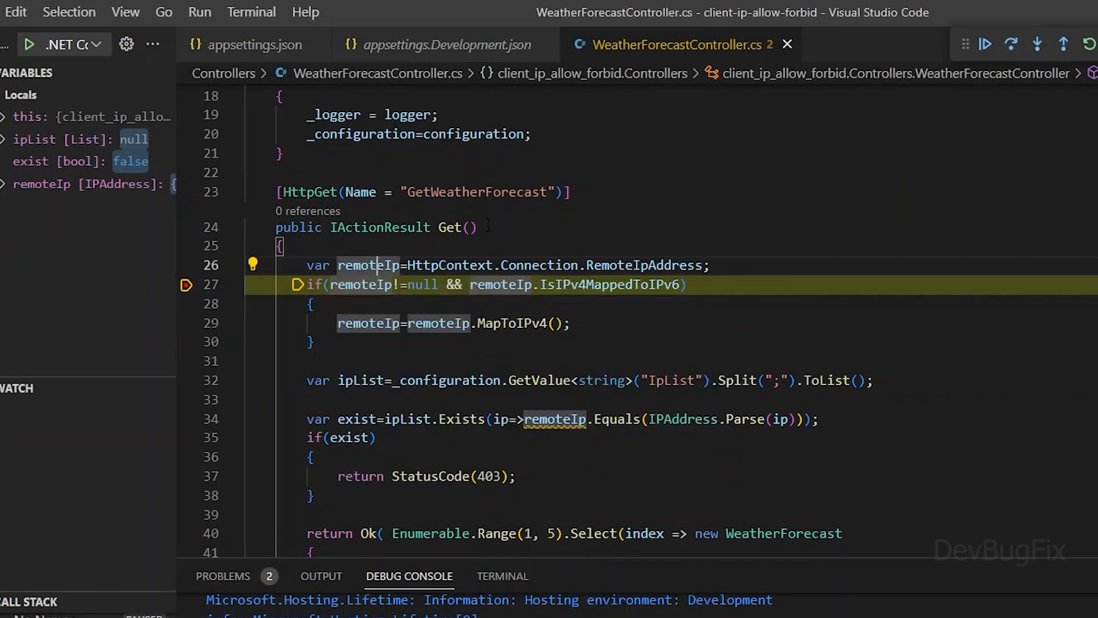
# Step: Step the second paused request through the IP check with F10 and continue it to completion
pyautogui.press('F10')
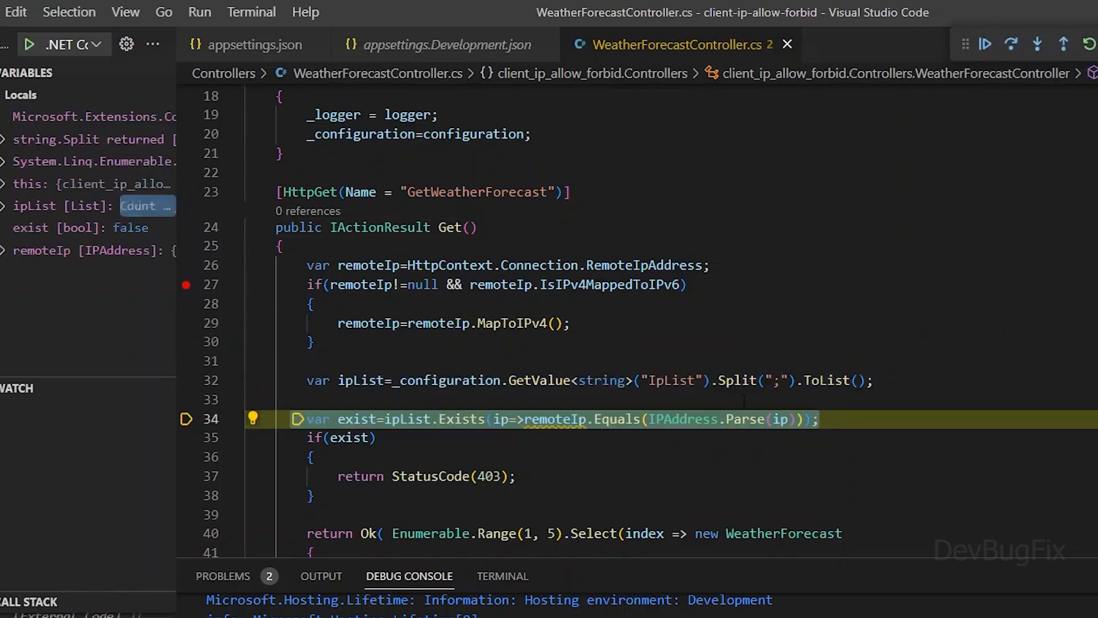
pyautogui.click(984, 45)
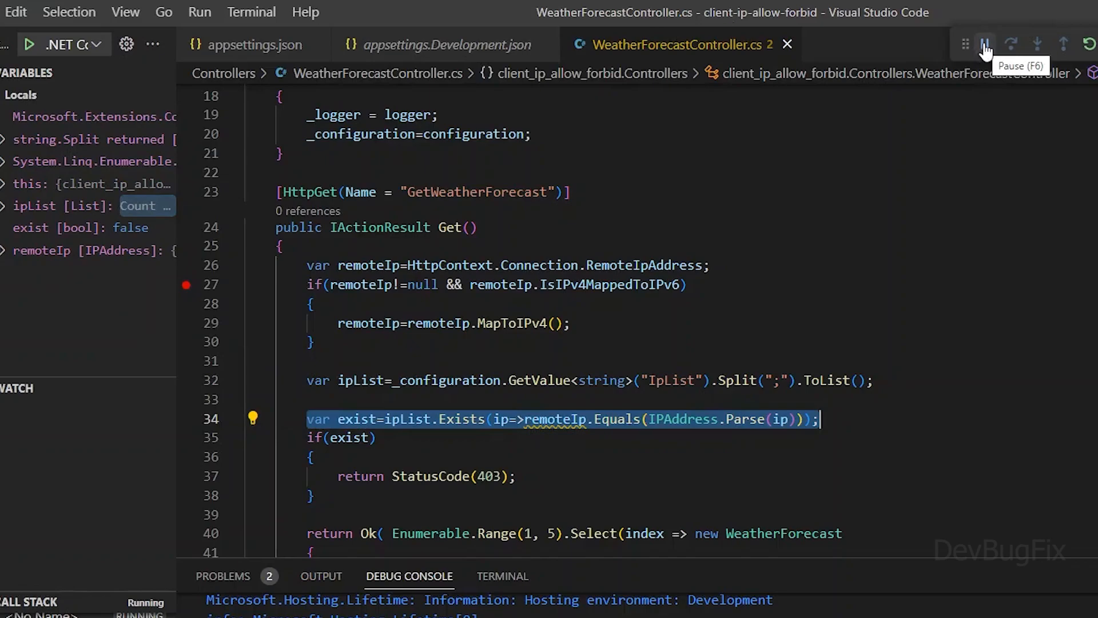
pyautogui.click(985, 45)
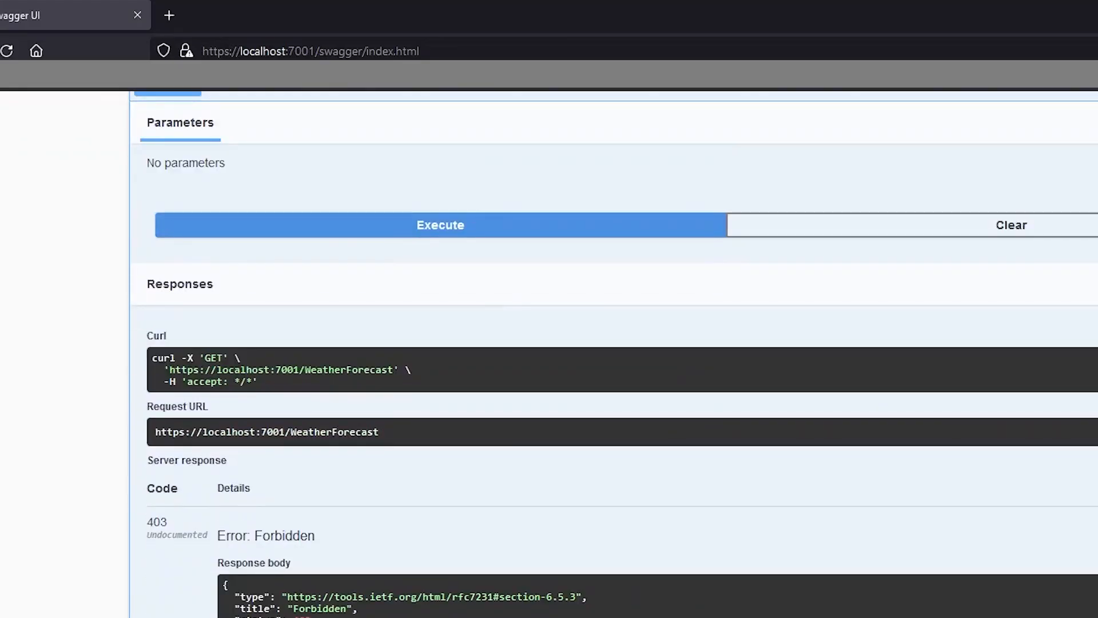
# Step: Scroll Swagger's response section to the 403 Forbidden server response
pyautogui.scroll(-3)
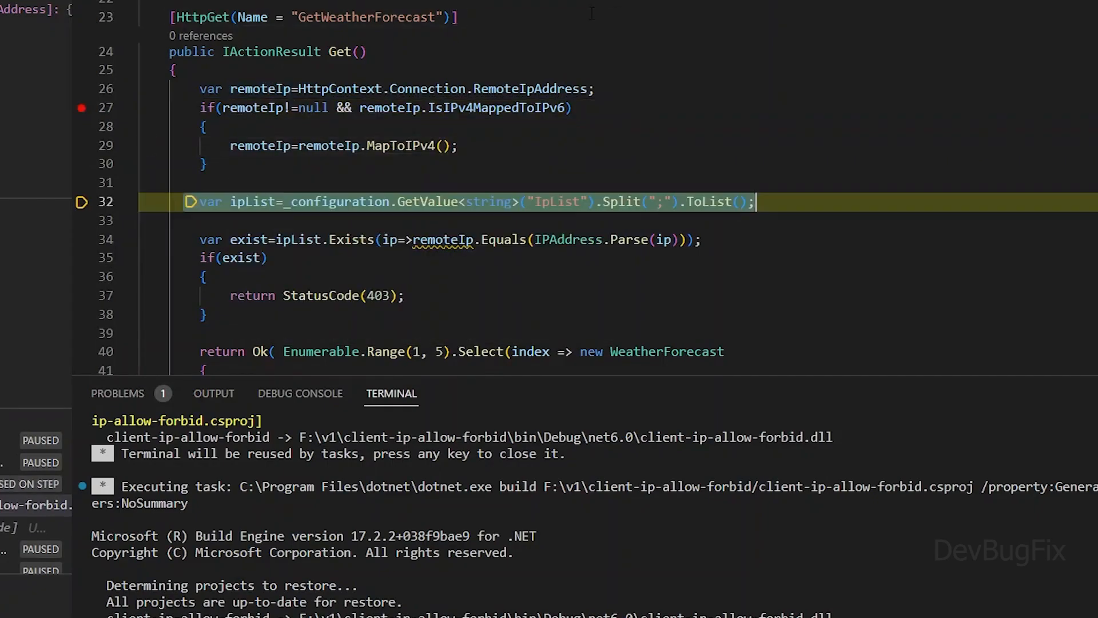
# Step: Step past the IpList load and existence check, then resume the paused request
pyautogui.press('F10')
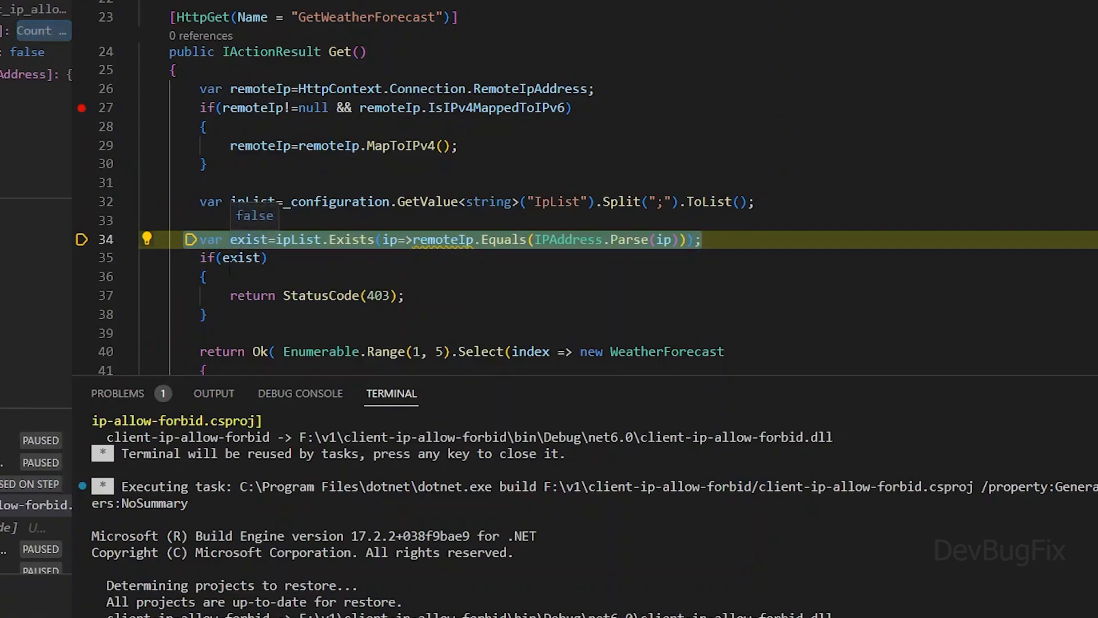
pyautogui.press('F10')
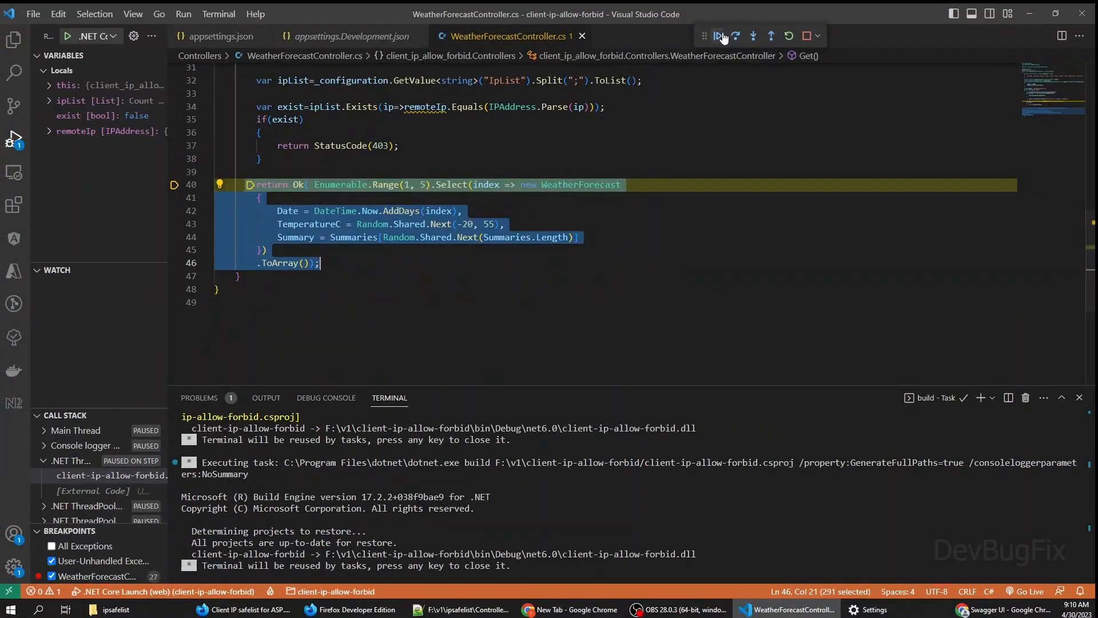
pyautogui.click(716, 35)
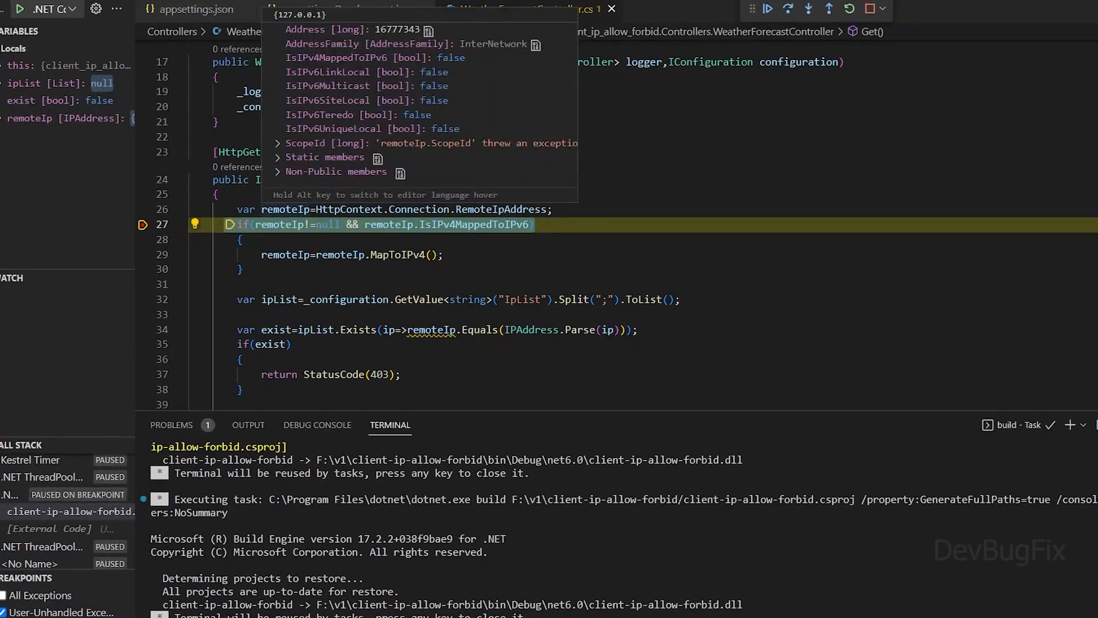
# Step: Step another request to exist true and the 403 branch, continue it, and stop debugging
pyautogui.press('F10')
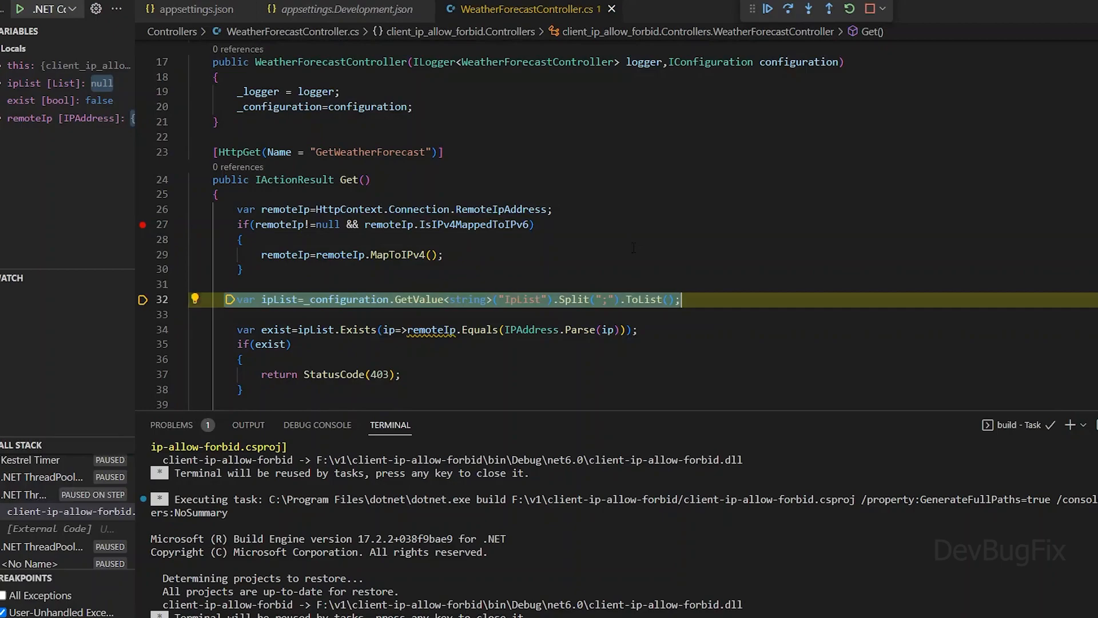
pyautogui.click(808, 9)
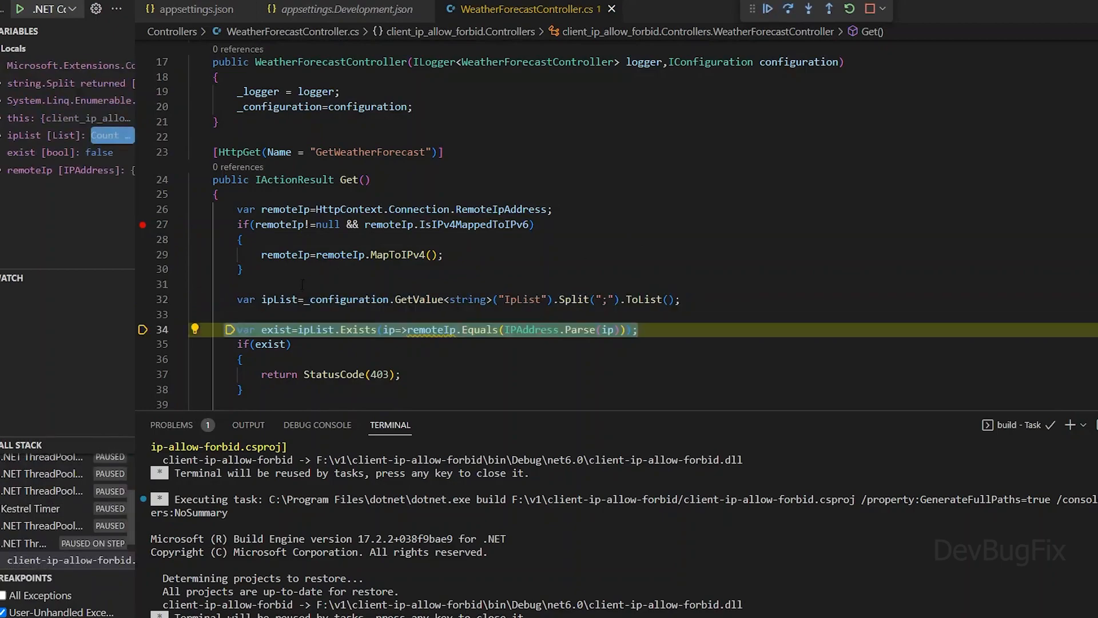
pyautogui.press('F10')
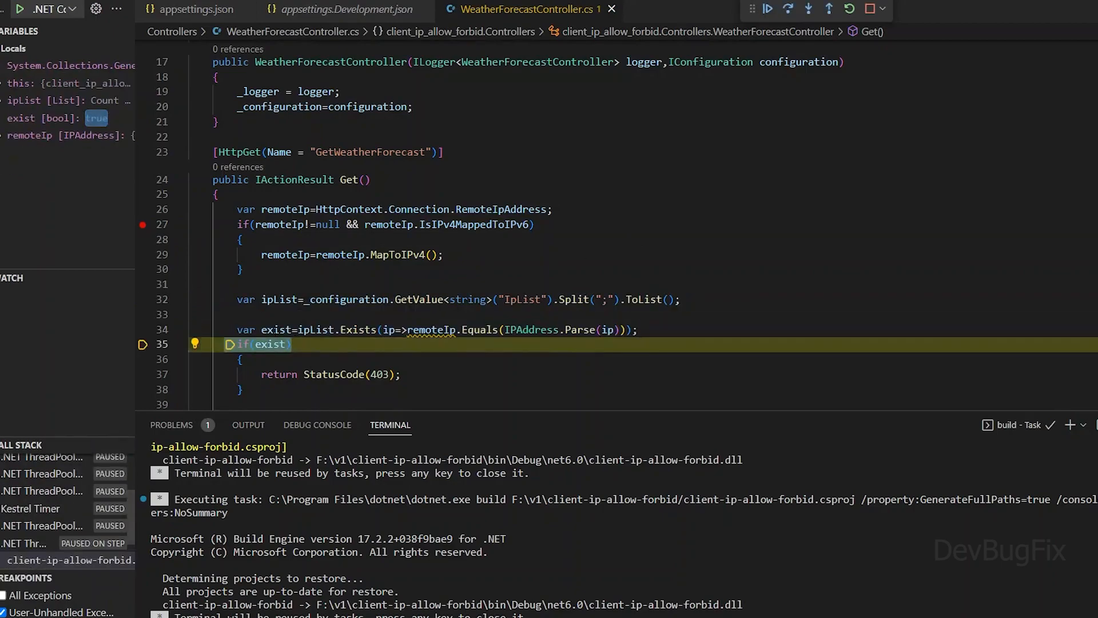
pyautogui.click(787, 10)
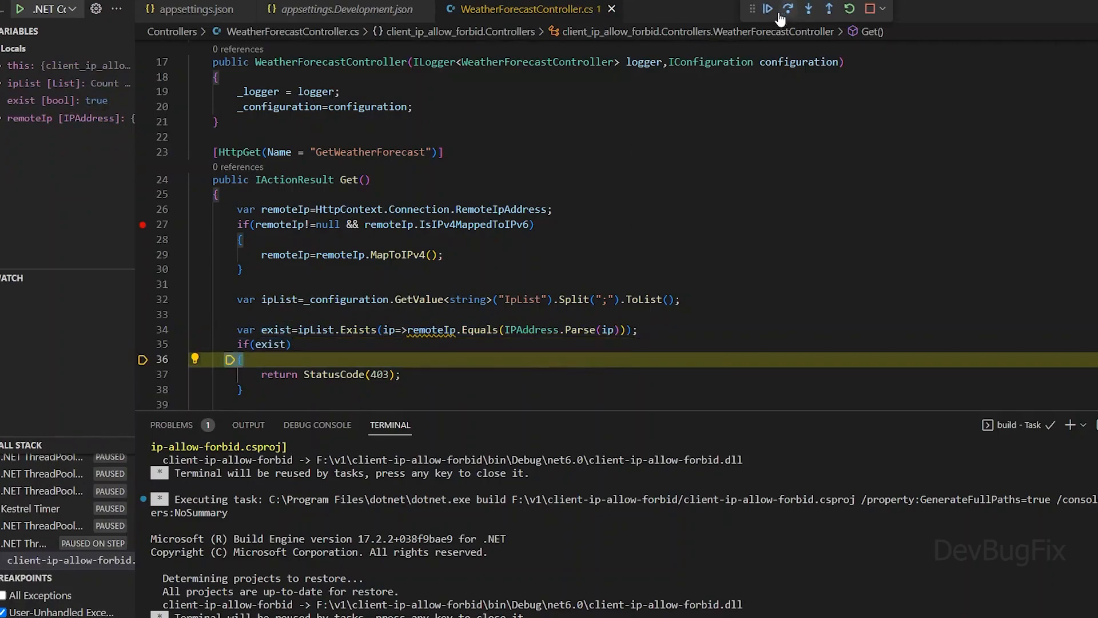
pyautogui.click(766, 8)
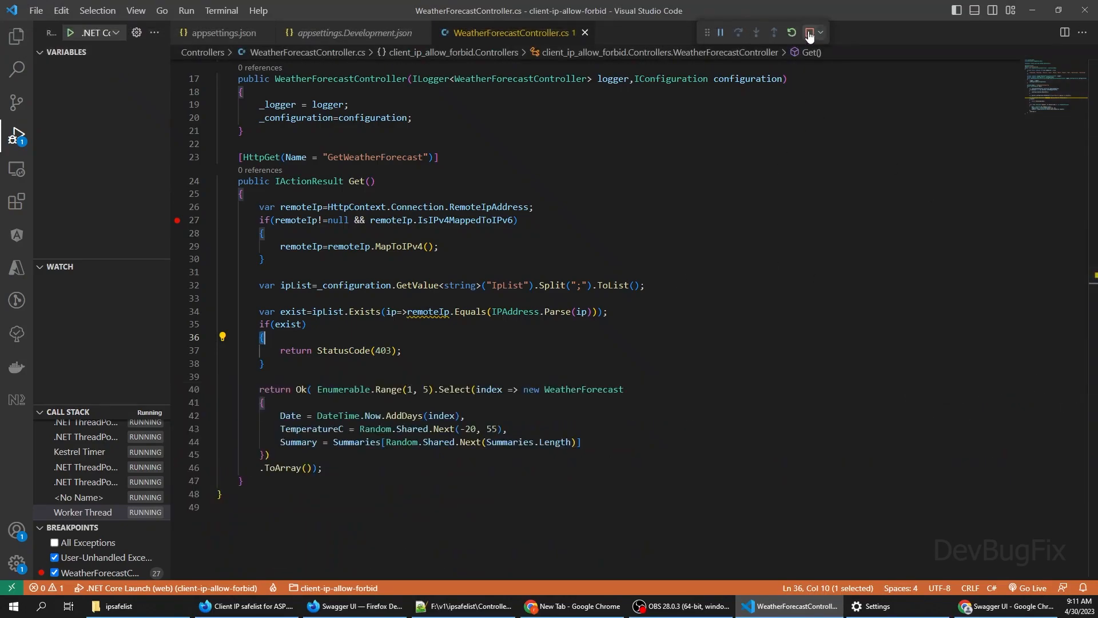
pyautogui.click(808, 32)
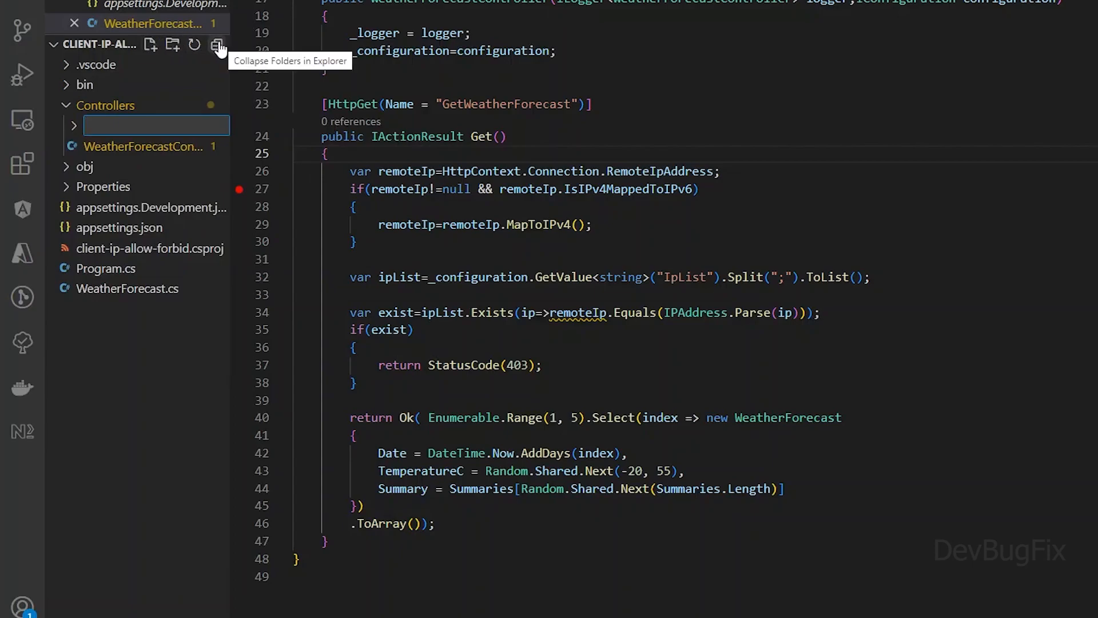
# Step: Create a 'filter' folder in the Explorer and start a new file inside it
pyautogui.write('filter')
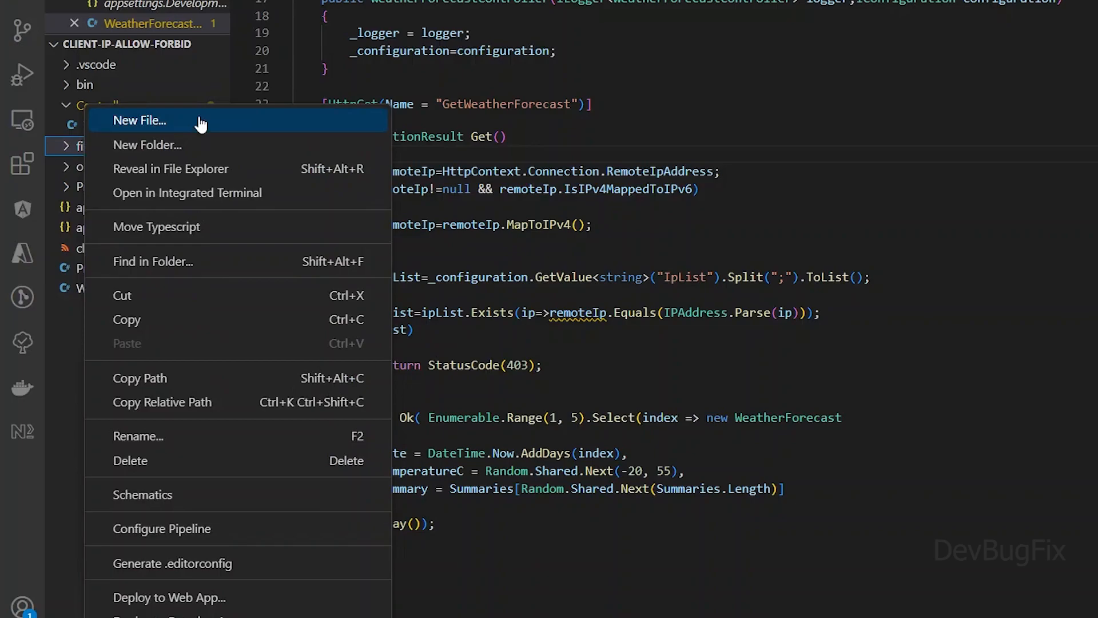
pyautogui.click(139, 120)
pyautogui.write('publ')
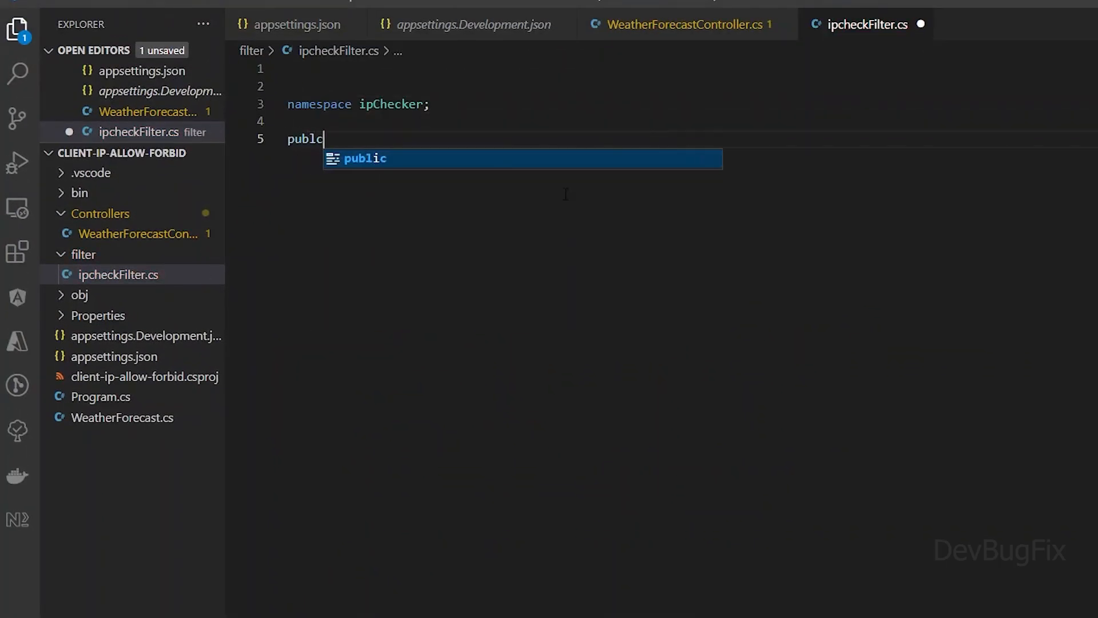
# Step: Declare class IpCheckerFilter and bring over the IConfiguration constructor parameter from the controller
pyautogui.write('class IpCheckerFilter{')
pyautogui.write('public IpCheckerFilter(){')
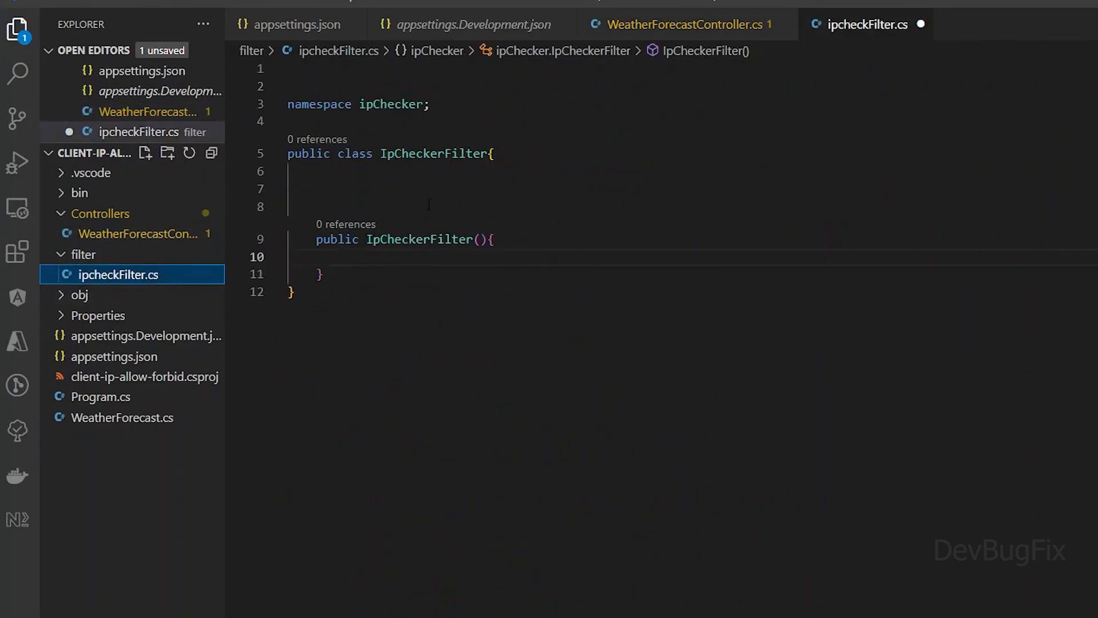
pyautogui.click(680, 24)
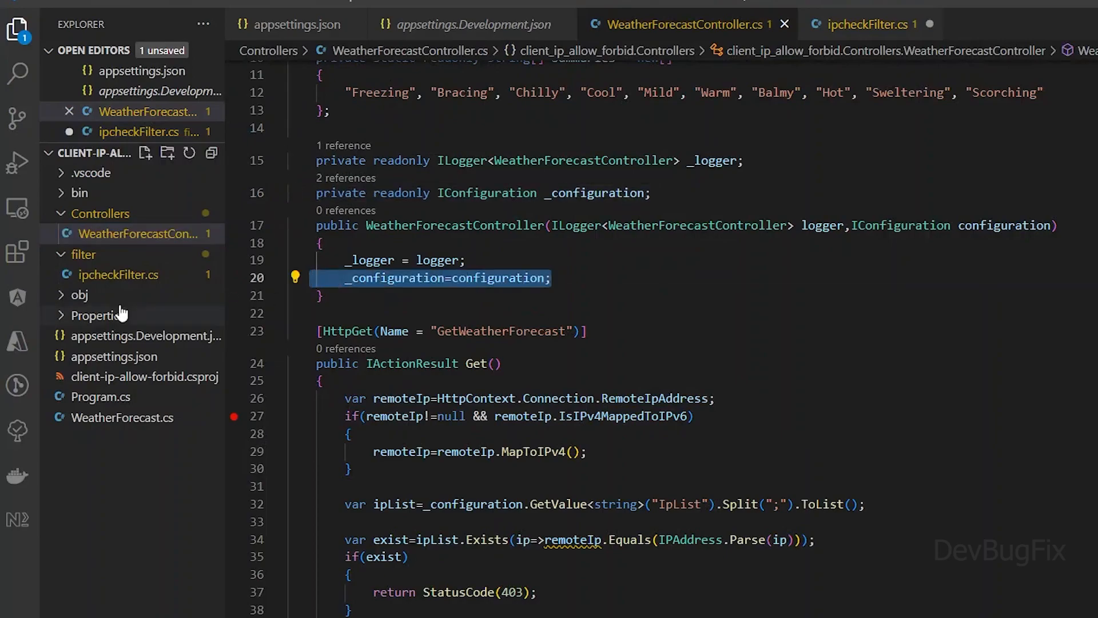
pyautogui.click(140, 234)
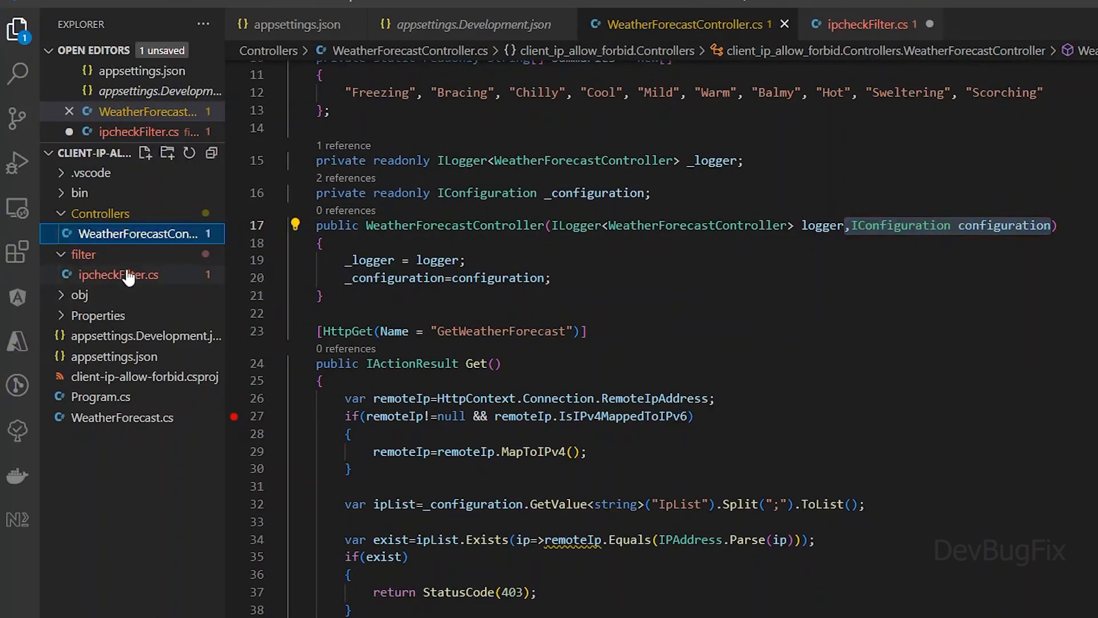
pyautogui.click(870, 24)
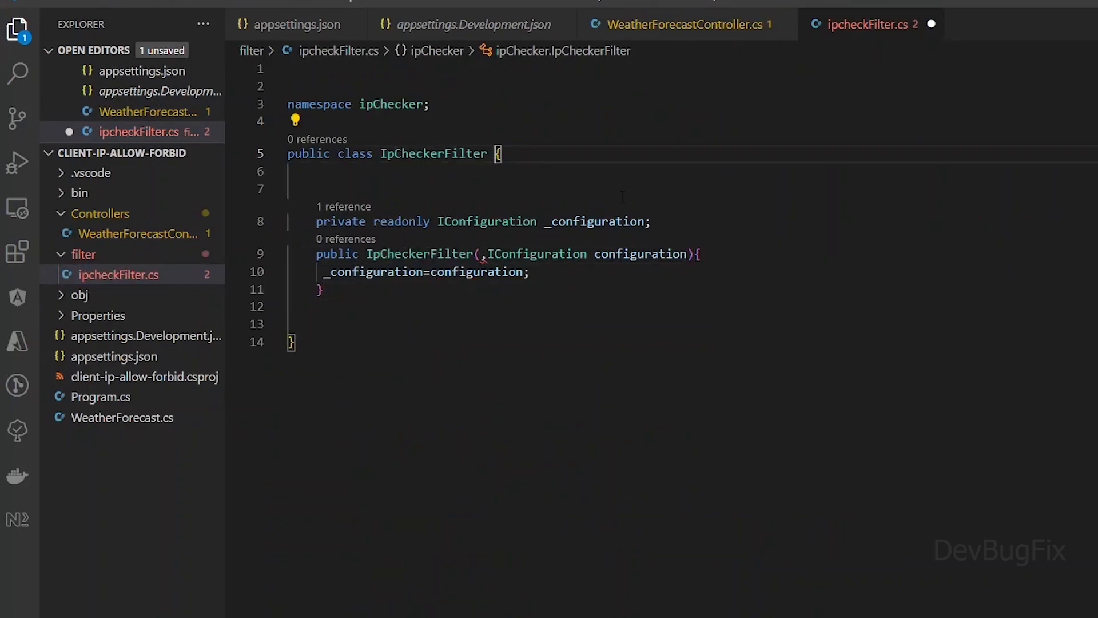
# Step: Derive IpCheckerFilter from ActionFilterAttribute and import Microsoft.AspNetCore.Mvc.Filters via Quick Fix
pyautogui.write(': ActionFilterAttribute')
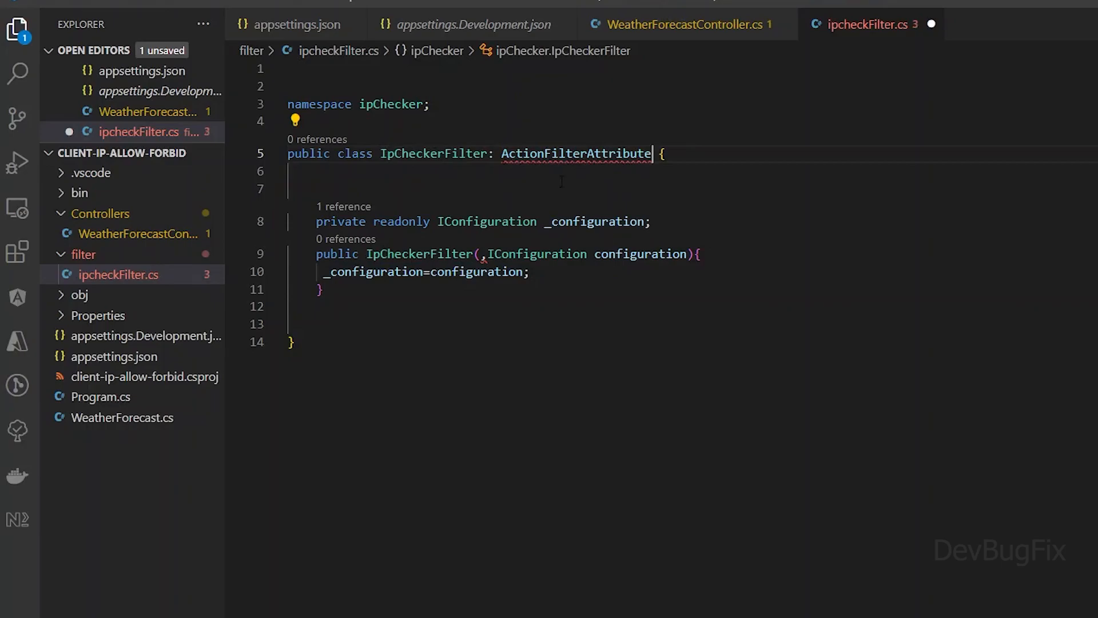
pyautogui.click(295, 120)
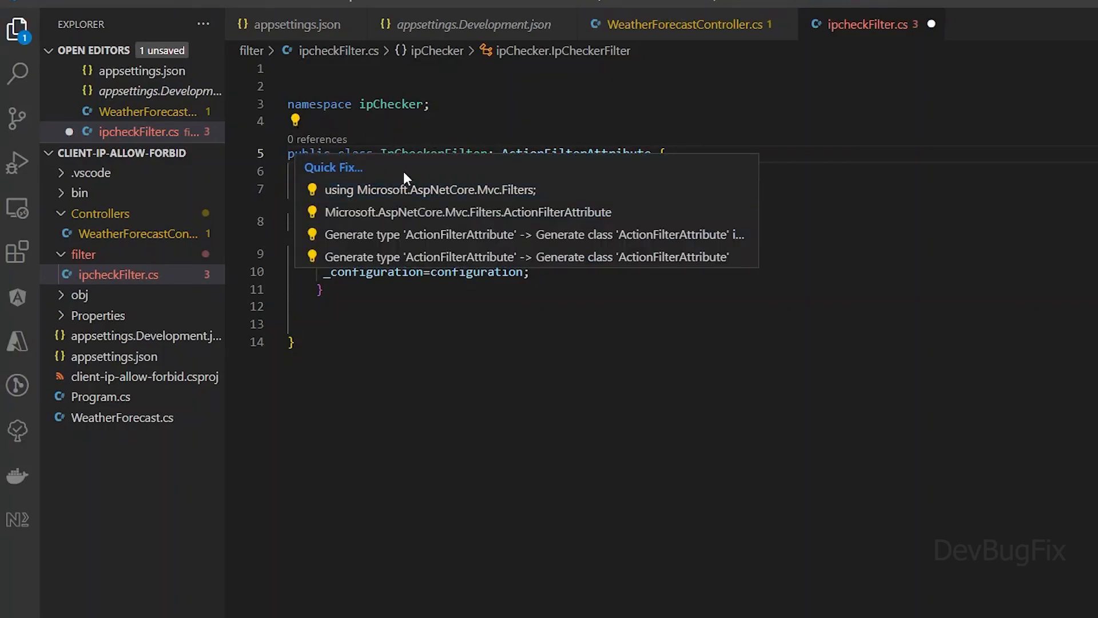
pyautogui.moveTo(422, 190)
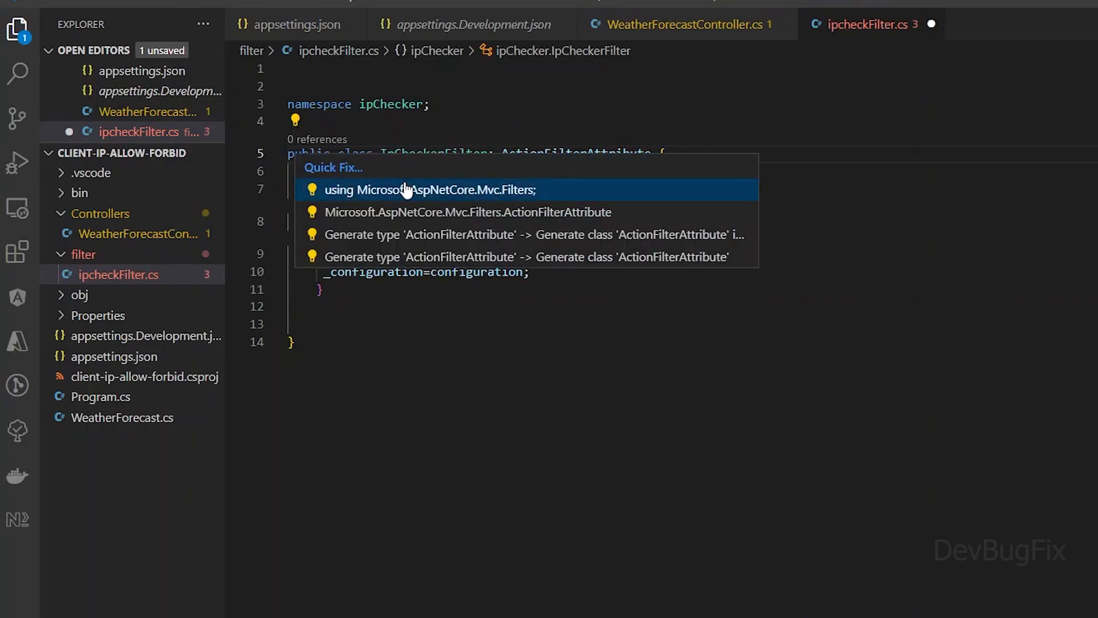
pyautogui.click(431, 190)
pyautogui.write('public override void OnActionExecuting(ActionExecutingContext context')
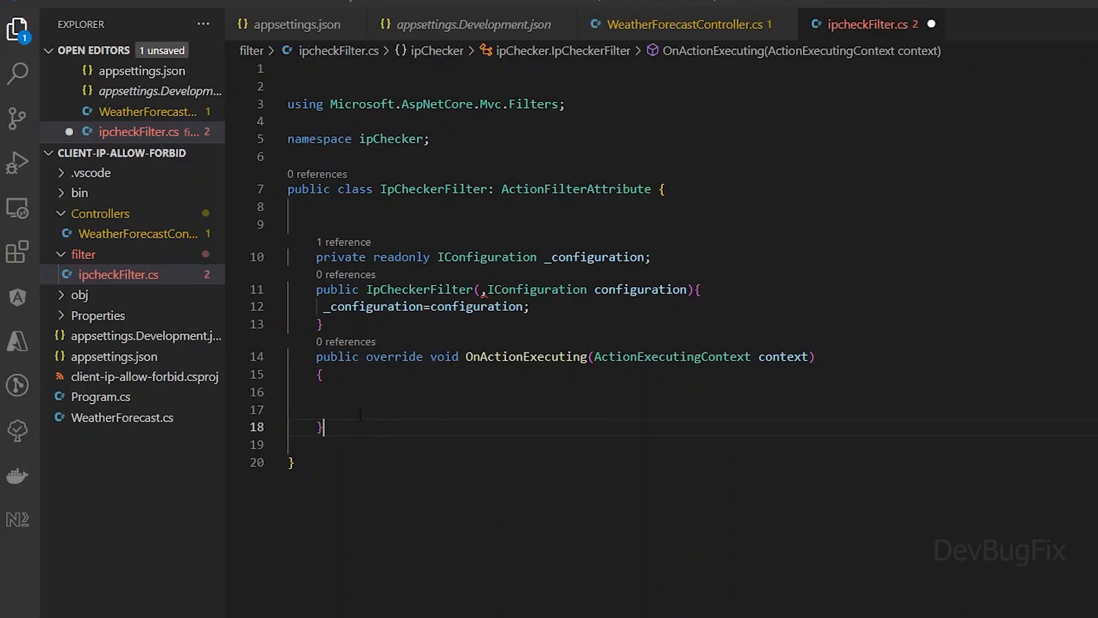
# Step: Have OnActionExecuting call base.OnActionExecuting(context), tidy the constructor, and return to WeatherForecastController.cs
pyautogui.write('base.OnActionExecuting(context);')
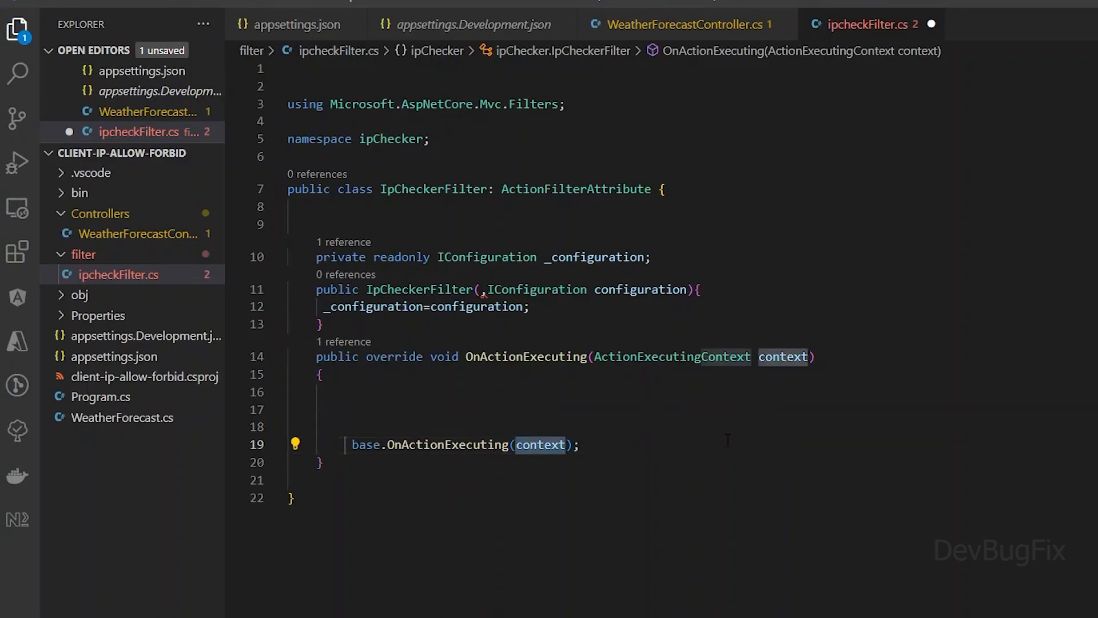
pyautogui.click(289, 426)
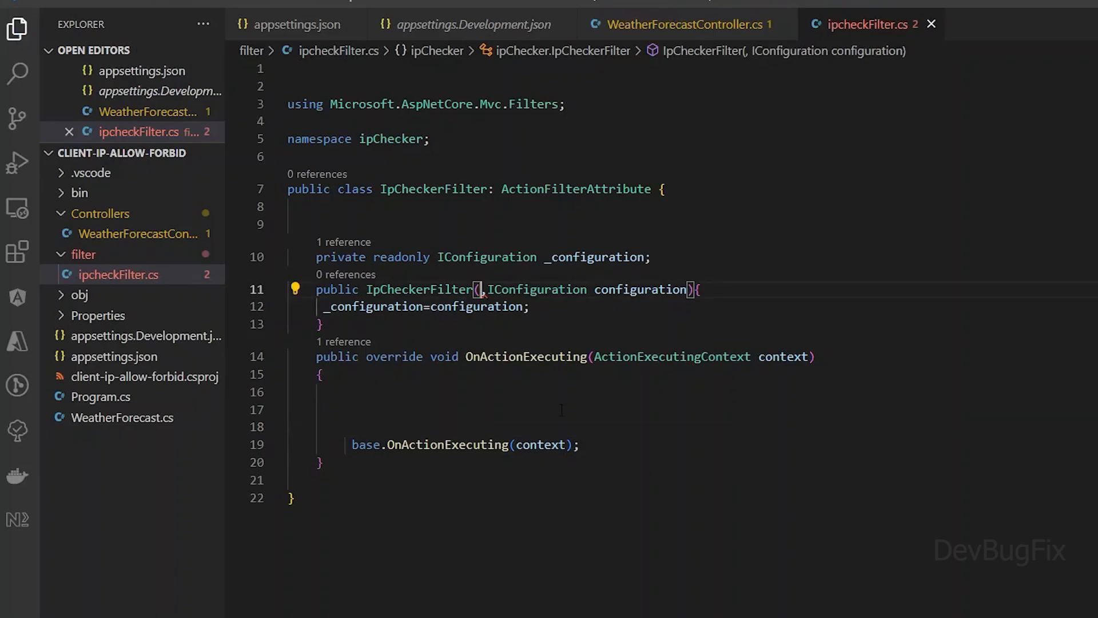
pyautogui.click(687, 24)
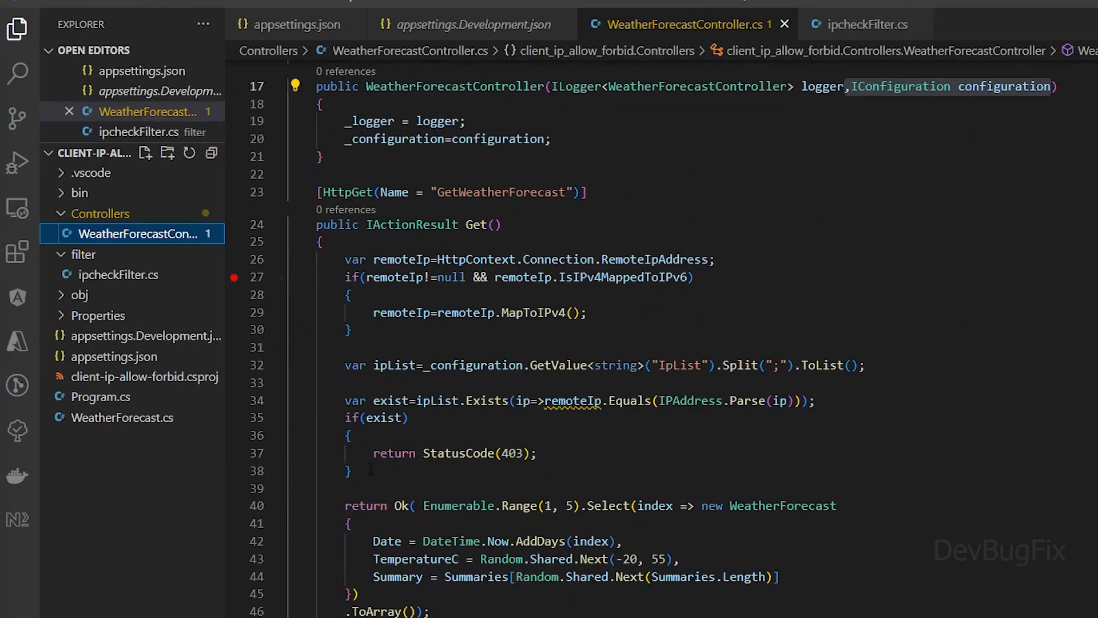
# Step: Comment out the controller's IP check and paste it into OnActionExecuting using context.HttpContext
pyautogui.press('ctrl+/')
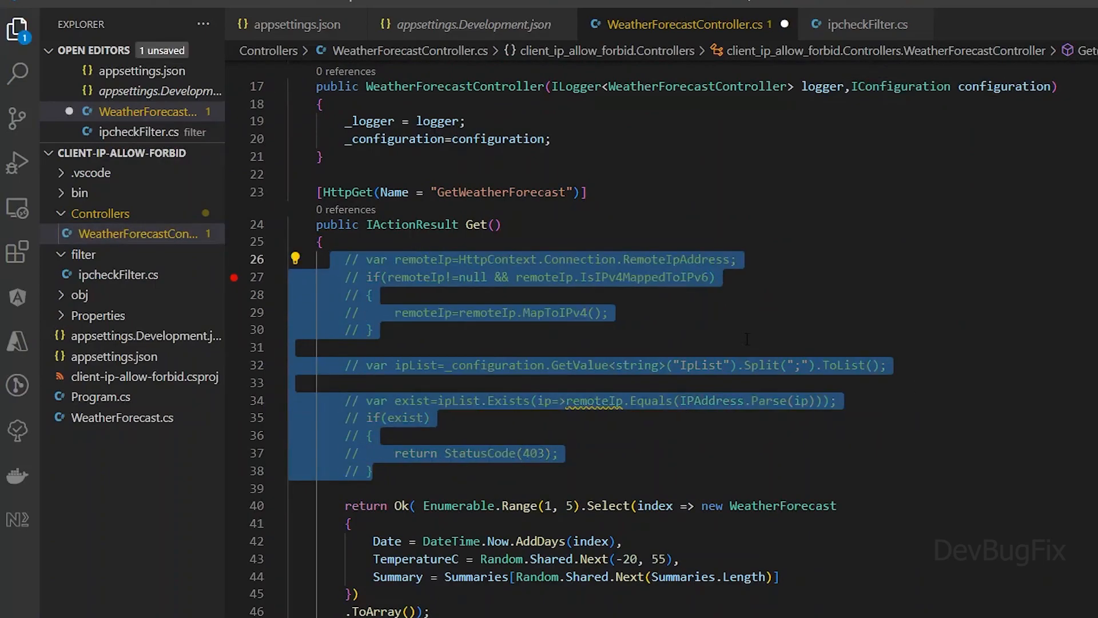
pyautogui.click(867, 24)
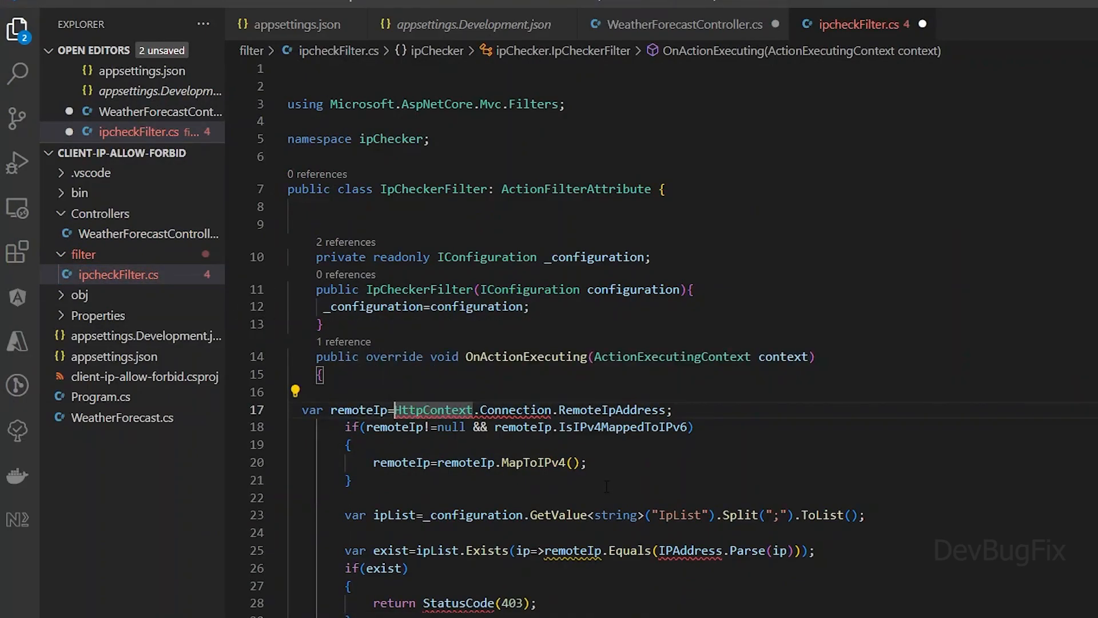
pyautogui.write('context.')
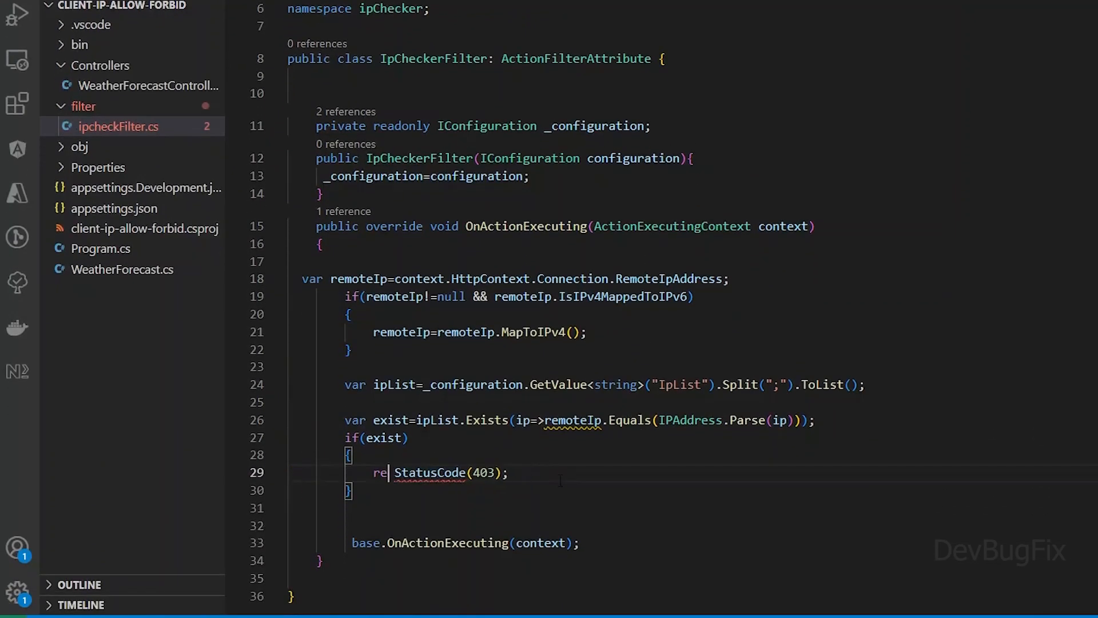
# Step: Set context.Result = new StatusCodeResult(StatusCodes.Status403Forbidden) and return for listed IPs
pyautogui.write('context.Result')
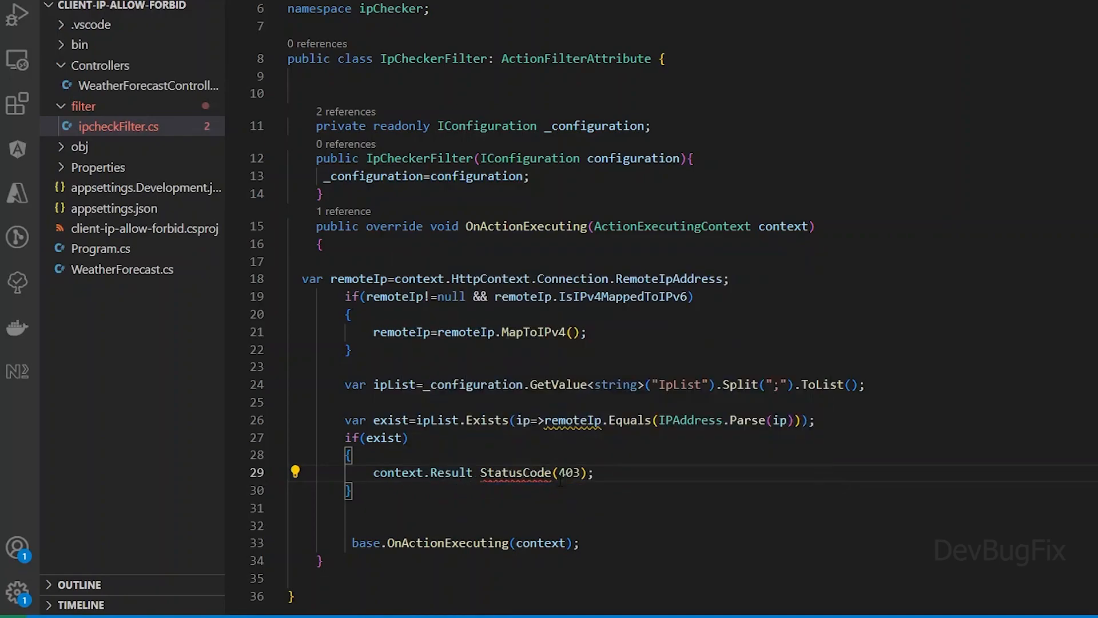
pyautogui.write('=new StatusCodeResult(')
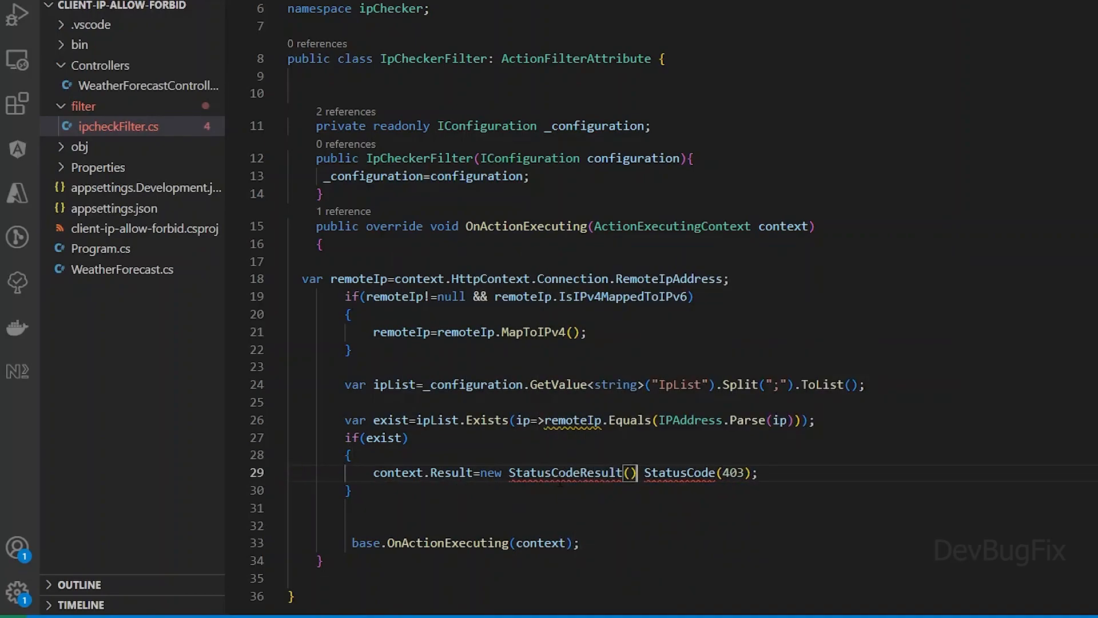
pyautogui.write('Status')
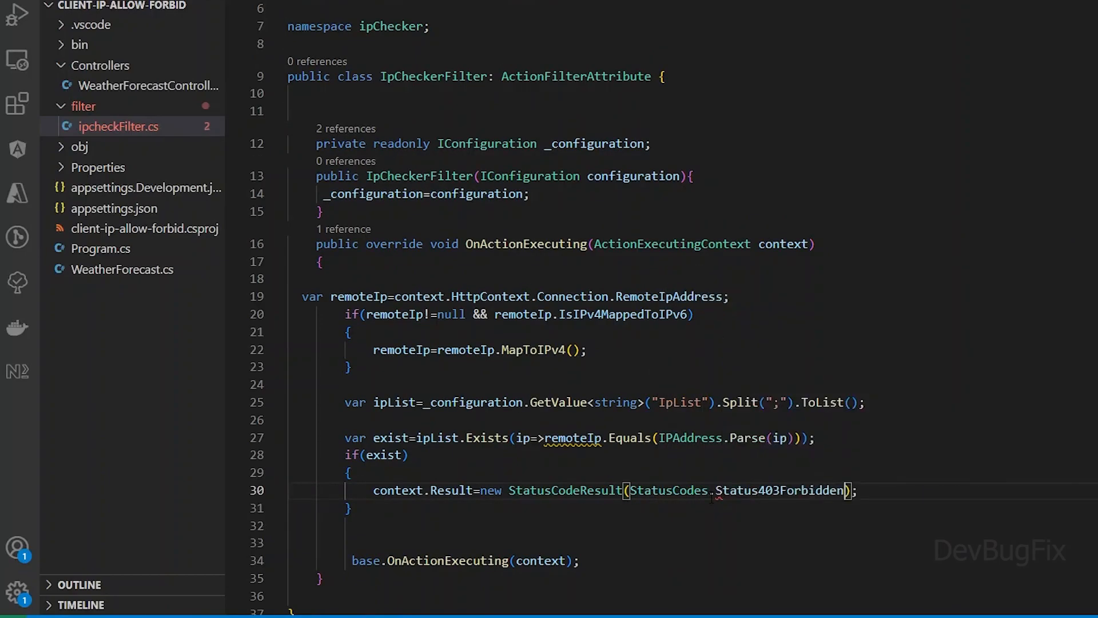
pyautogui.write('ret')
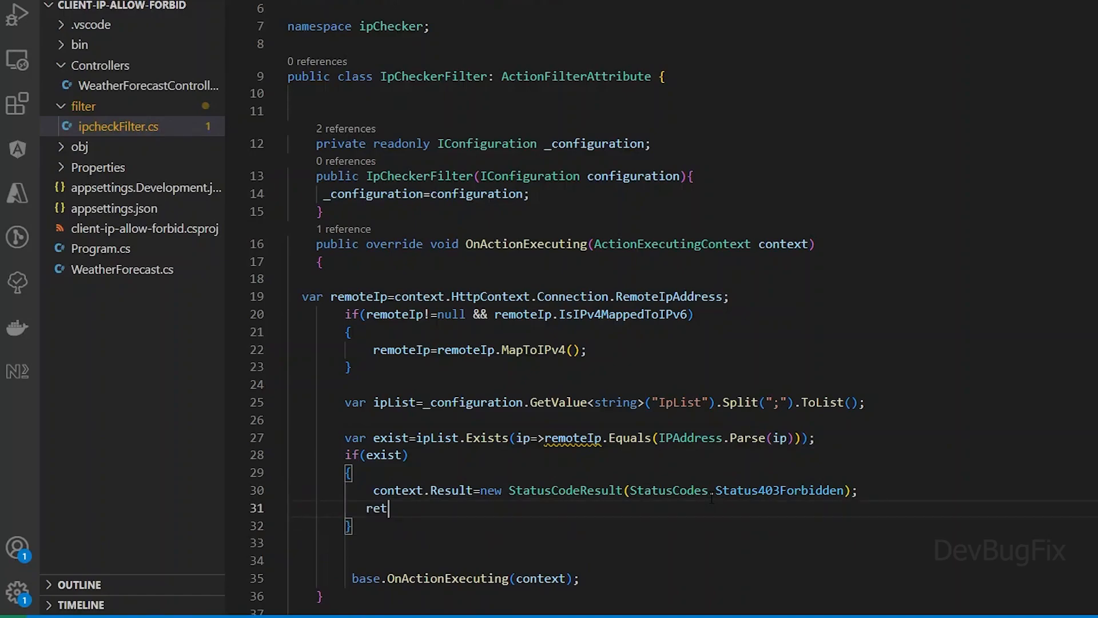
pyautogui.write('urn;')
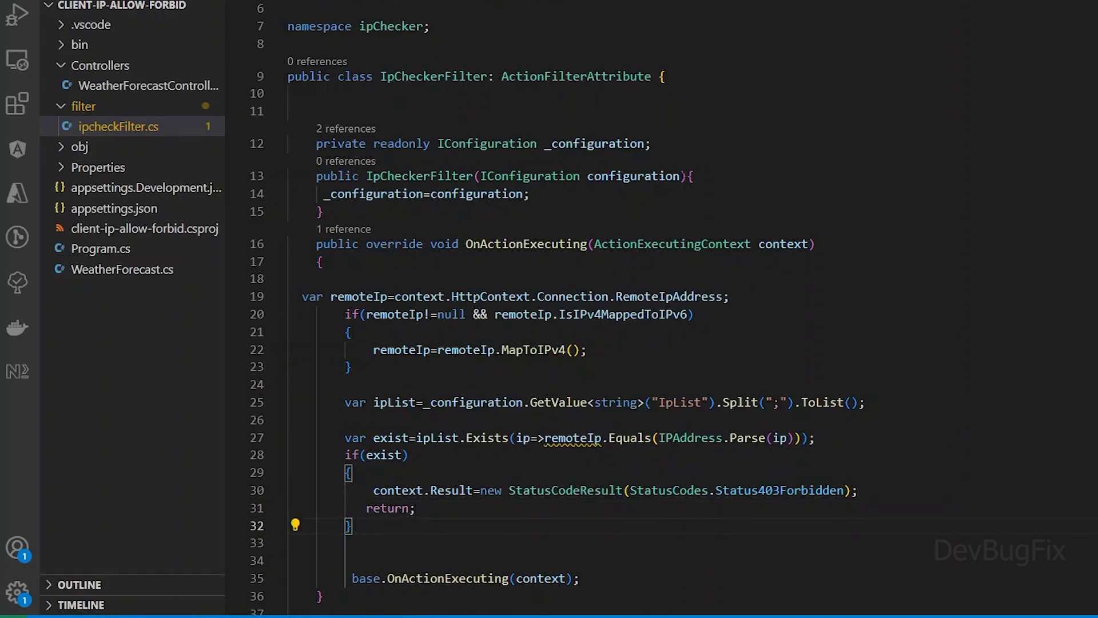
# Step: In Program.cs add using ipChecker and start builder.Services.AddScoped<IpCheckerFilter>
pyautogui.click(100, 292)
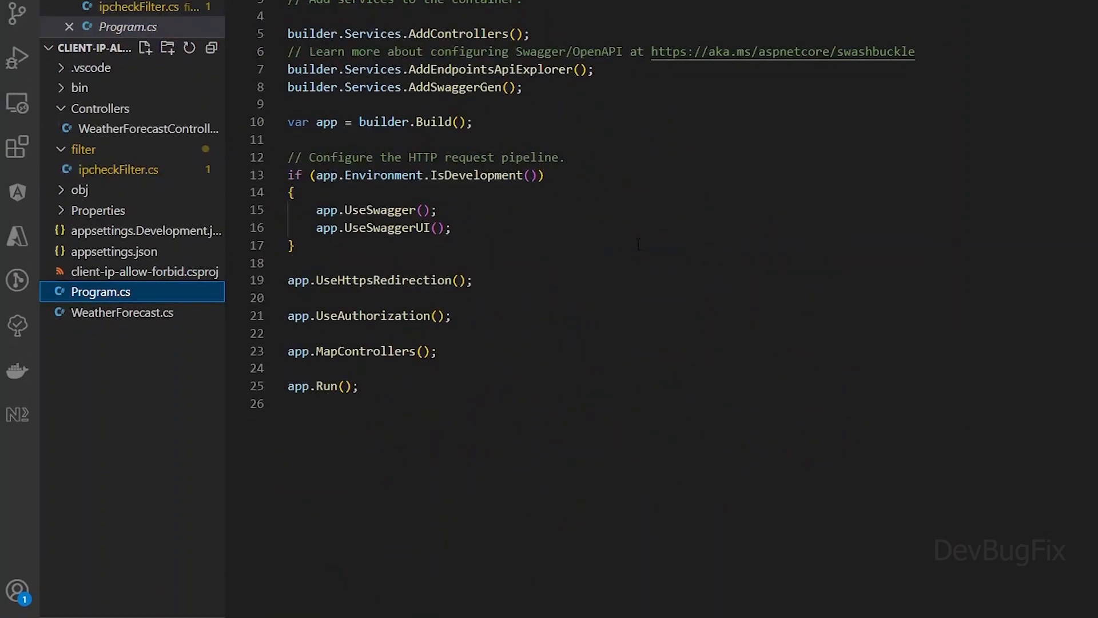
pyautogui.write('bu')
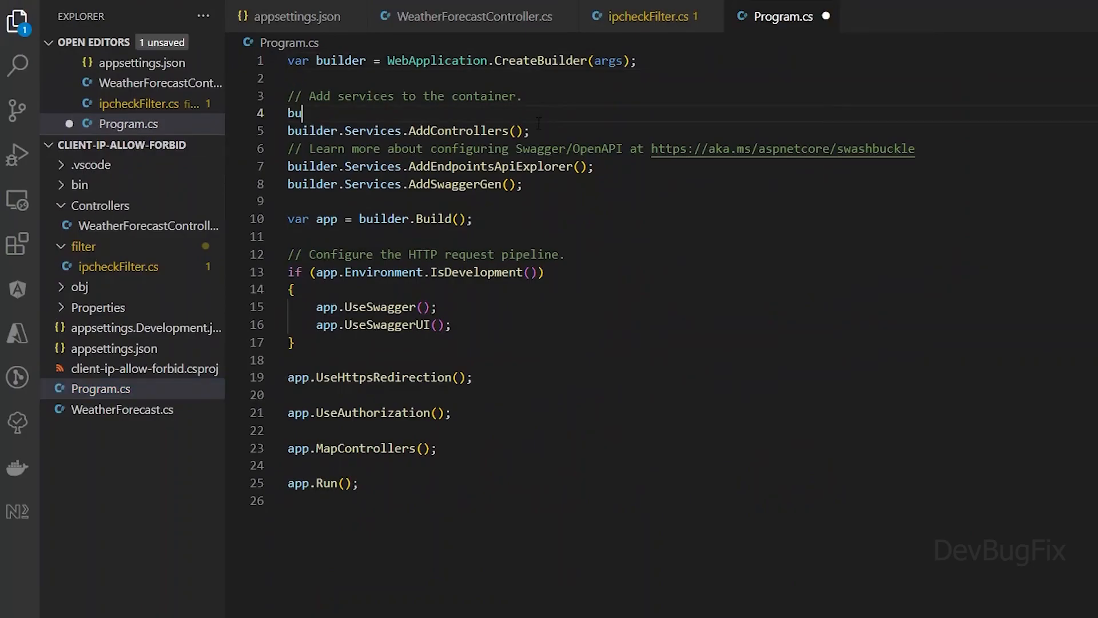
pyautogui.write('ilder.Services.AddS')
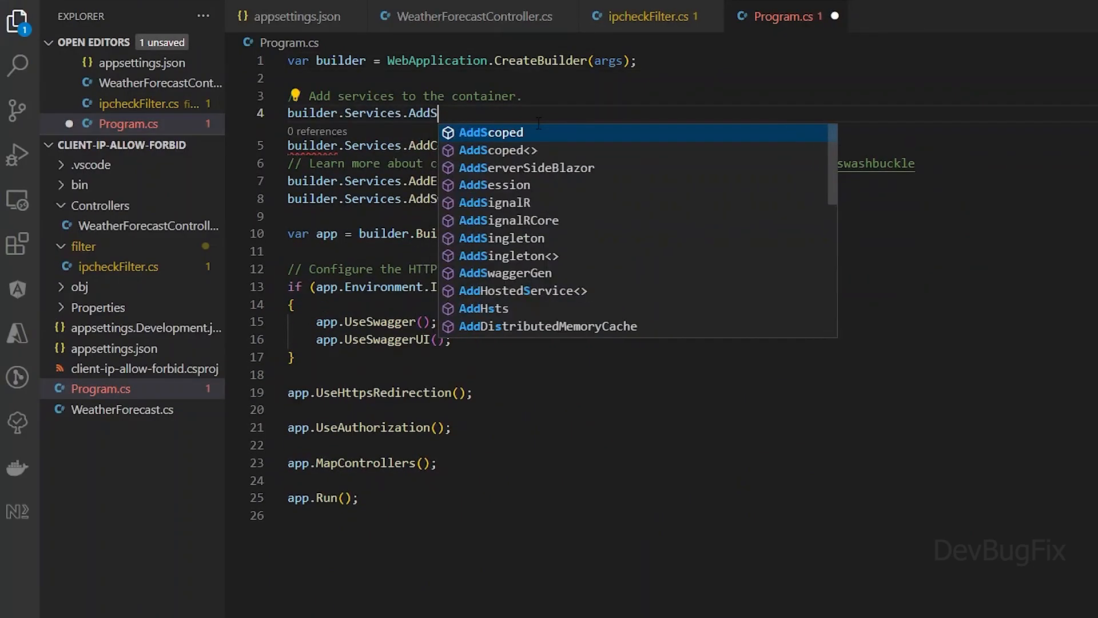
pyautogui.click(647, 15)
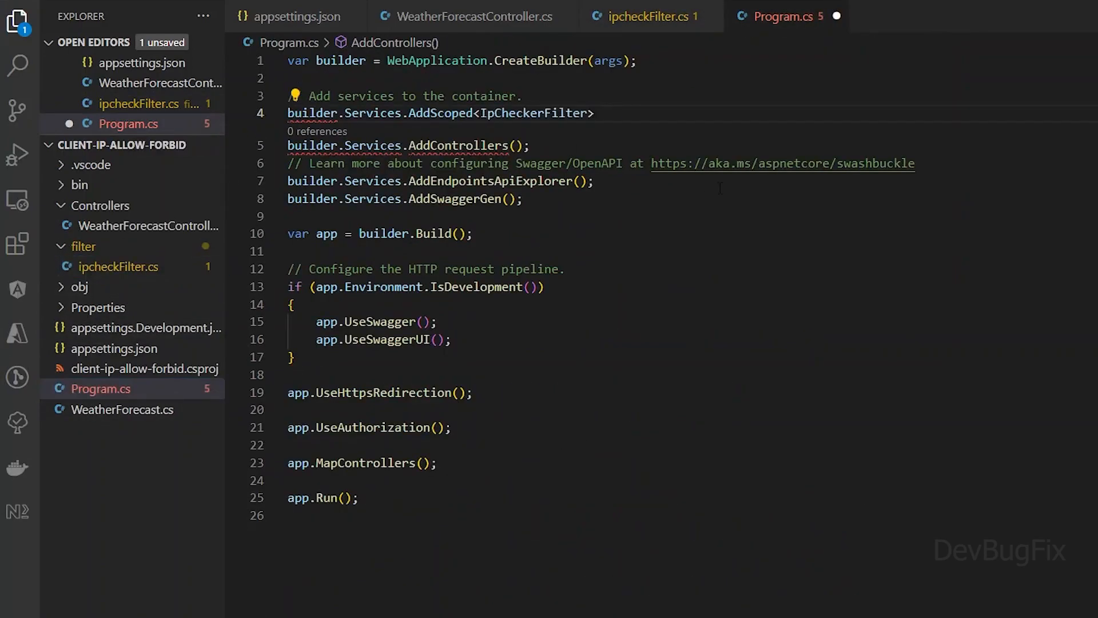
pyautogui.write('using ipChecker;')
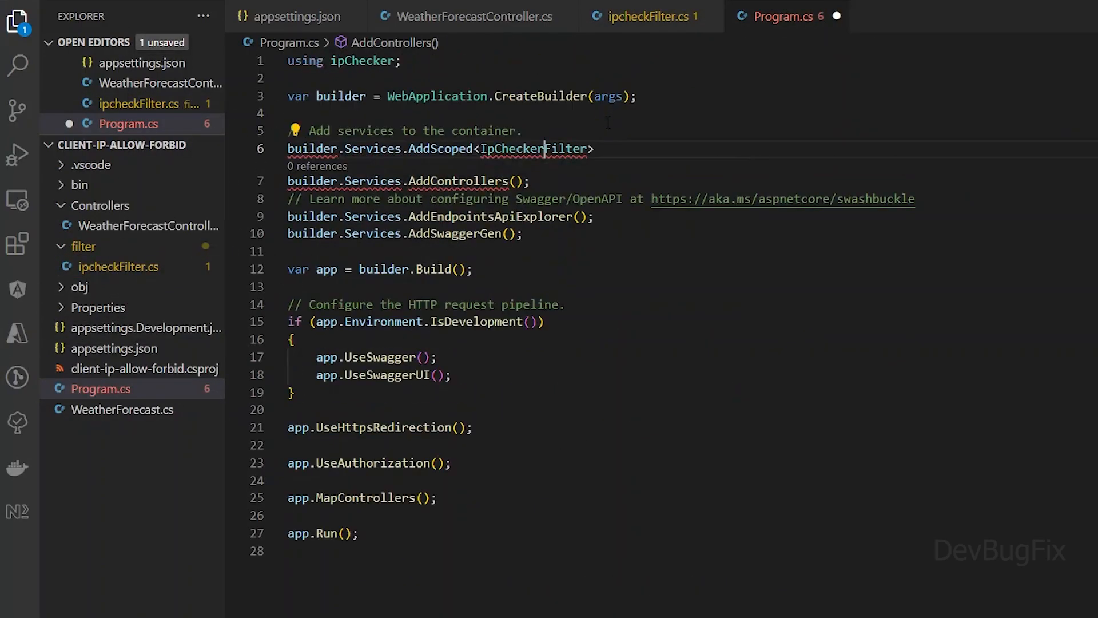
# Step: Complete the scoped registration returning new IpCheckerFilter(builder.Configuration) and bring up the controller
pyautogui.write('(container=>{')
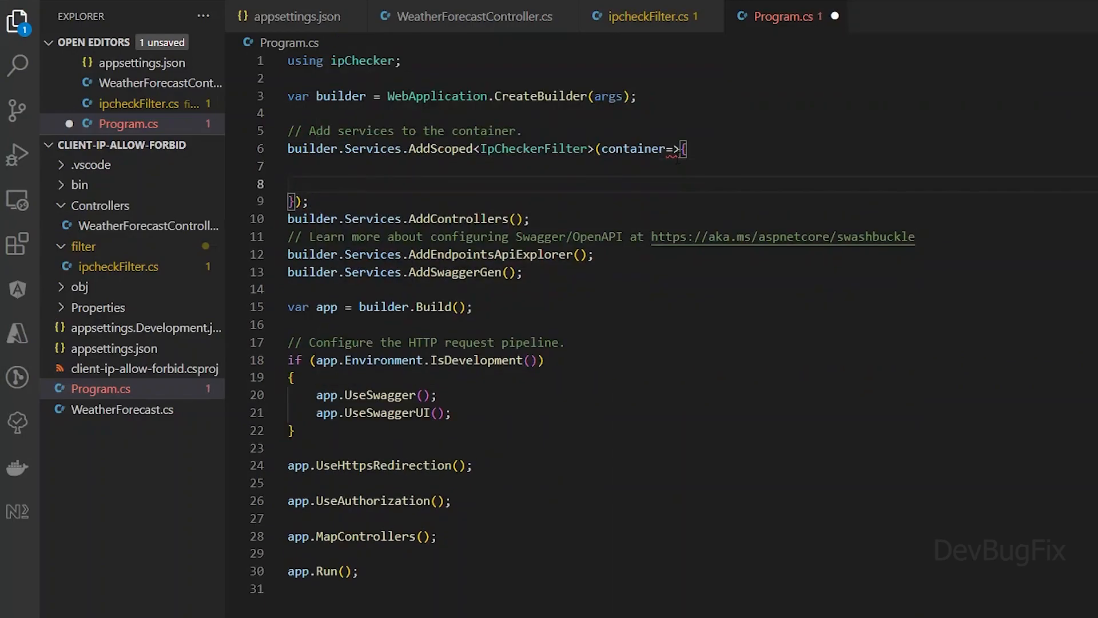
pyautogui.write('return new IpCheckerFilter(builder.Configuration);')
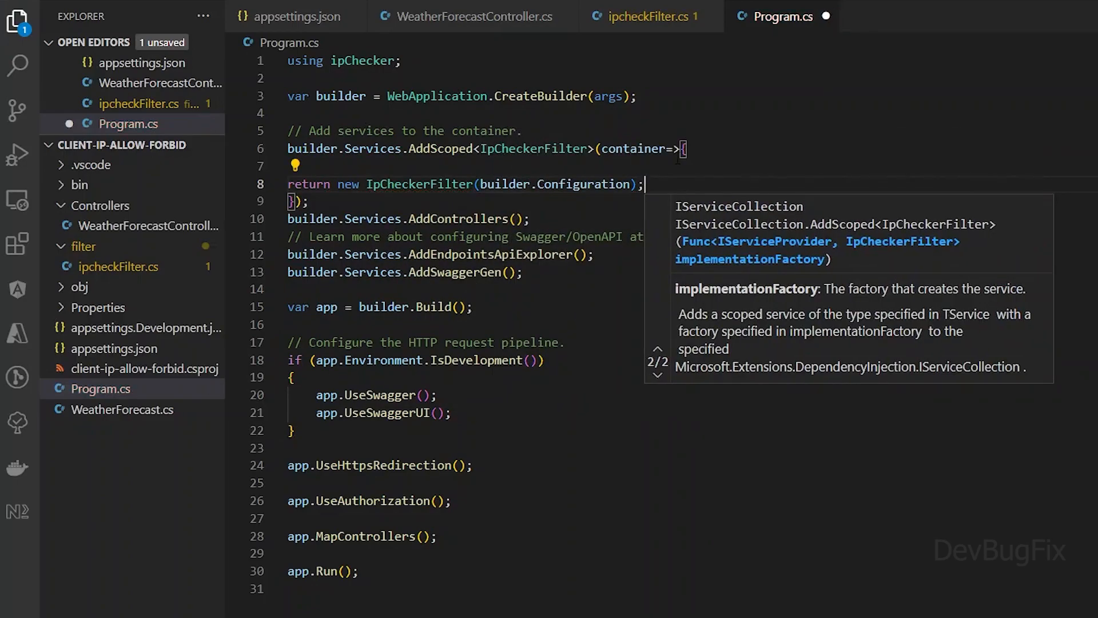
pyautogui.click(462, 16)
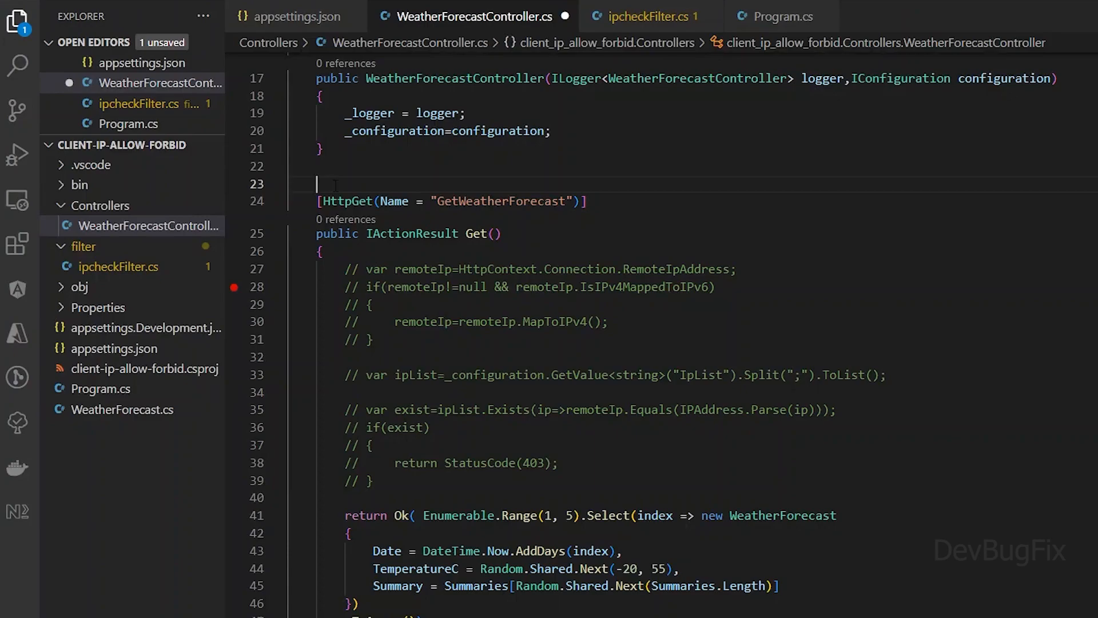
# Step: Add [ServiceFilter(typeof(IpCheckerFilter))] above the GetWeatherForecast action
pyautogui.write('[ServiceFilter(typeof(IpCheckerFilter')
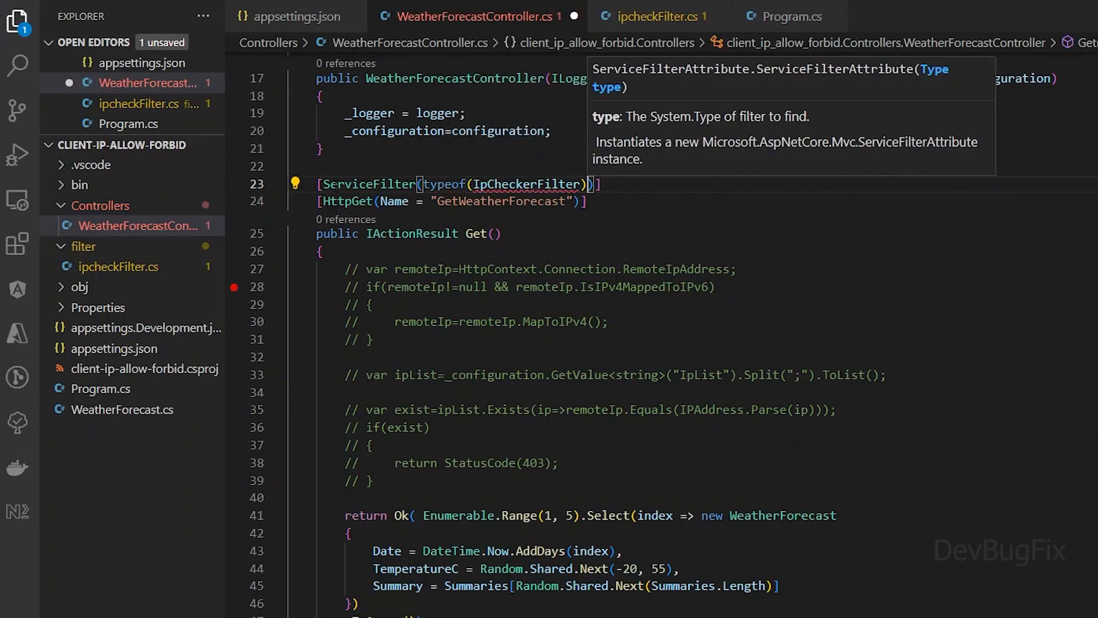
pyautogui.moveTo(116, 156)
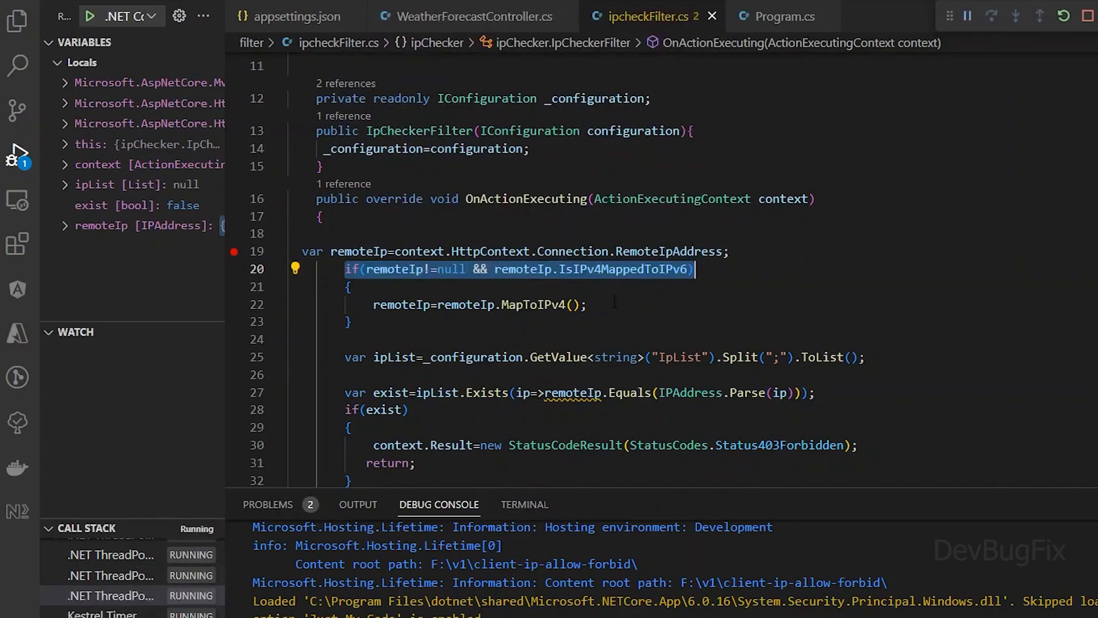
# Step: Step through OnActionExecuting to confirm the caller's IP is listed and the 403 result is reached, then continue
pyautogui.click(992, 15)
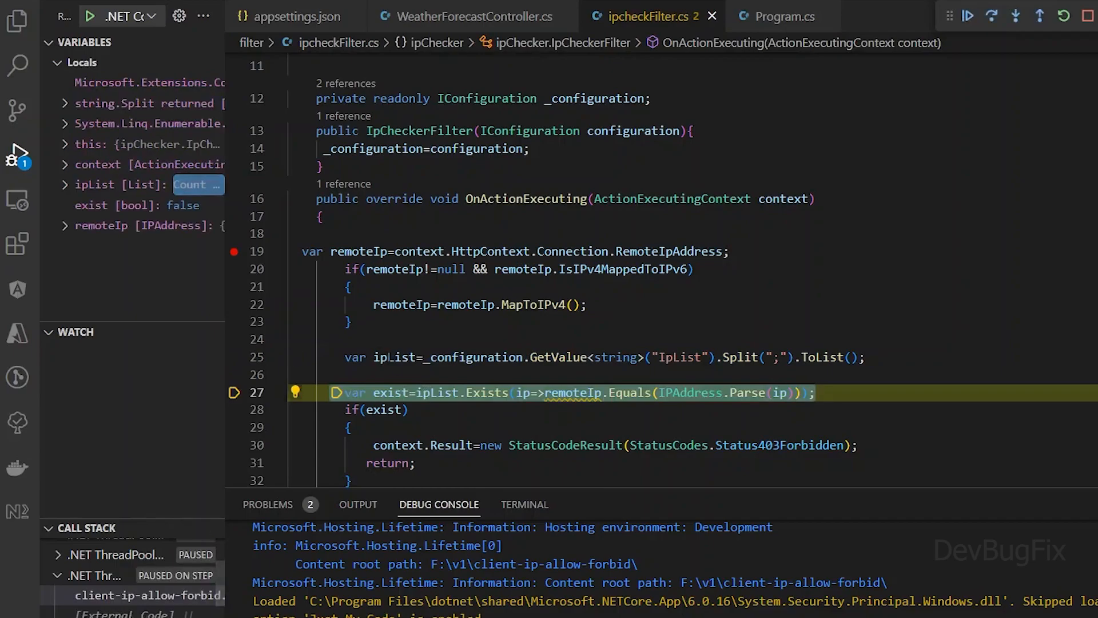
pyautogui.moveTo(378, 356)
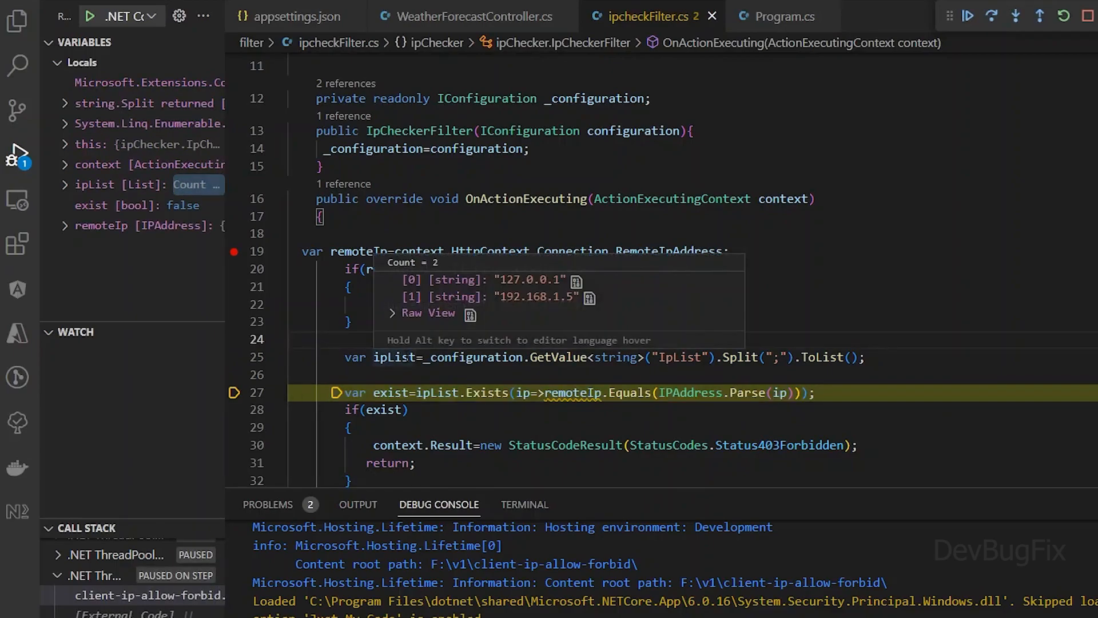
pyautogui.press('F10')
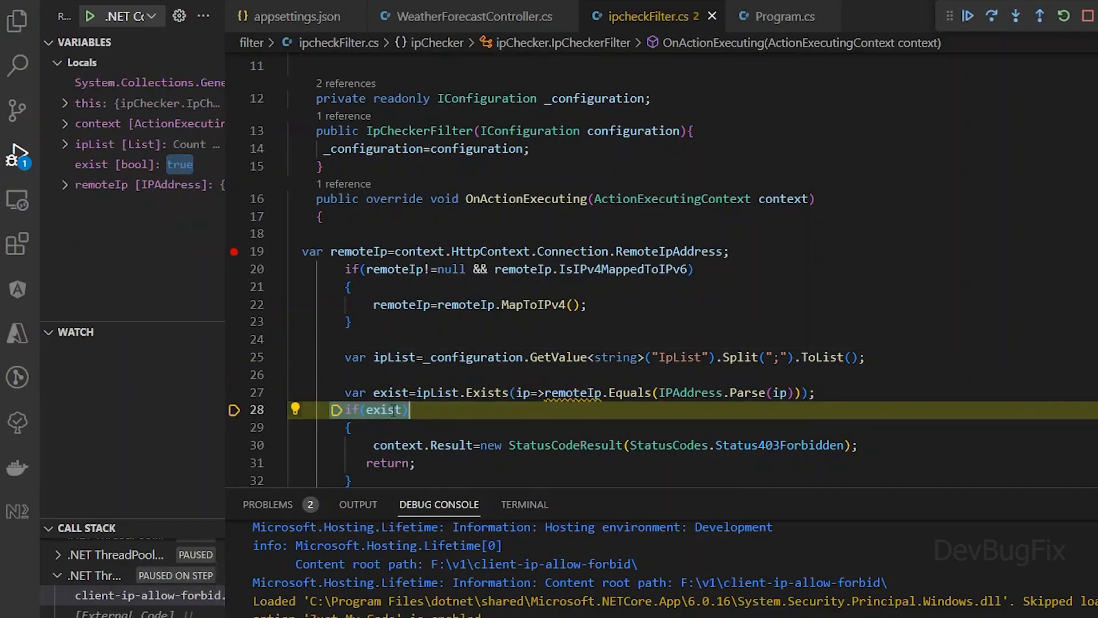
pyautogui.click(967, 14)
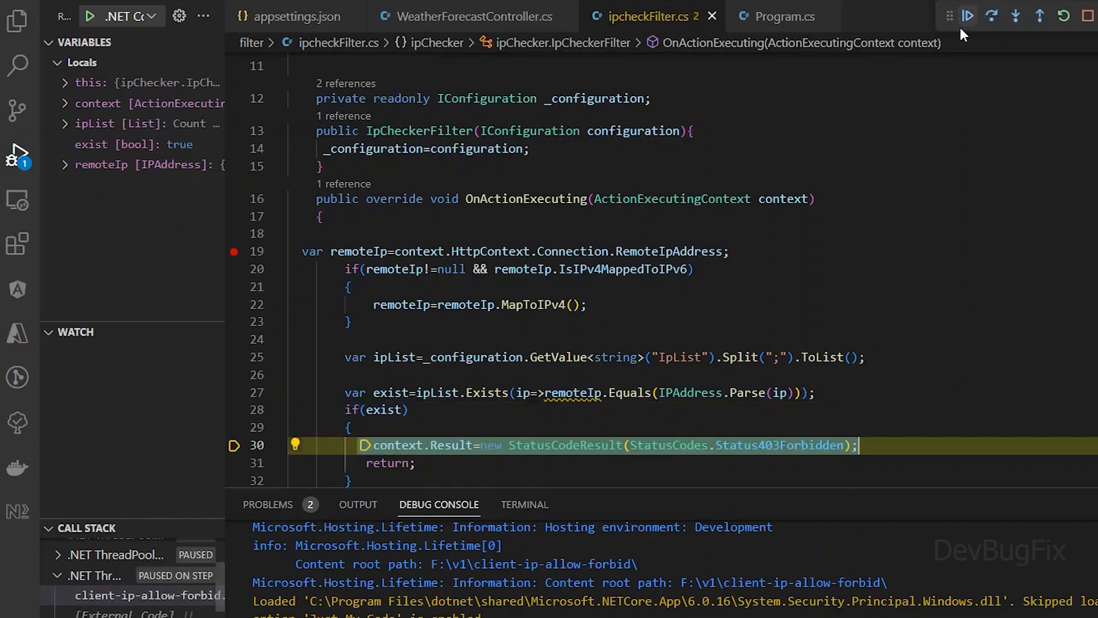
pyautogui.click(967, 15)
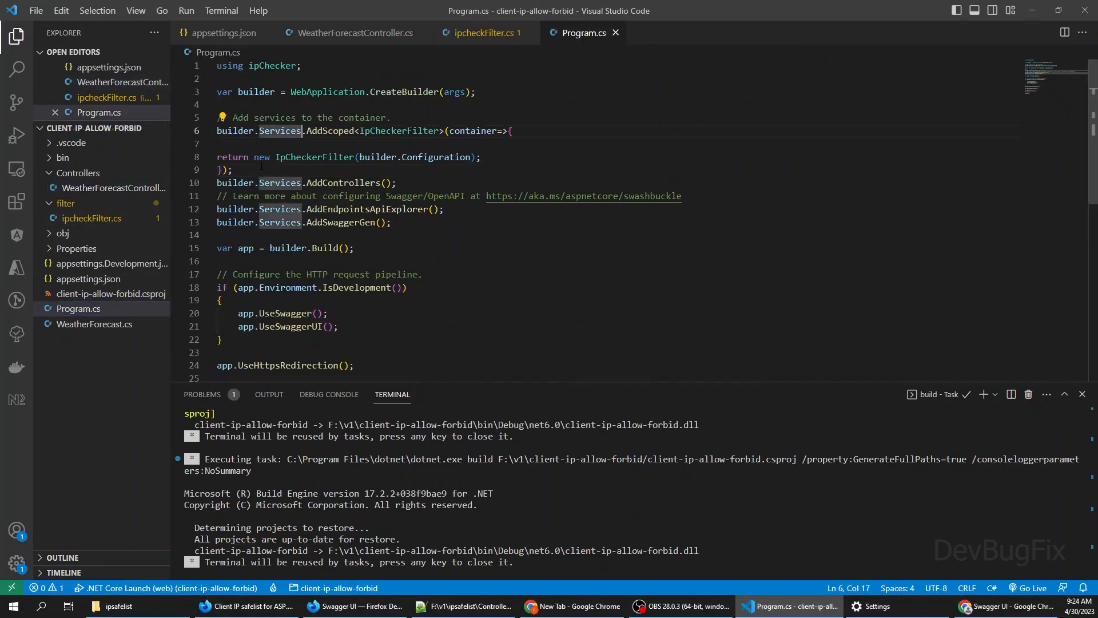
# Step: Comment out the AddScoped filter registration and create a 'middleware' folder for iplistMiddleware.cs
pyautogui.press('ctrl+/')
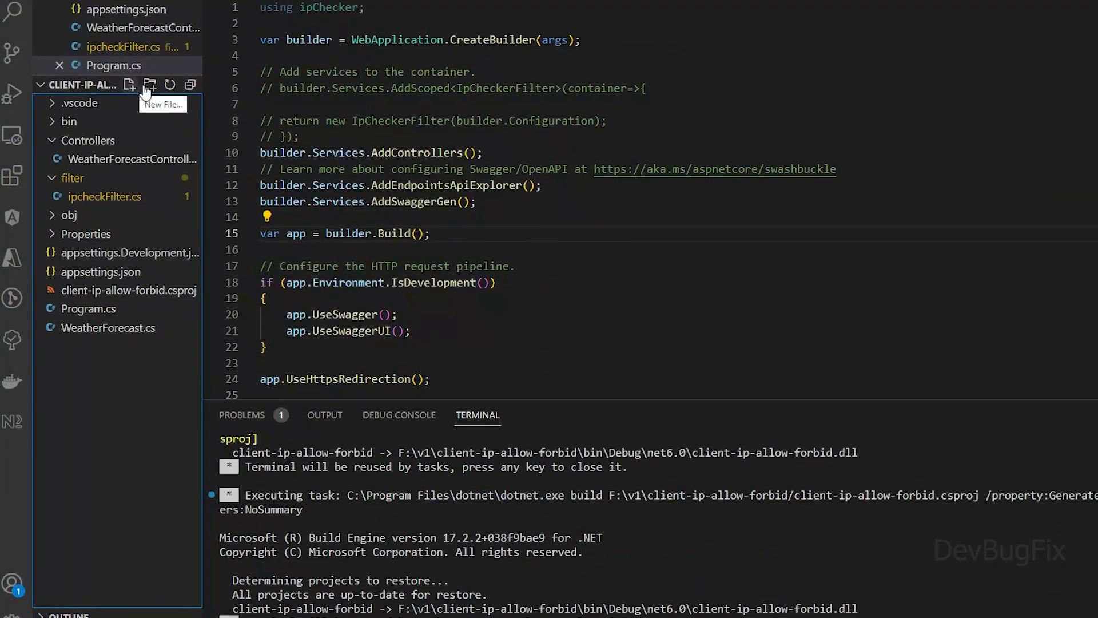
pyautogui.write('midd')
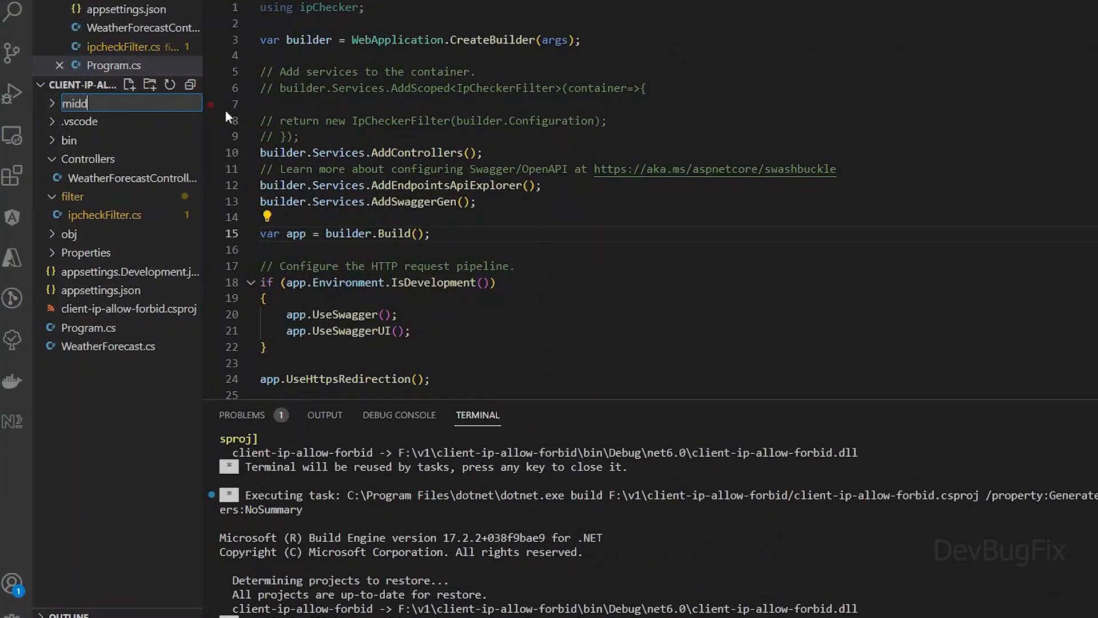
pyautogui.press('Enter')
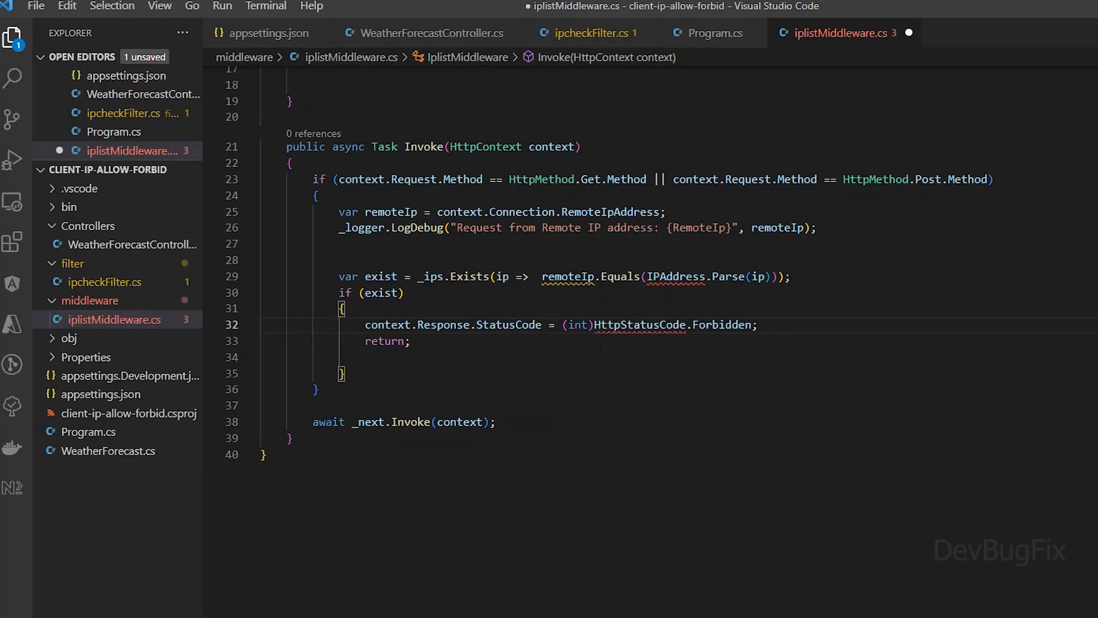
# Step: Resolve HttpStatusCode in the middleware's Invoke by importing System.Net via Quick Fix
pyautogui.click(267, 324)
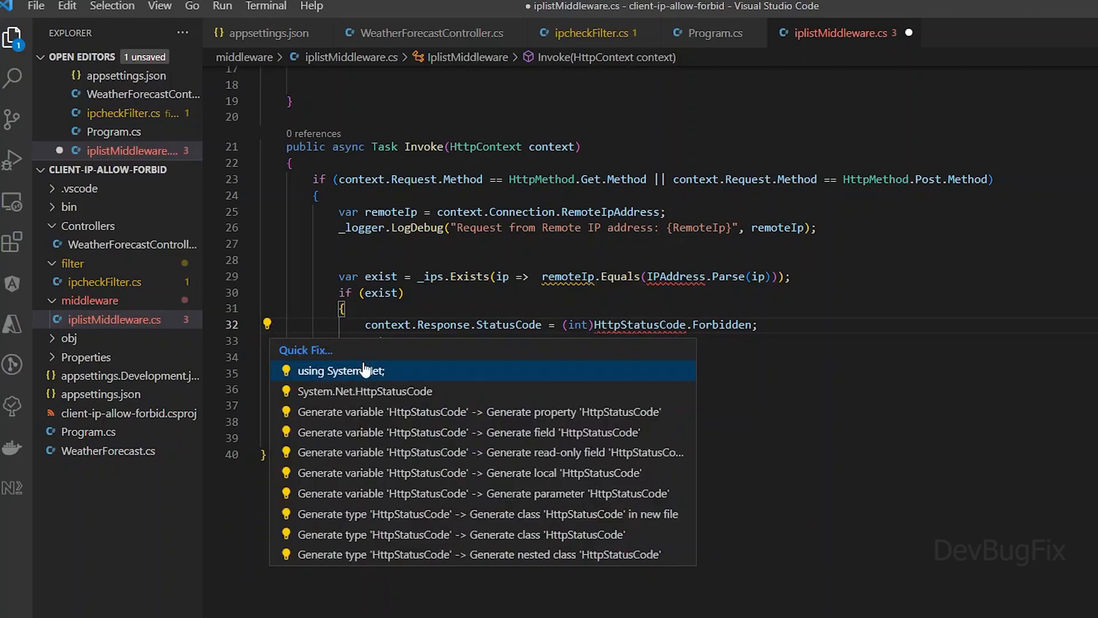
pyautogui.click(341, 370)
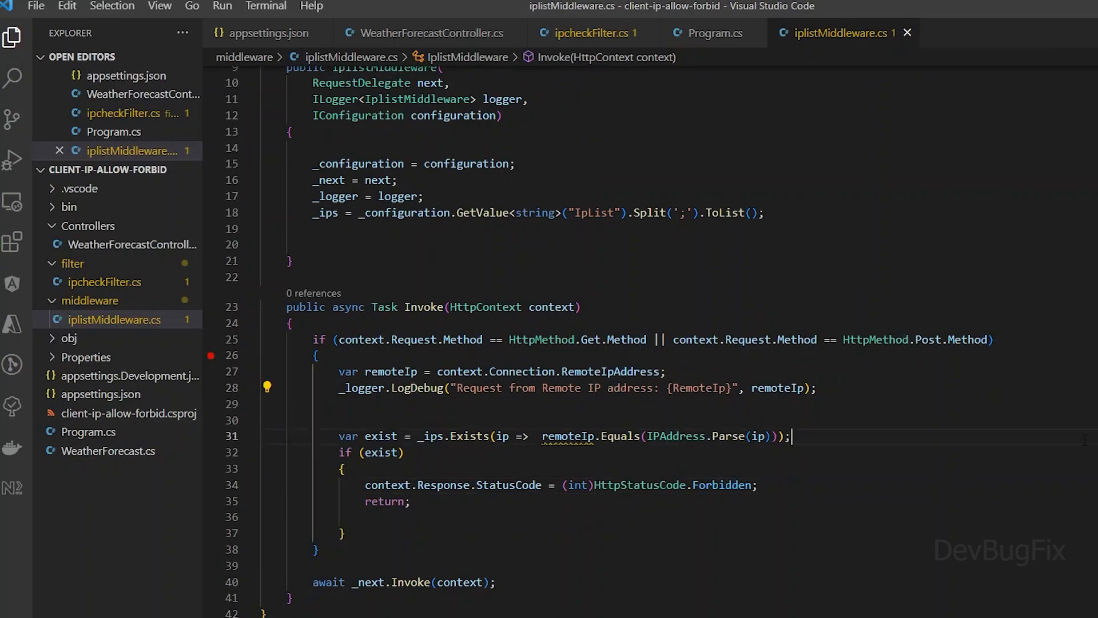
# Step: In Program.cs register app.UseMiddleware<IplistMiddleware>(builder.Configuration) after authorization and start debugging
pyautogui.click(114, 319)
pyautogui.write('app.use')
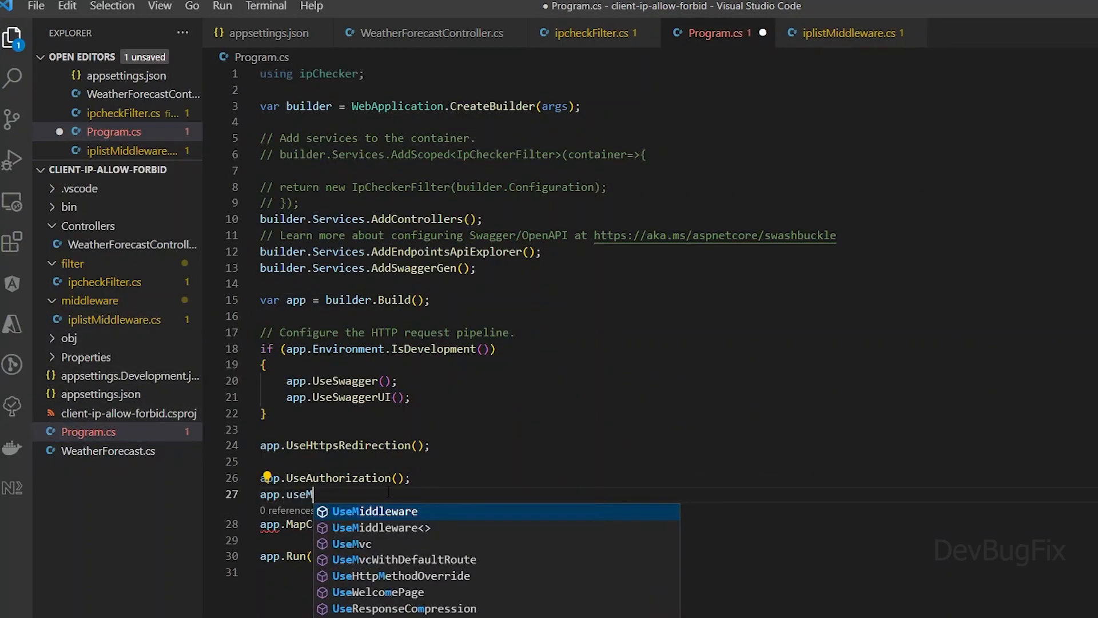
pyautogui.write('Middleware<IplistMiddleware>(builder.')
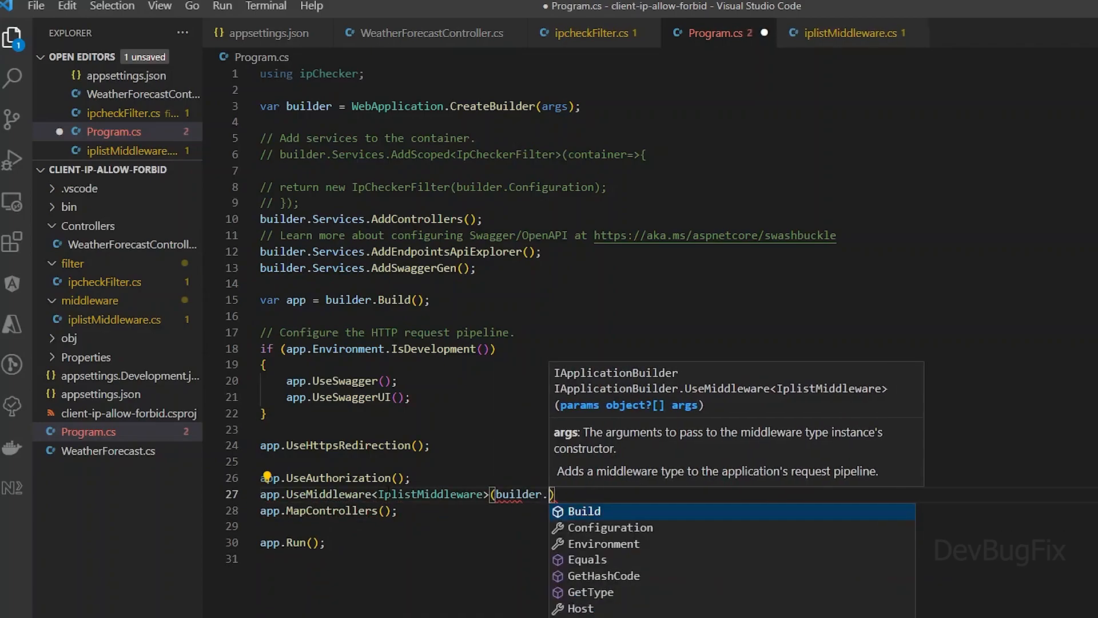
pyautogui.write('Configuration);')
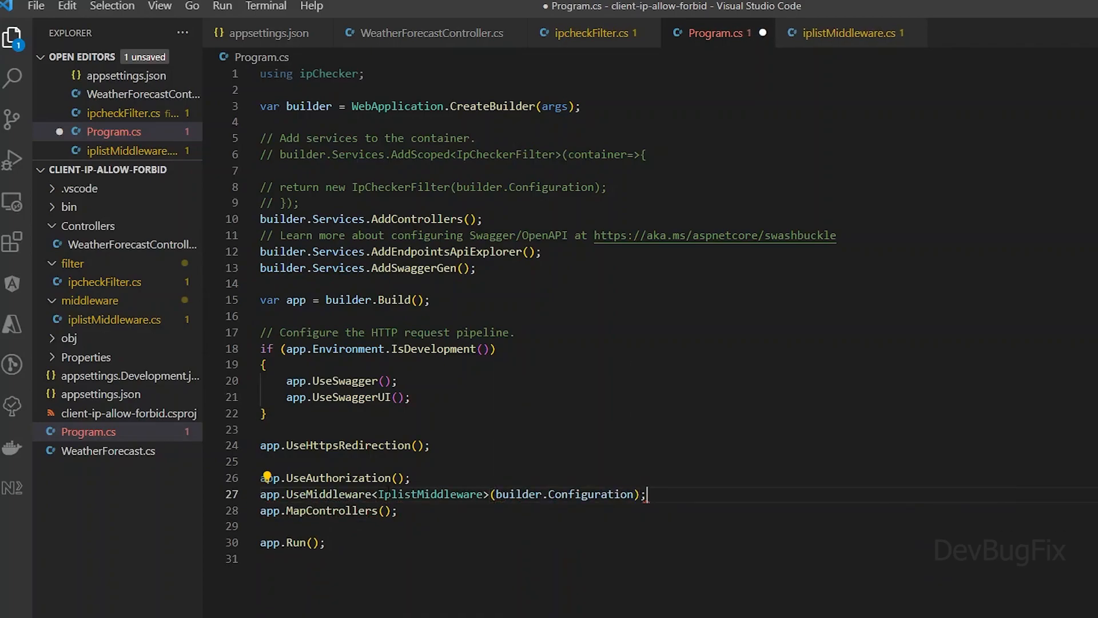
pyautogui.click(435, 33)
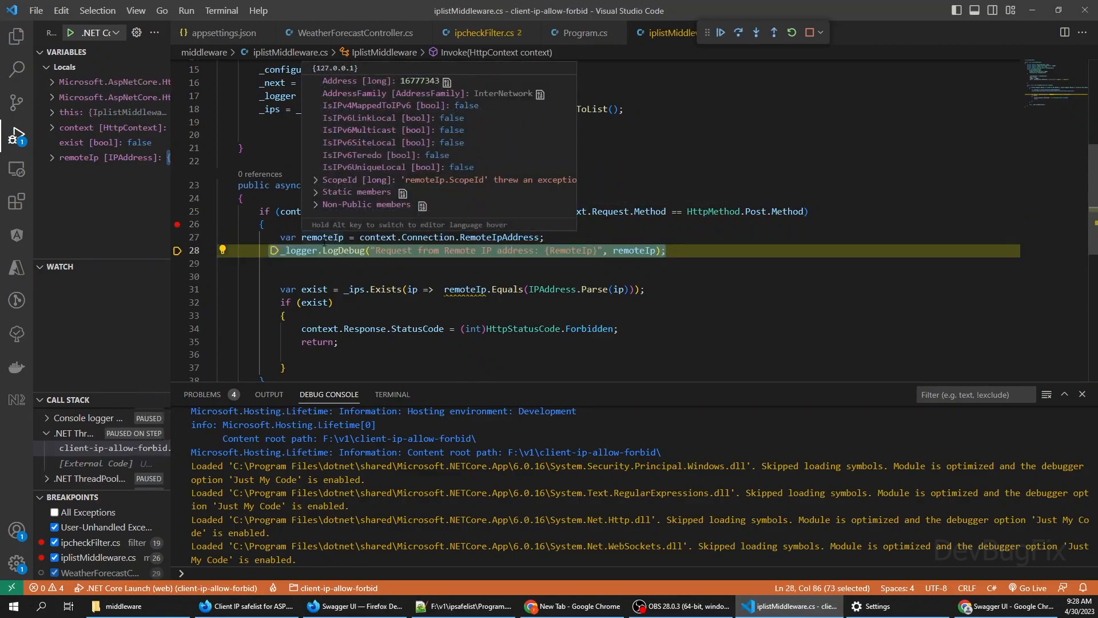
# Step: Step to if(exist) in Invoke confirming 127.0.0.1 is listed, then continue the request
pyautogui.press('F10')
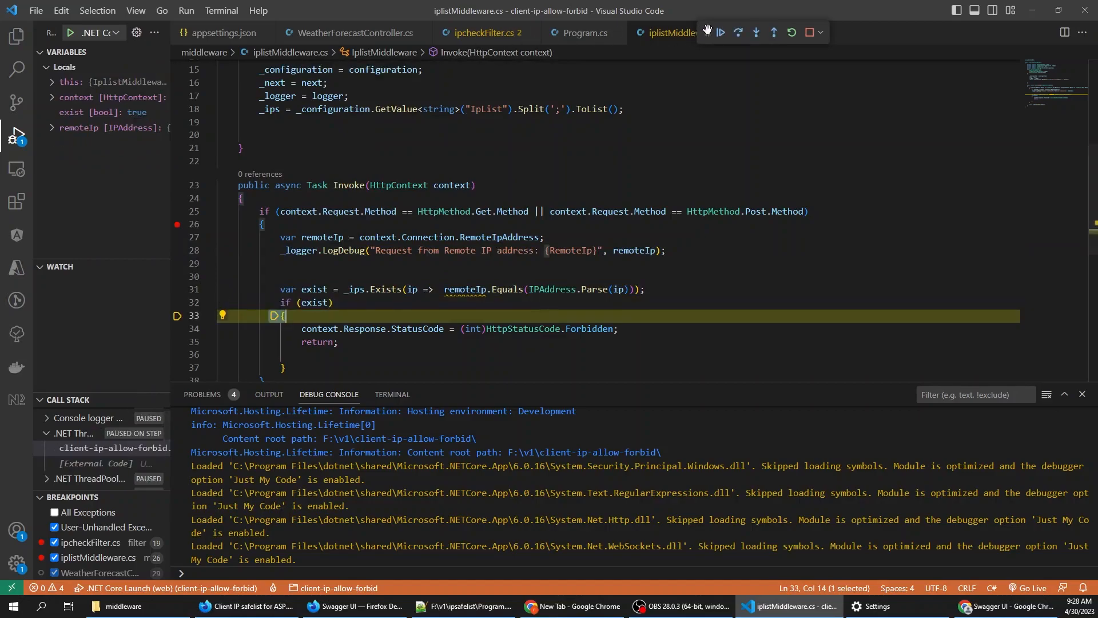
pyautogui.click(720, 32)
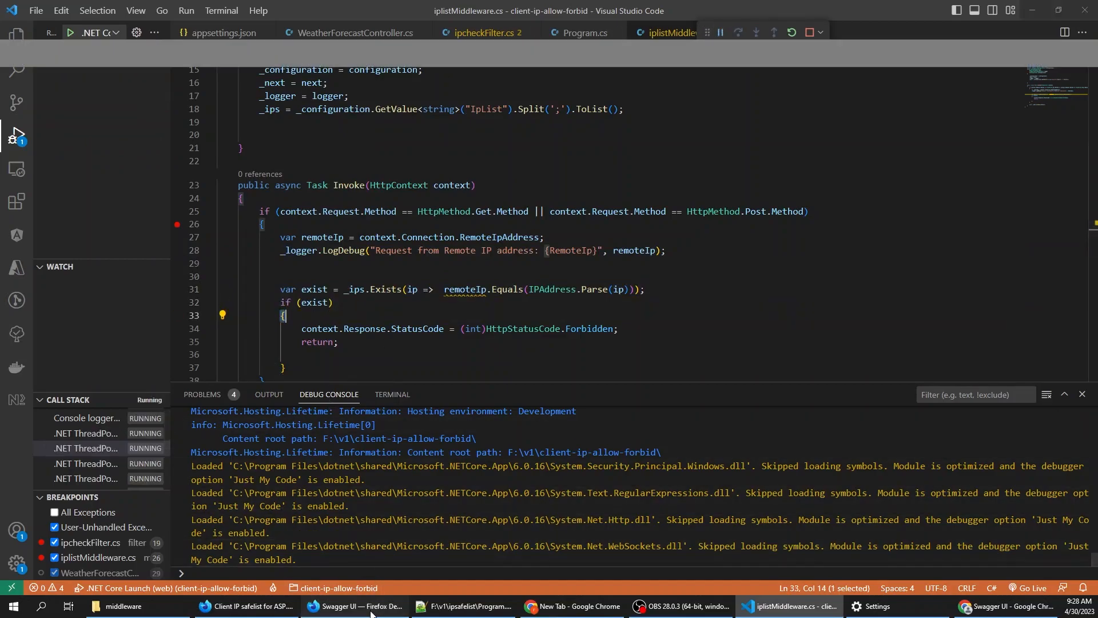
# Step: Highlight the 403 Forbidden code returned for GET /WeatherForecast in Swagger UI
pyautogui.click(354, 606)
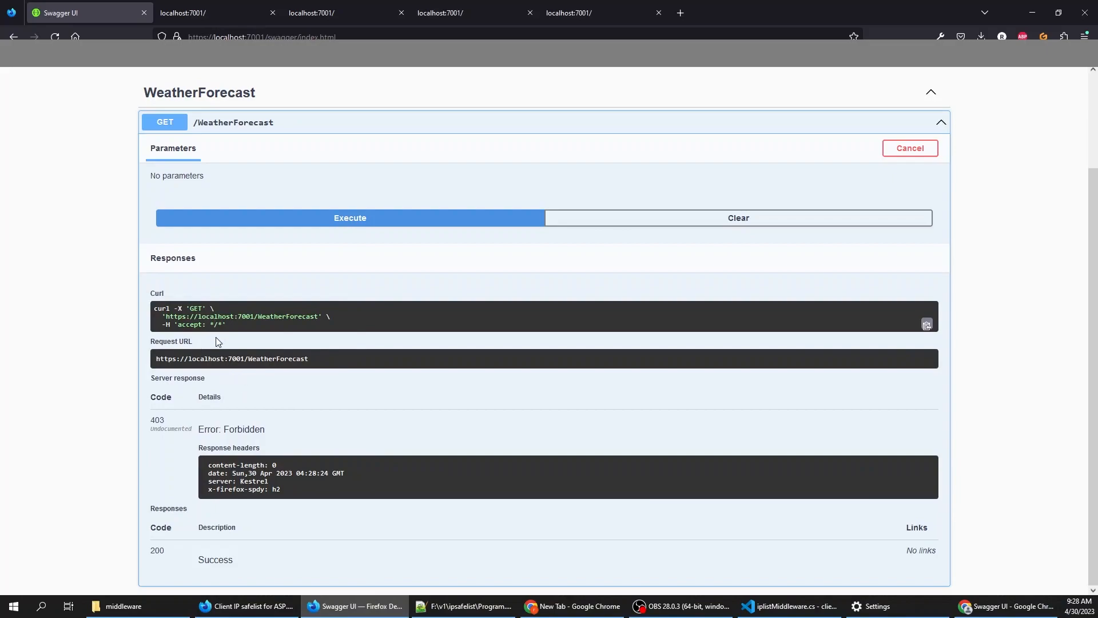
pyautogui.doubleClick(156, 420)
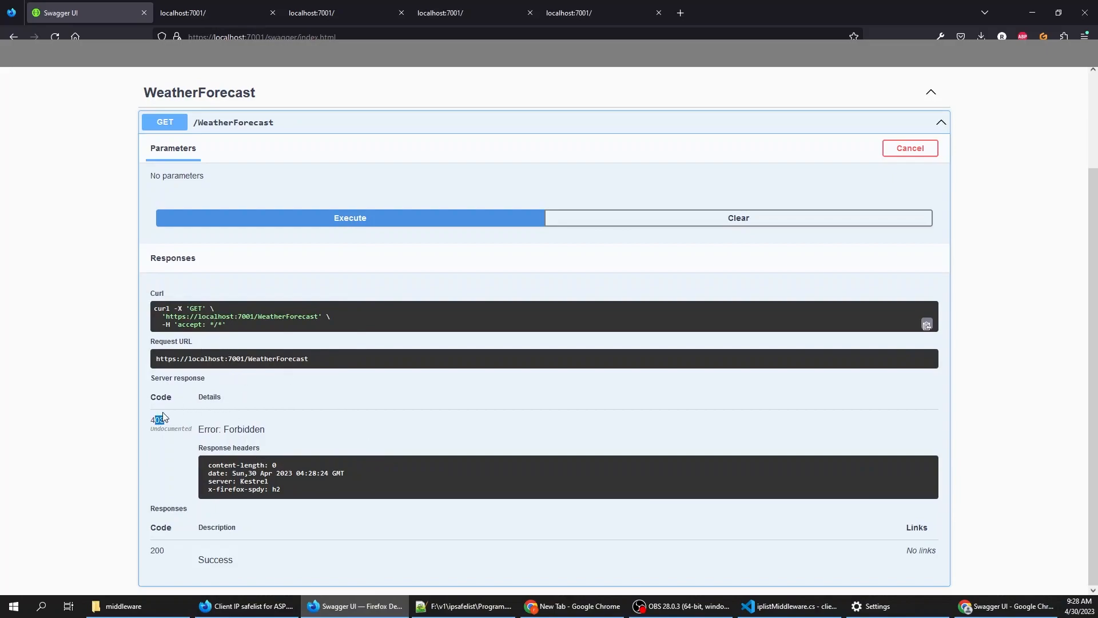